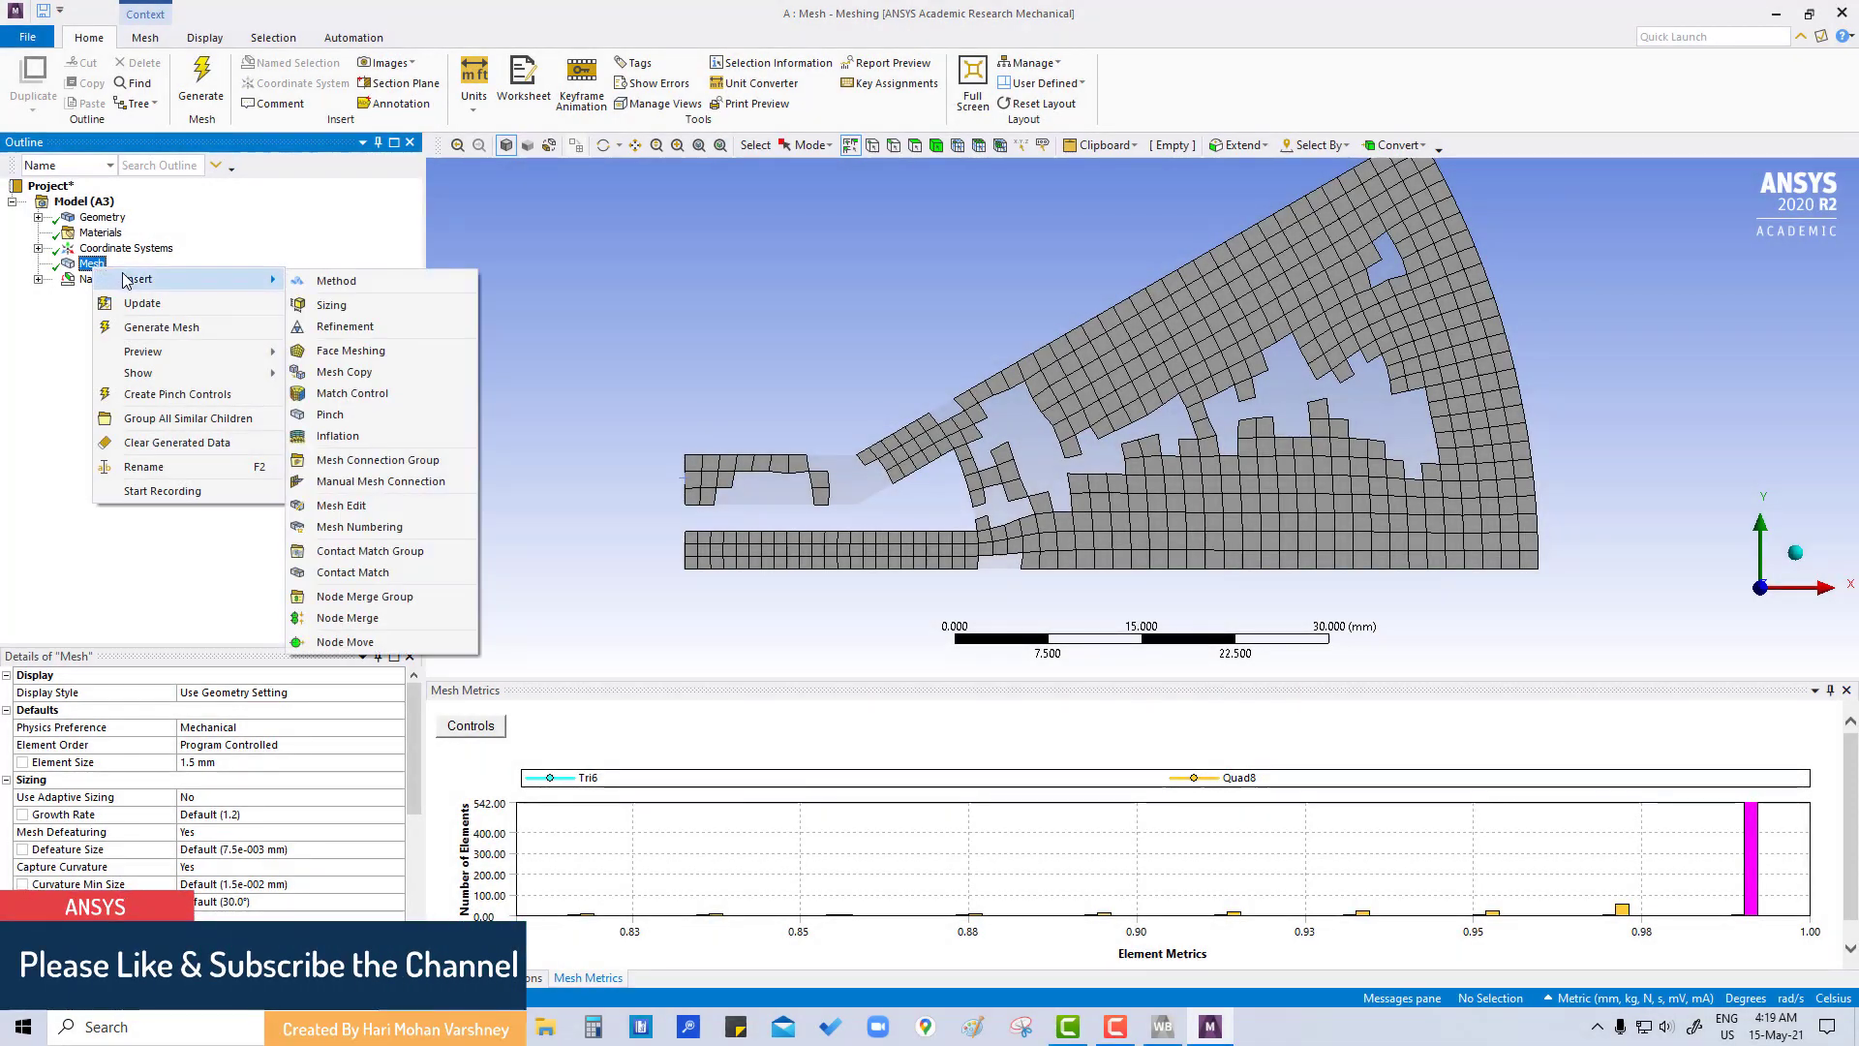
mouse_move(349, 349)
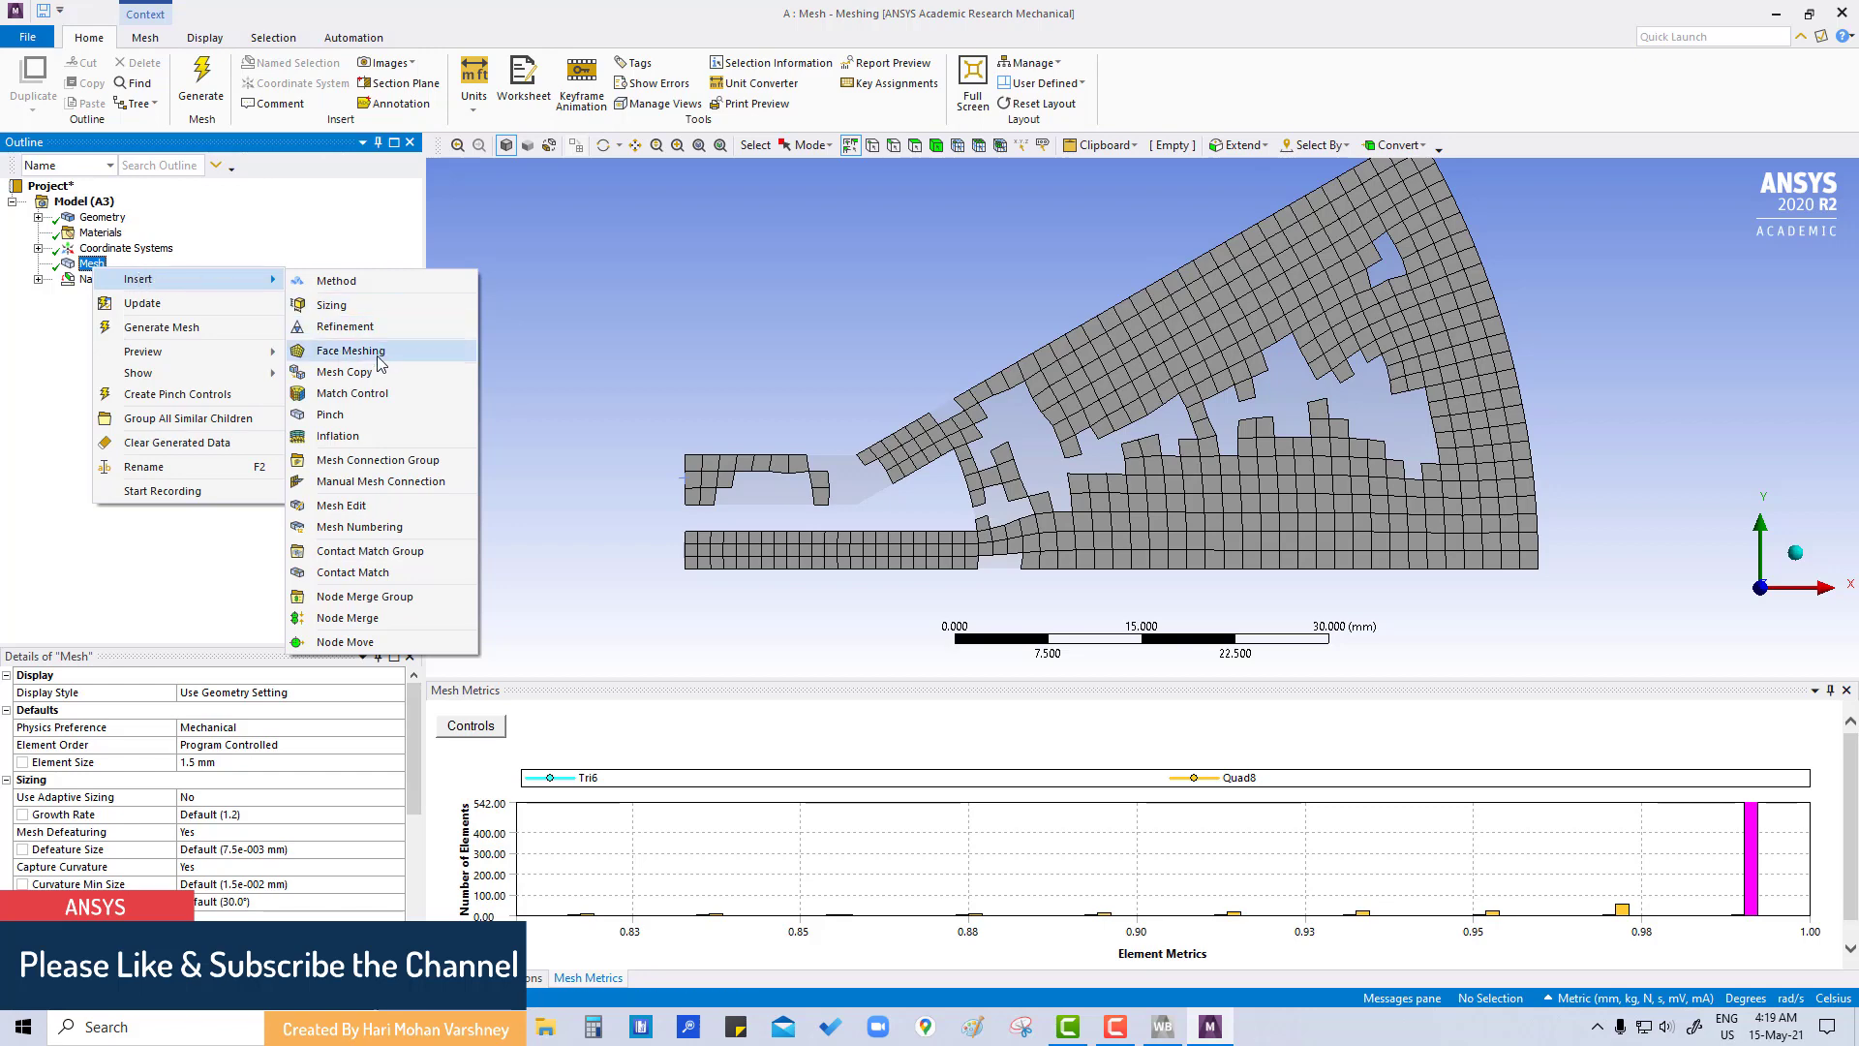
mouse_move(337, 435)
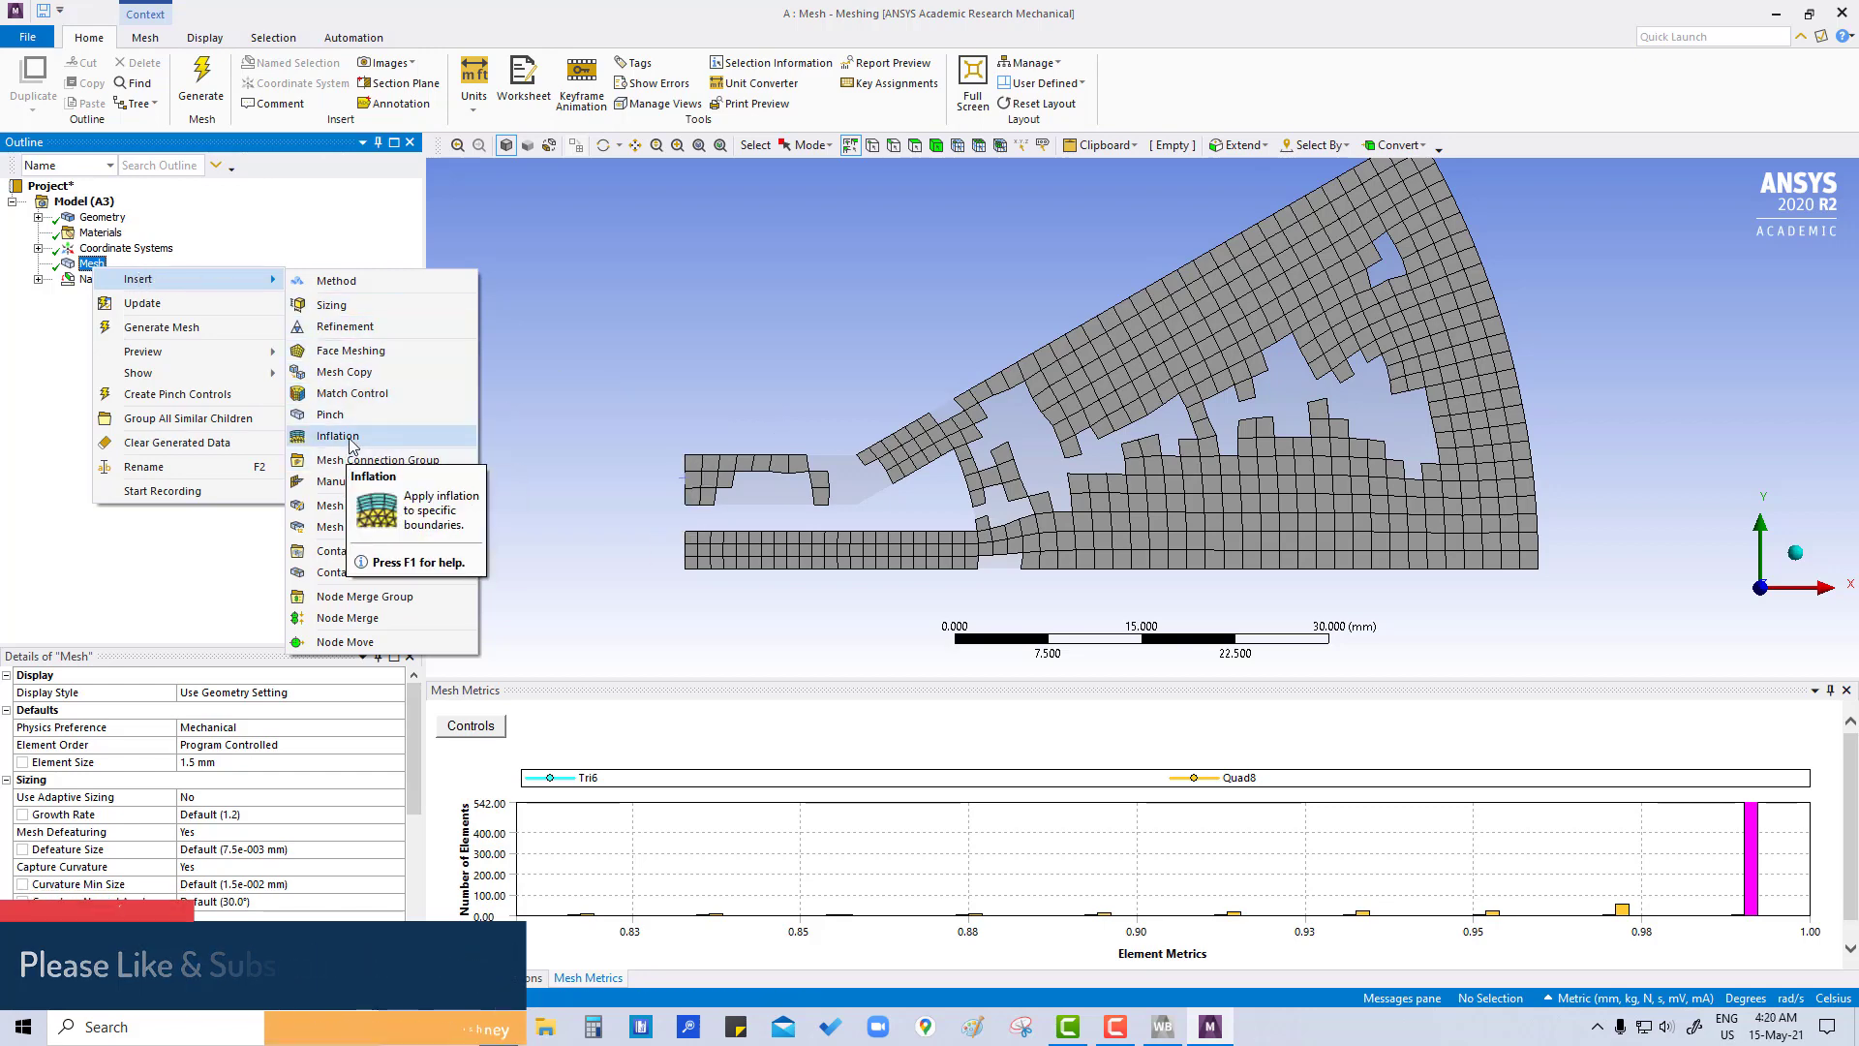
Step: Insert an Inflation control under Mesh in the Outline
click(338, 435)
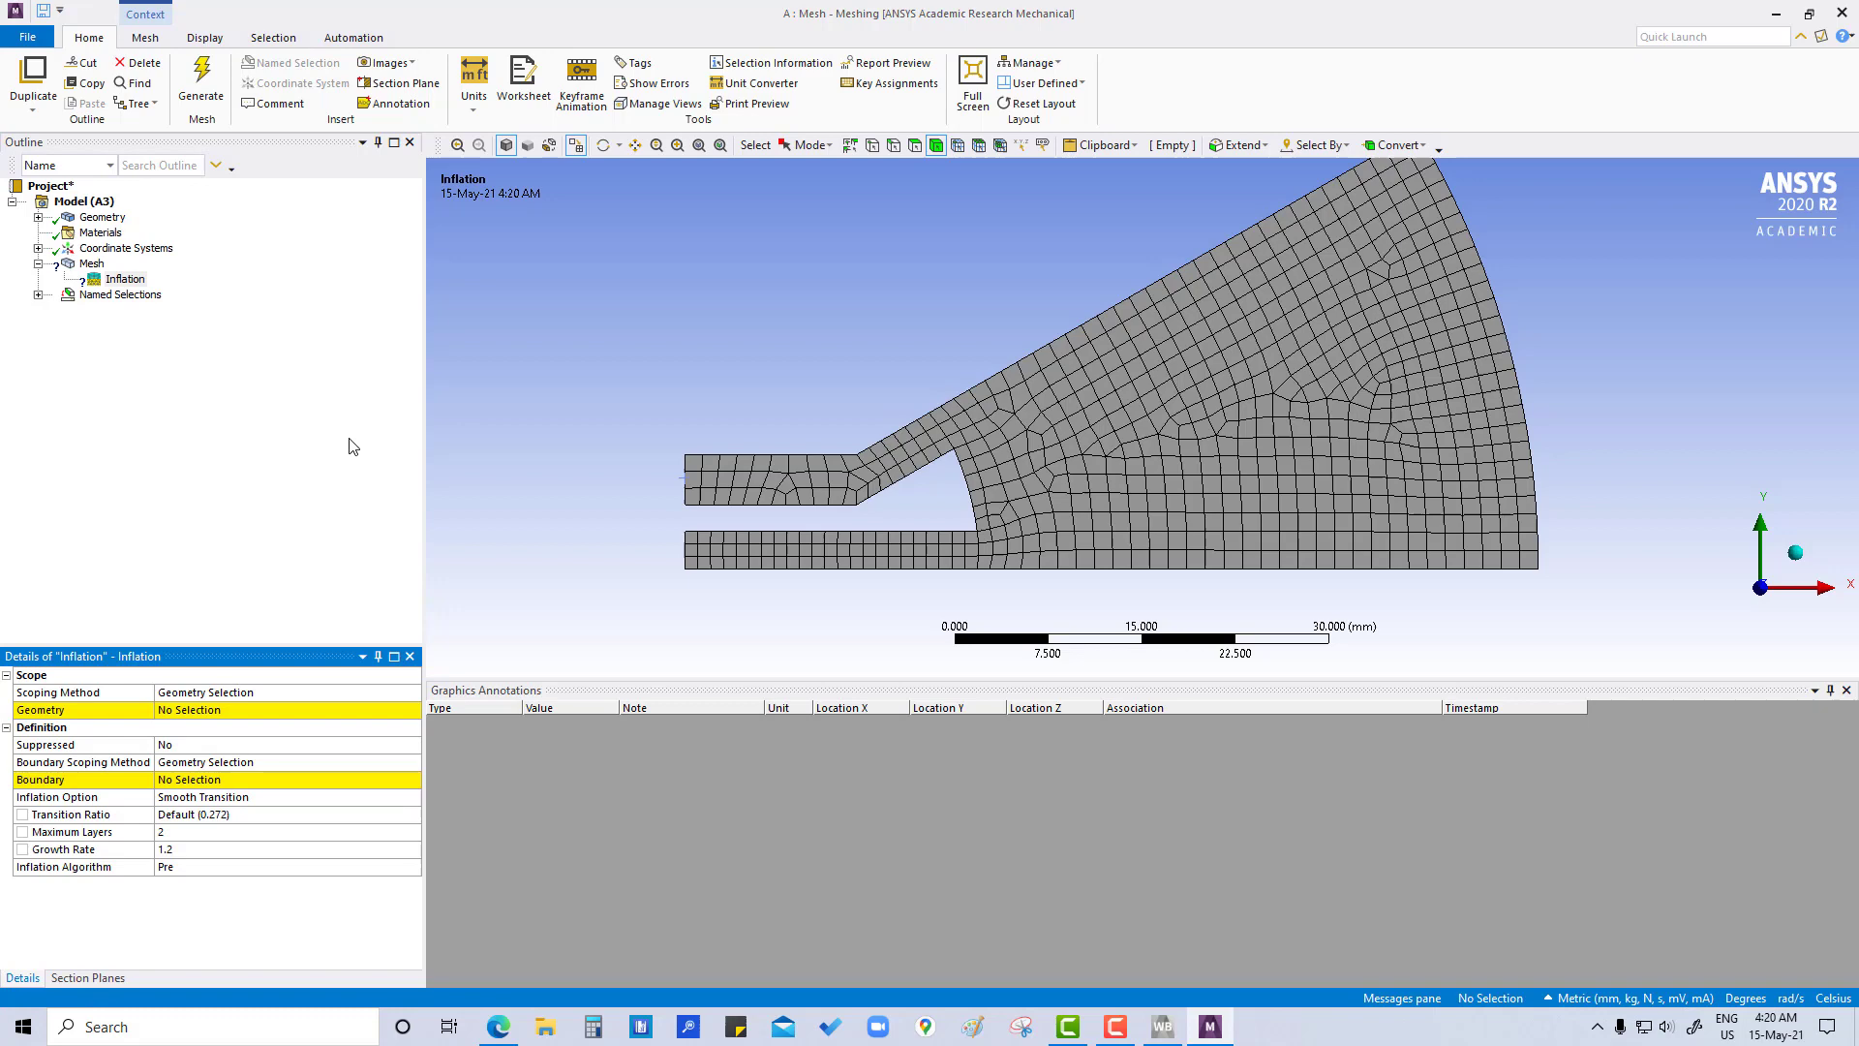
Step: Apply the sector's single face as the Inflation control's geometry
click(1245, 430)
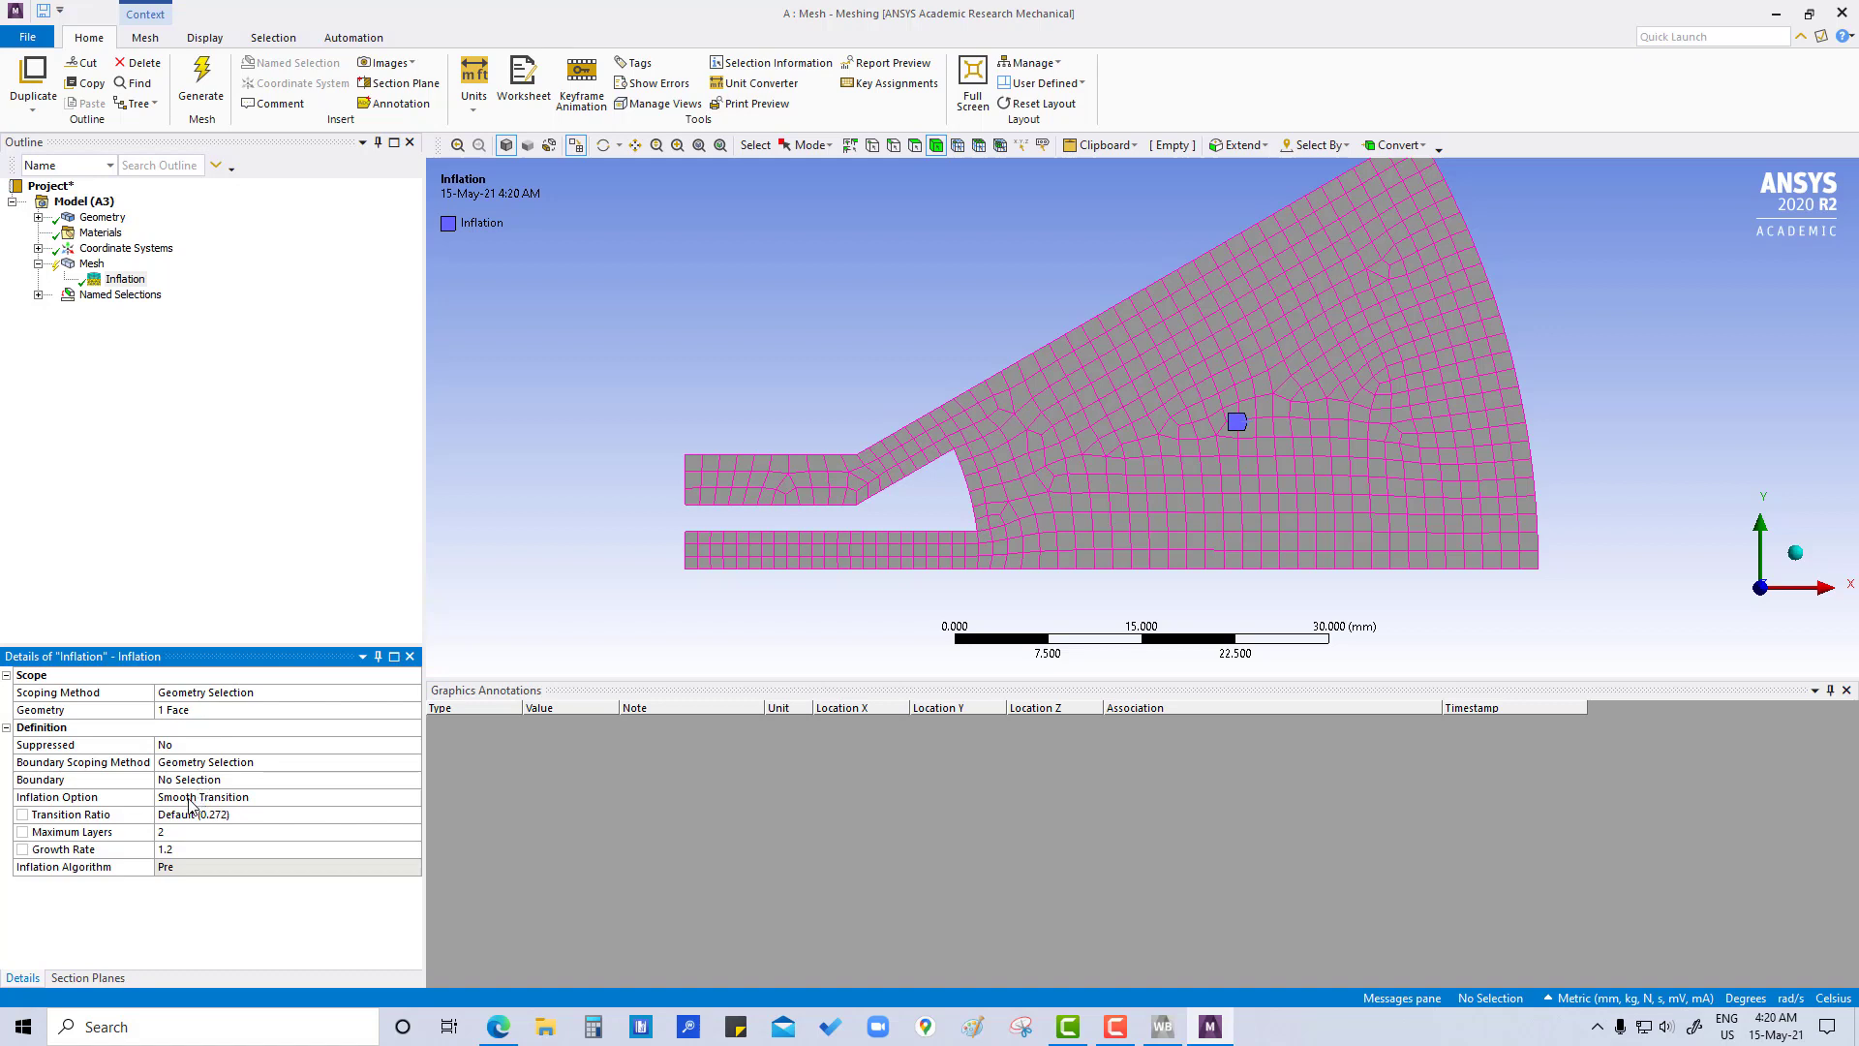
mouse_move(249, 828)
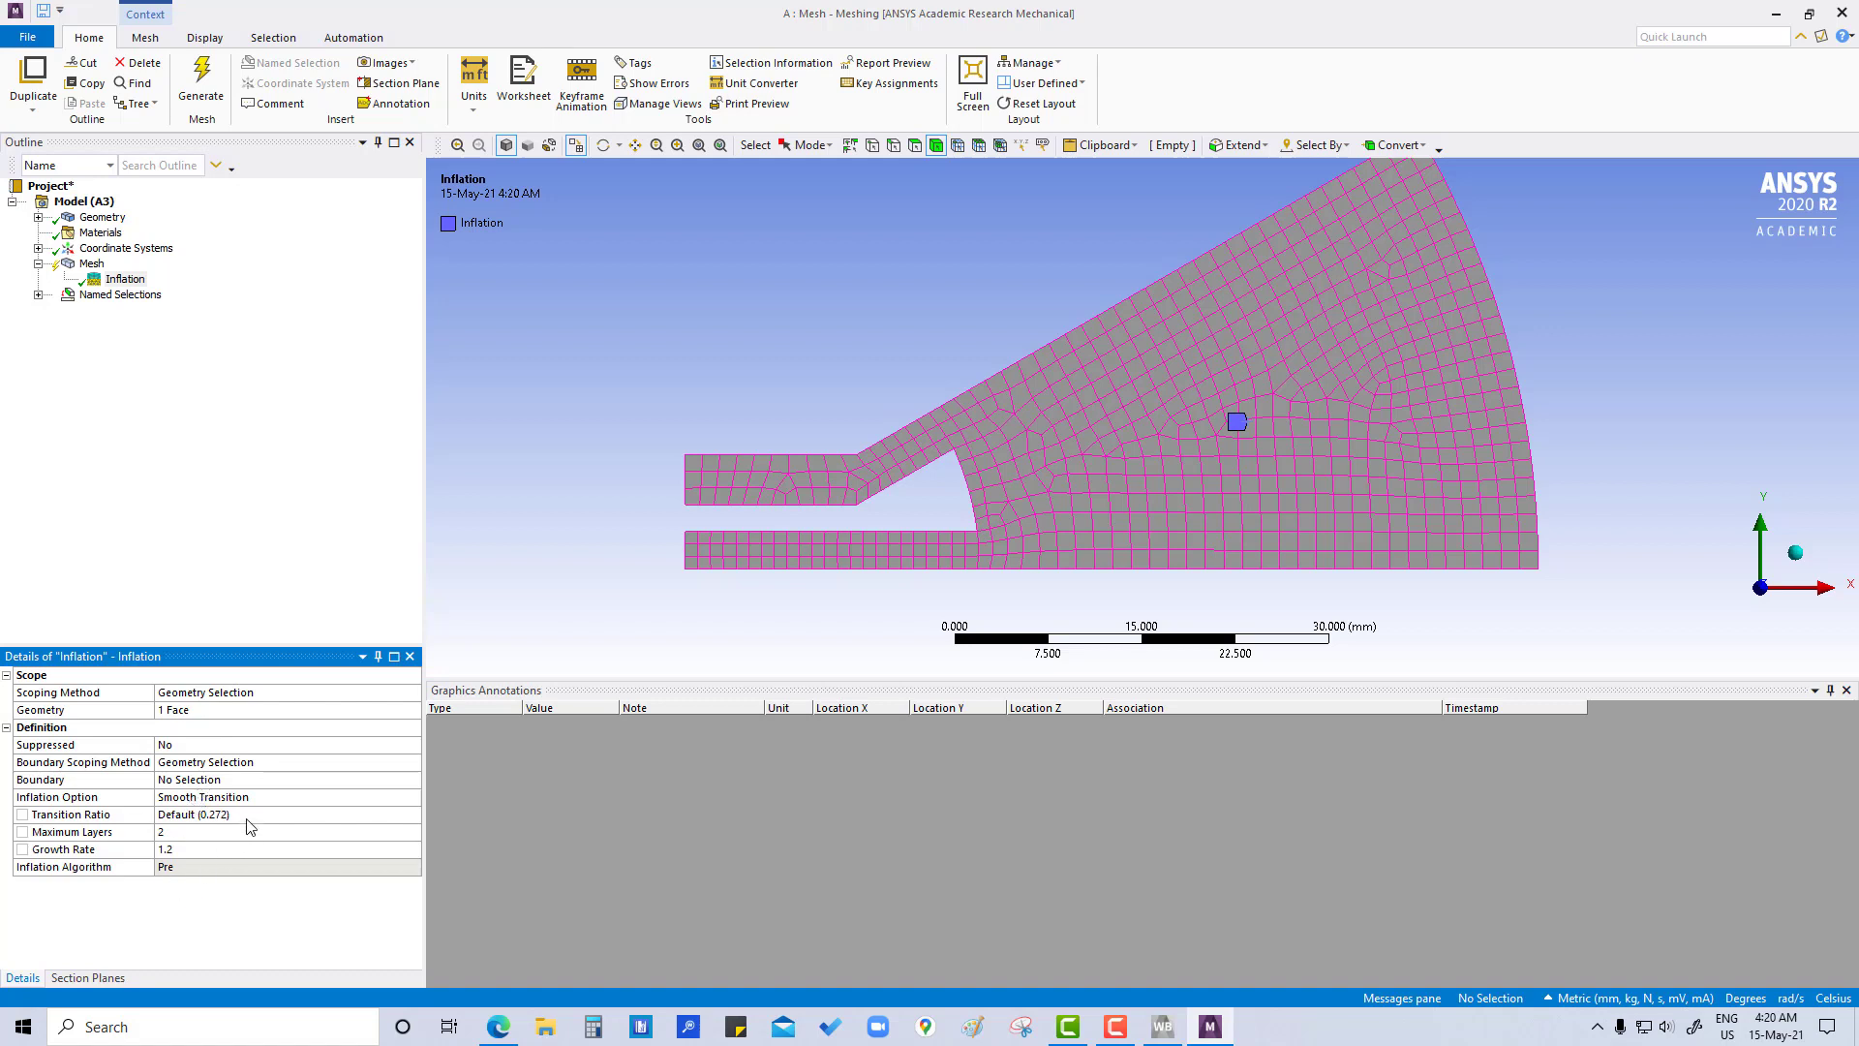
mouse_move(201, 785)
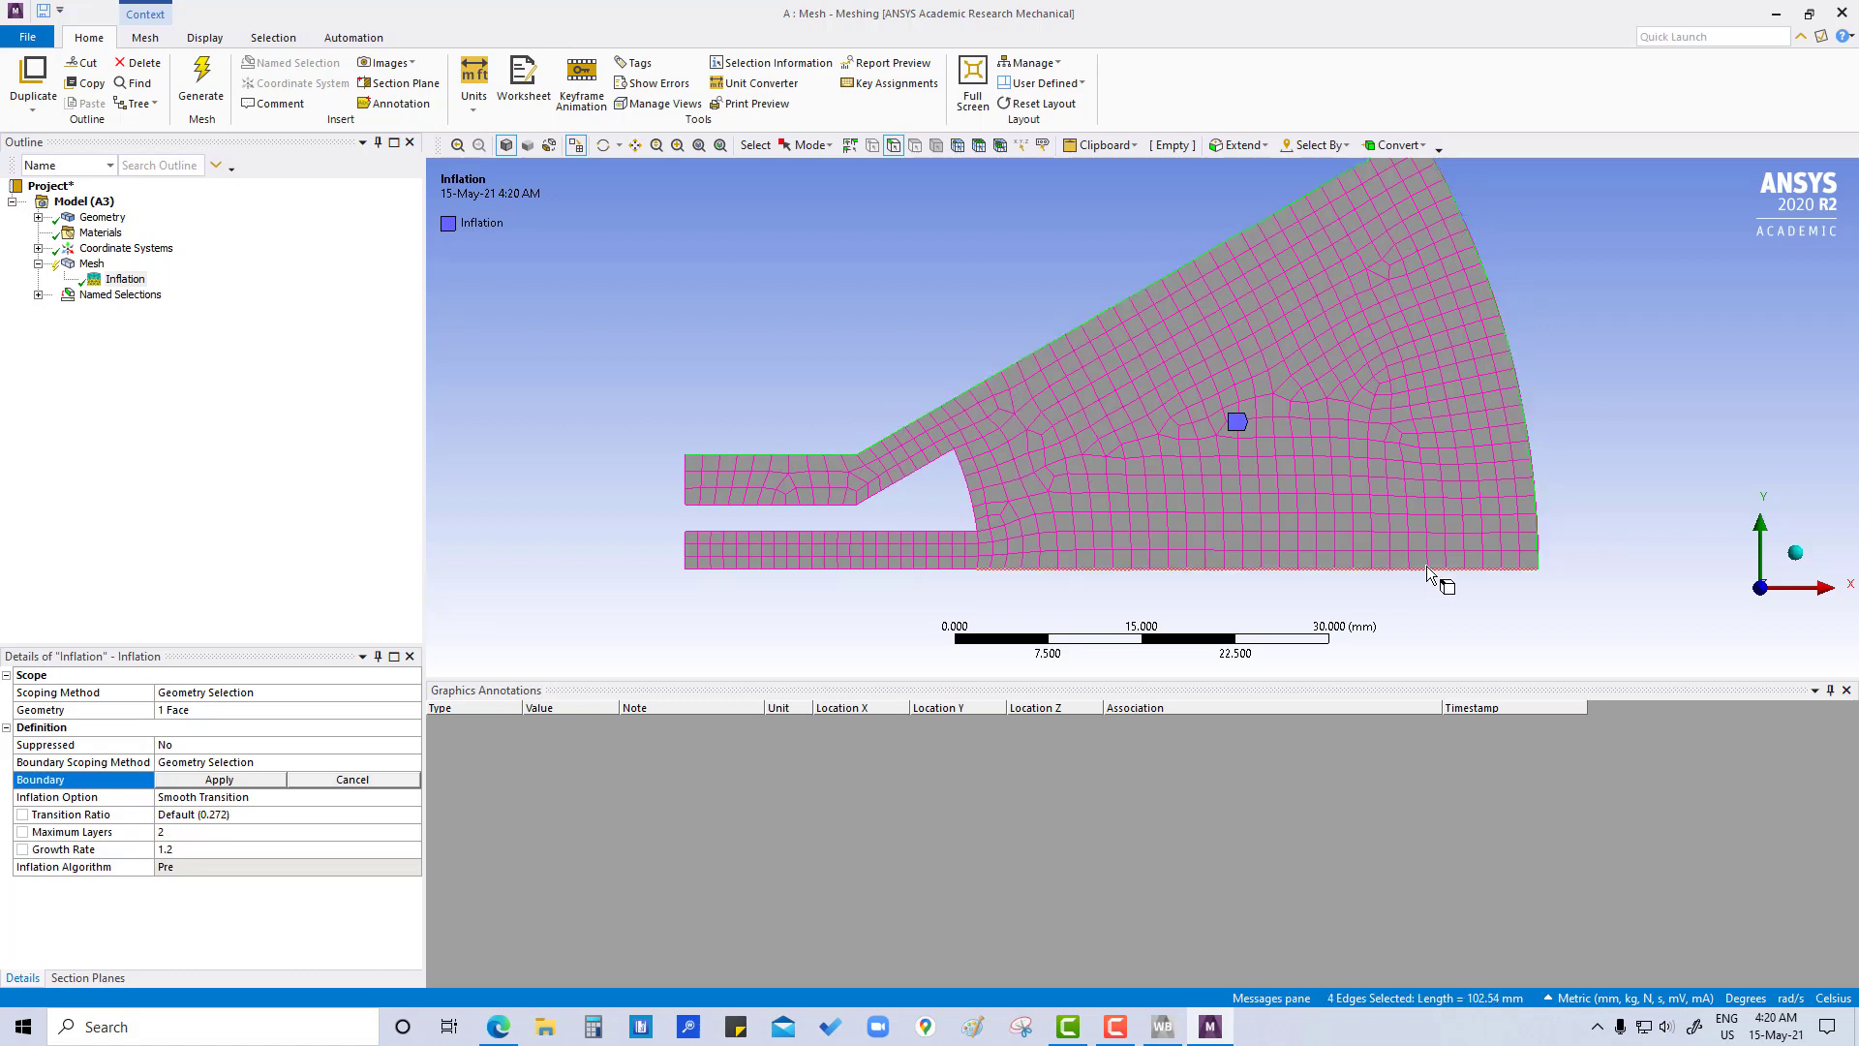
Step: Select the 12 outer edges of both arms and the notch, and apply them as boundary
click(942, 567)
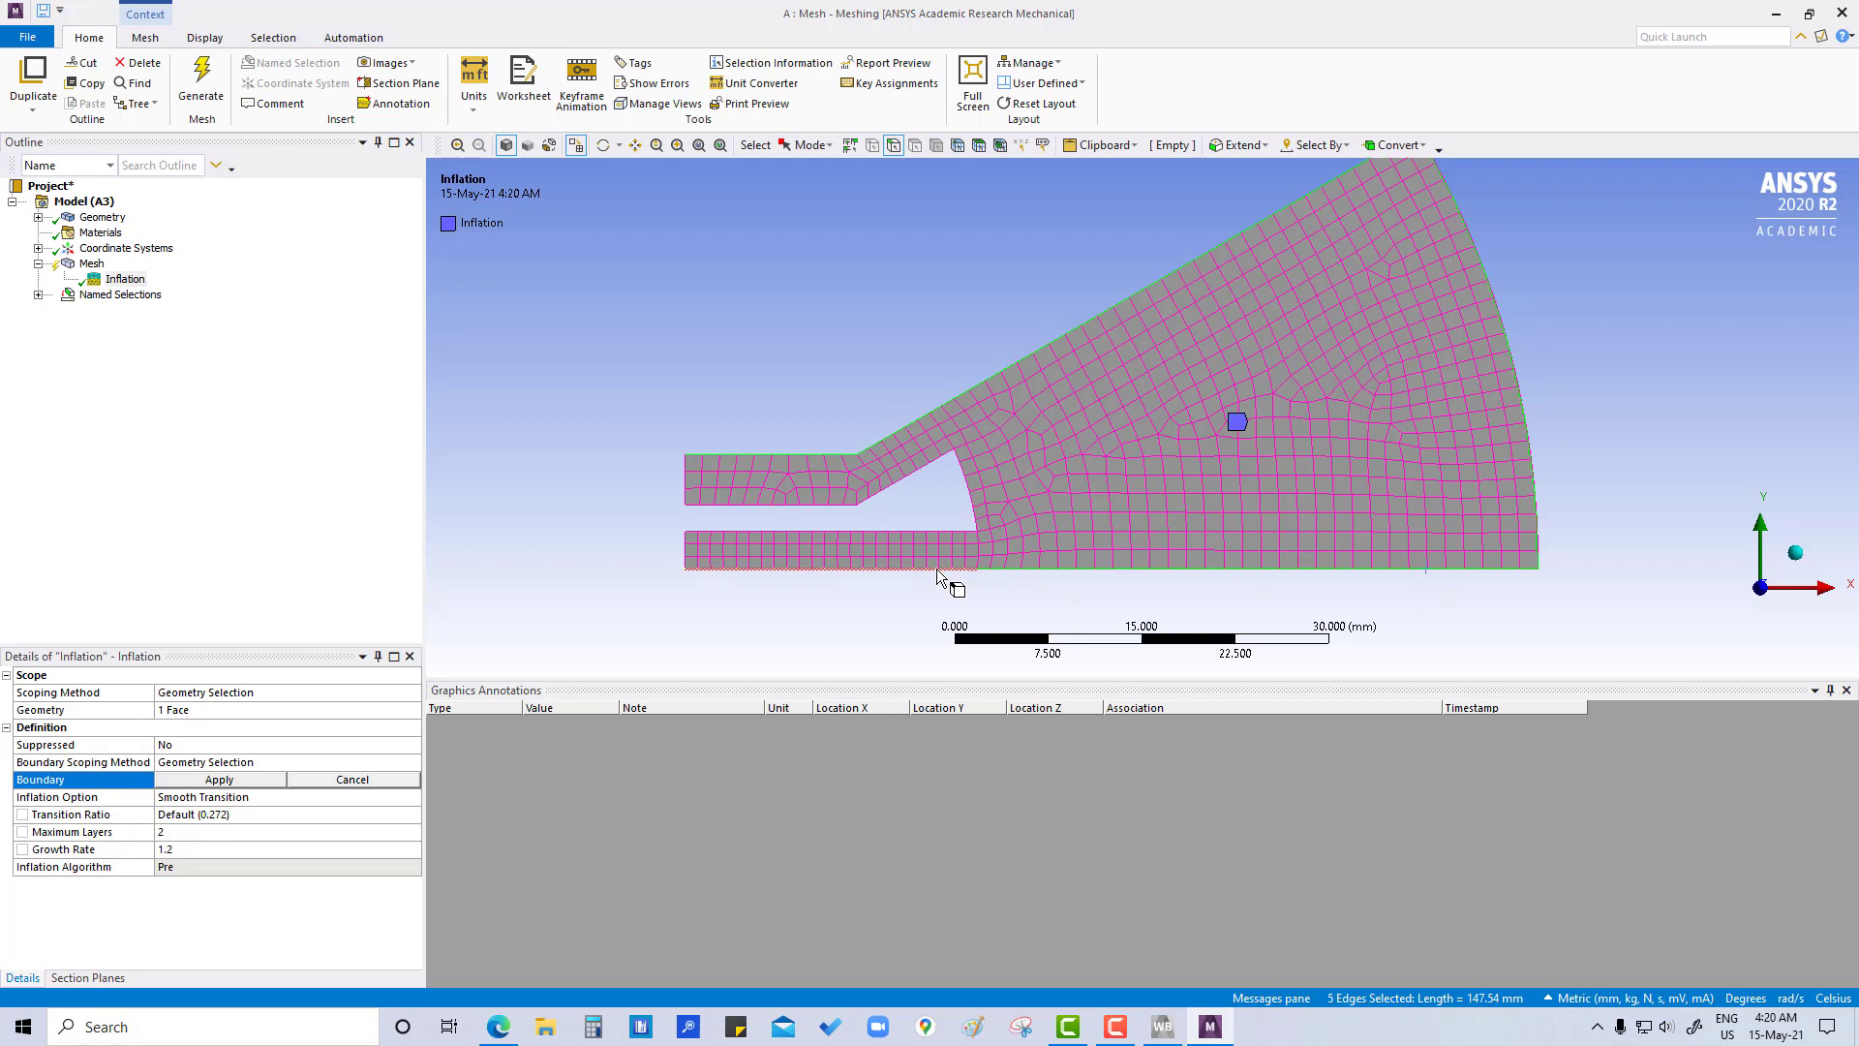
click(691, 559)
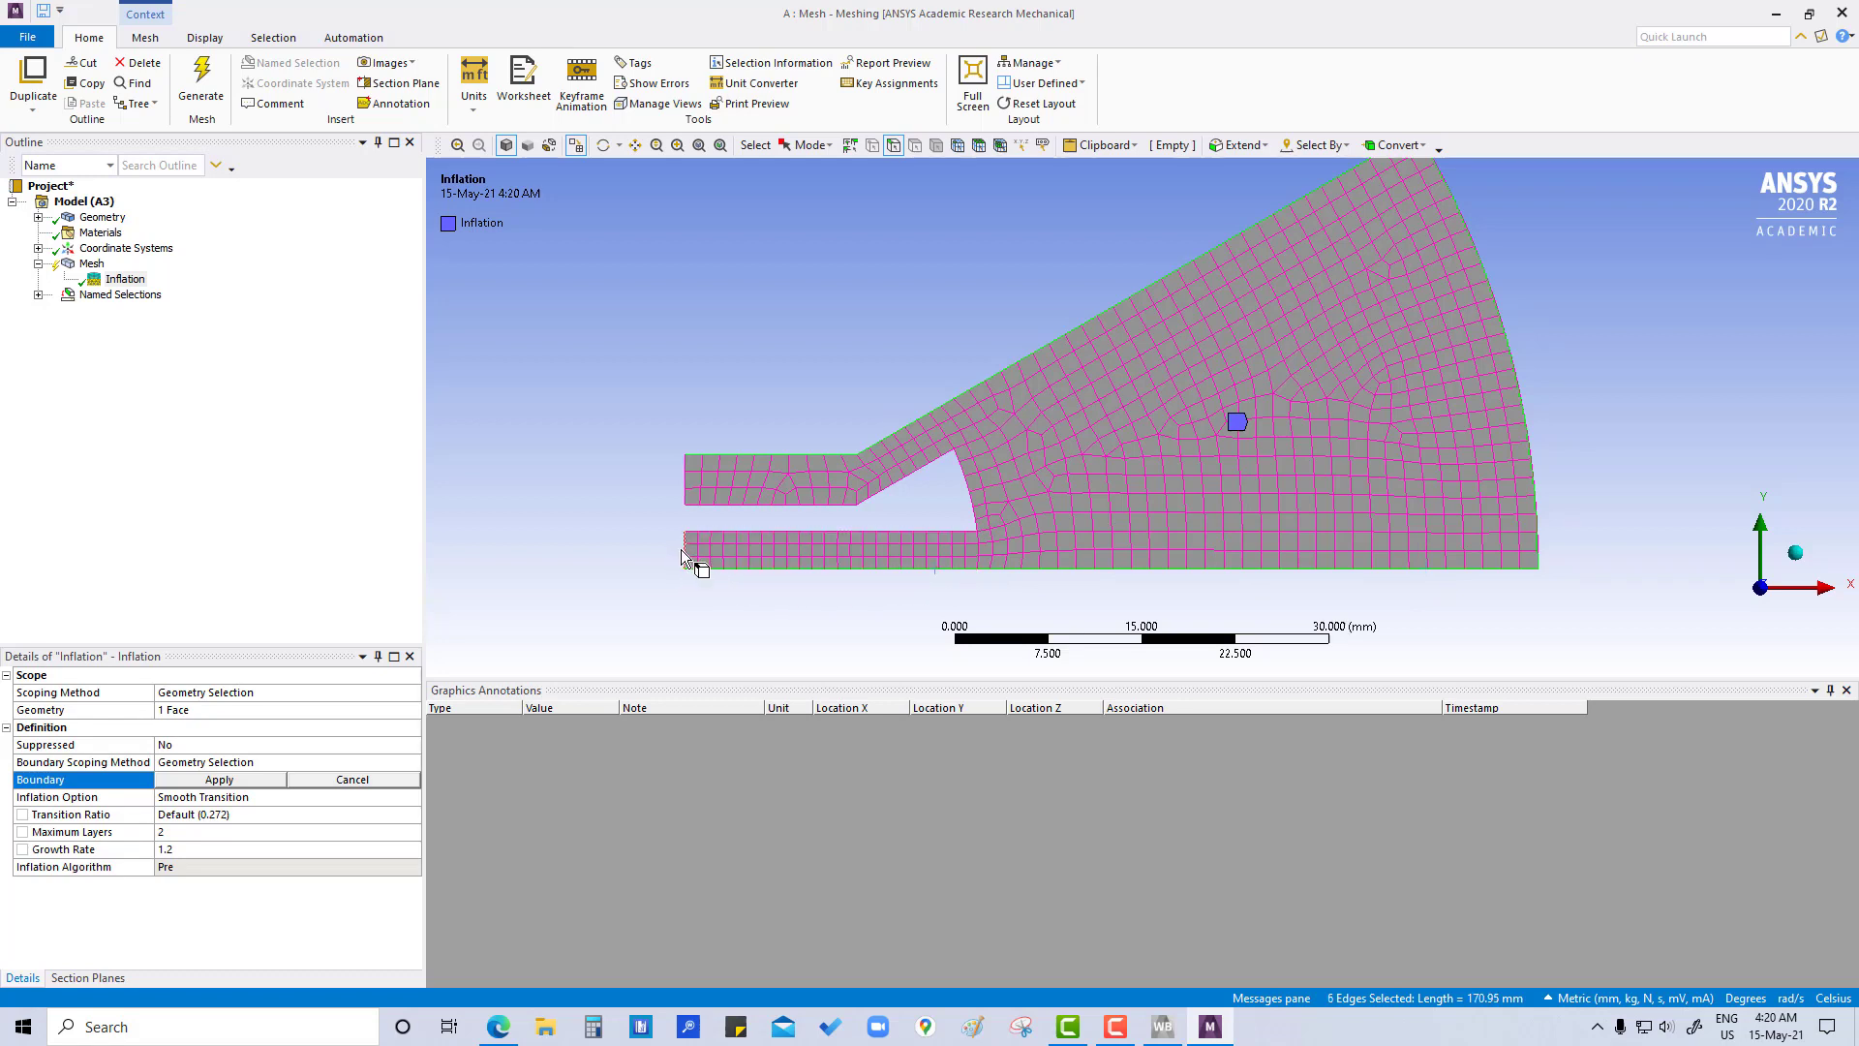
click(984, 527)
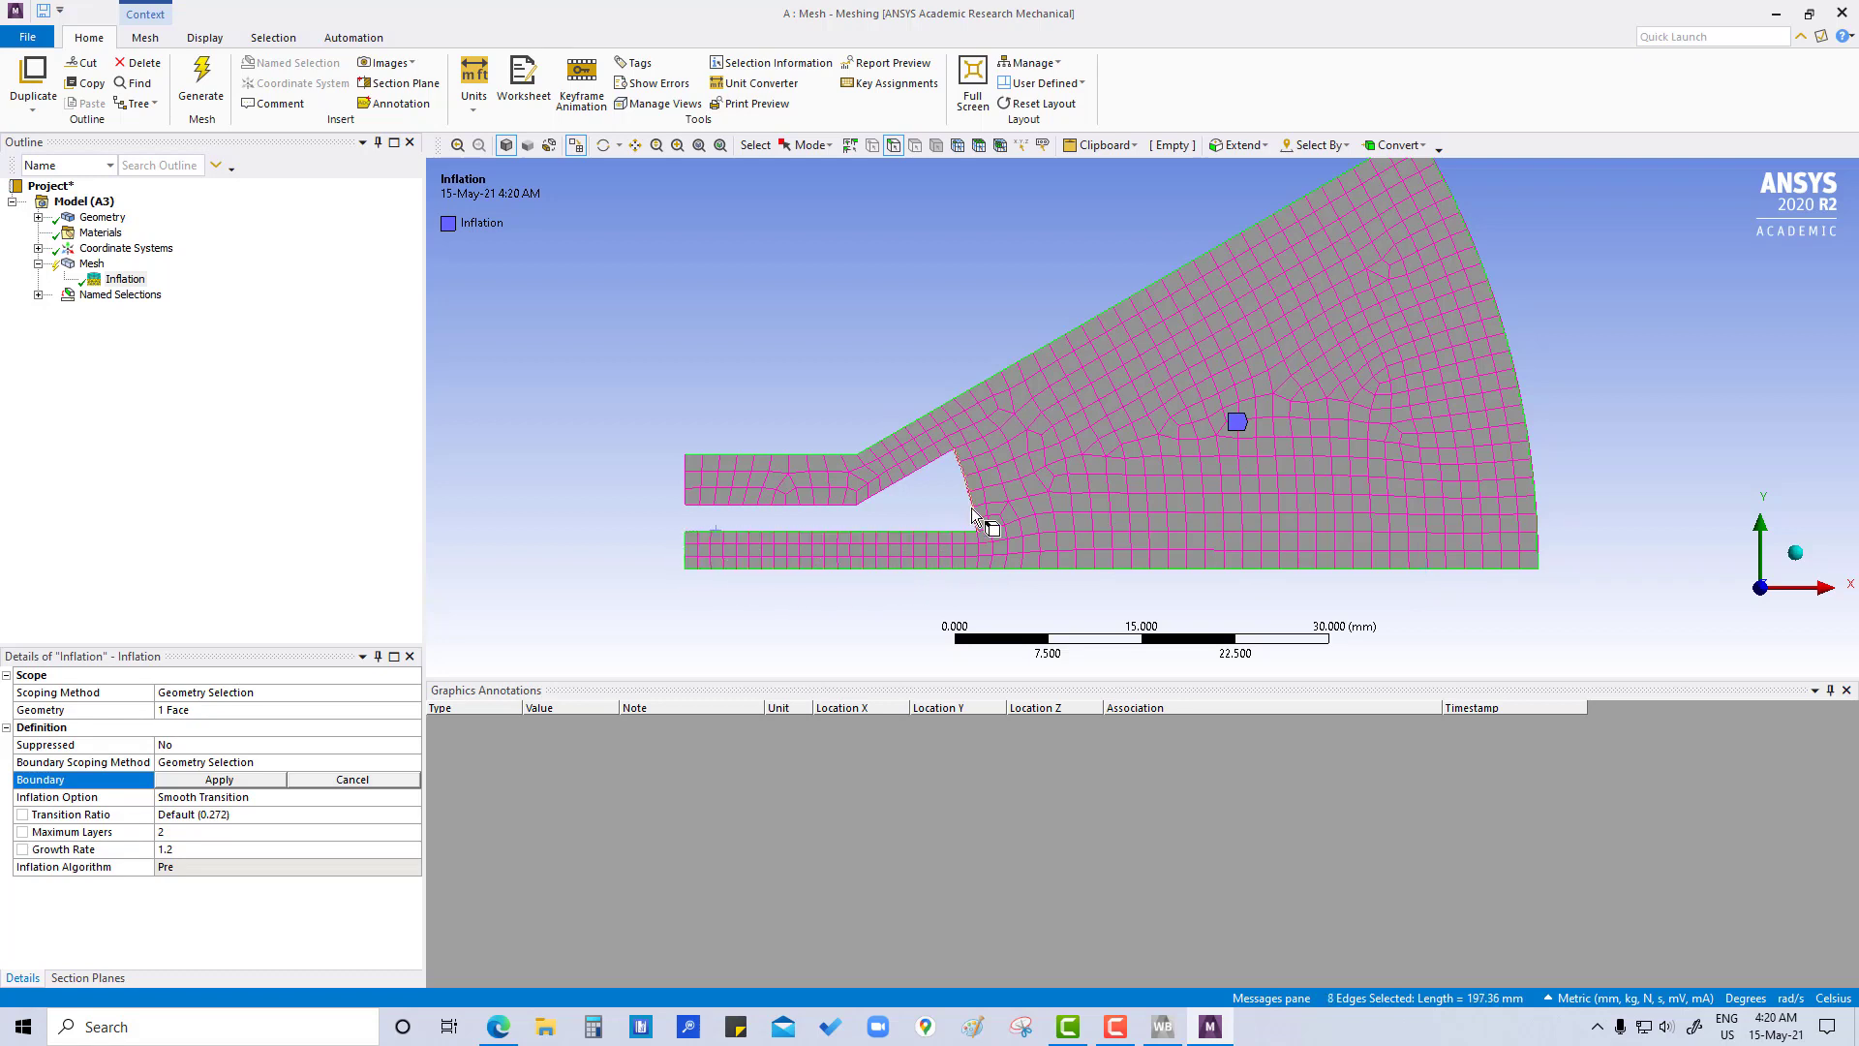
click(829, 533)
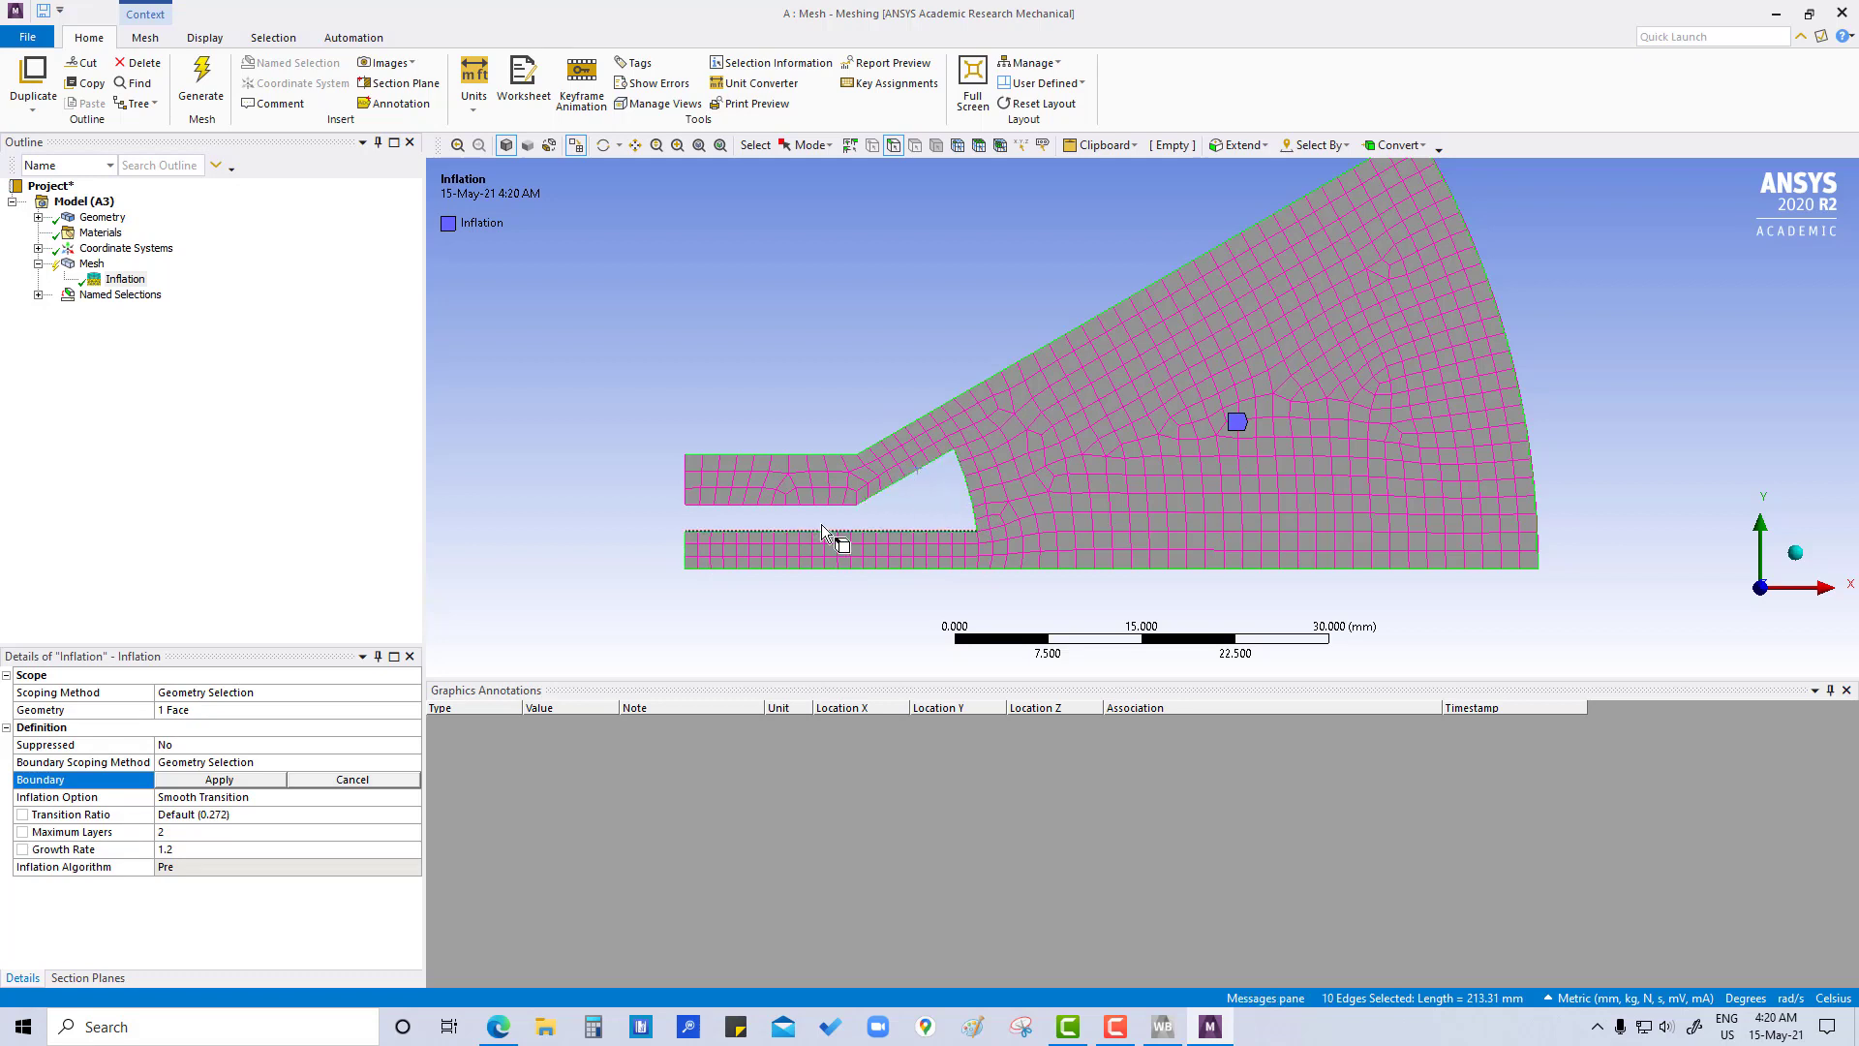
click(682, 492)
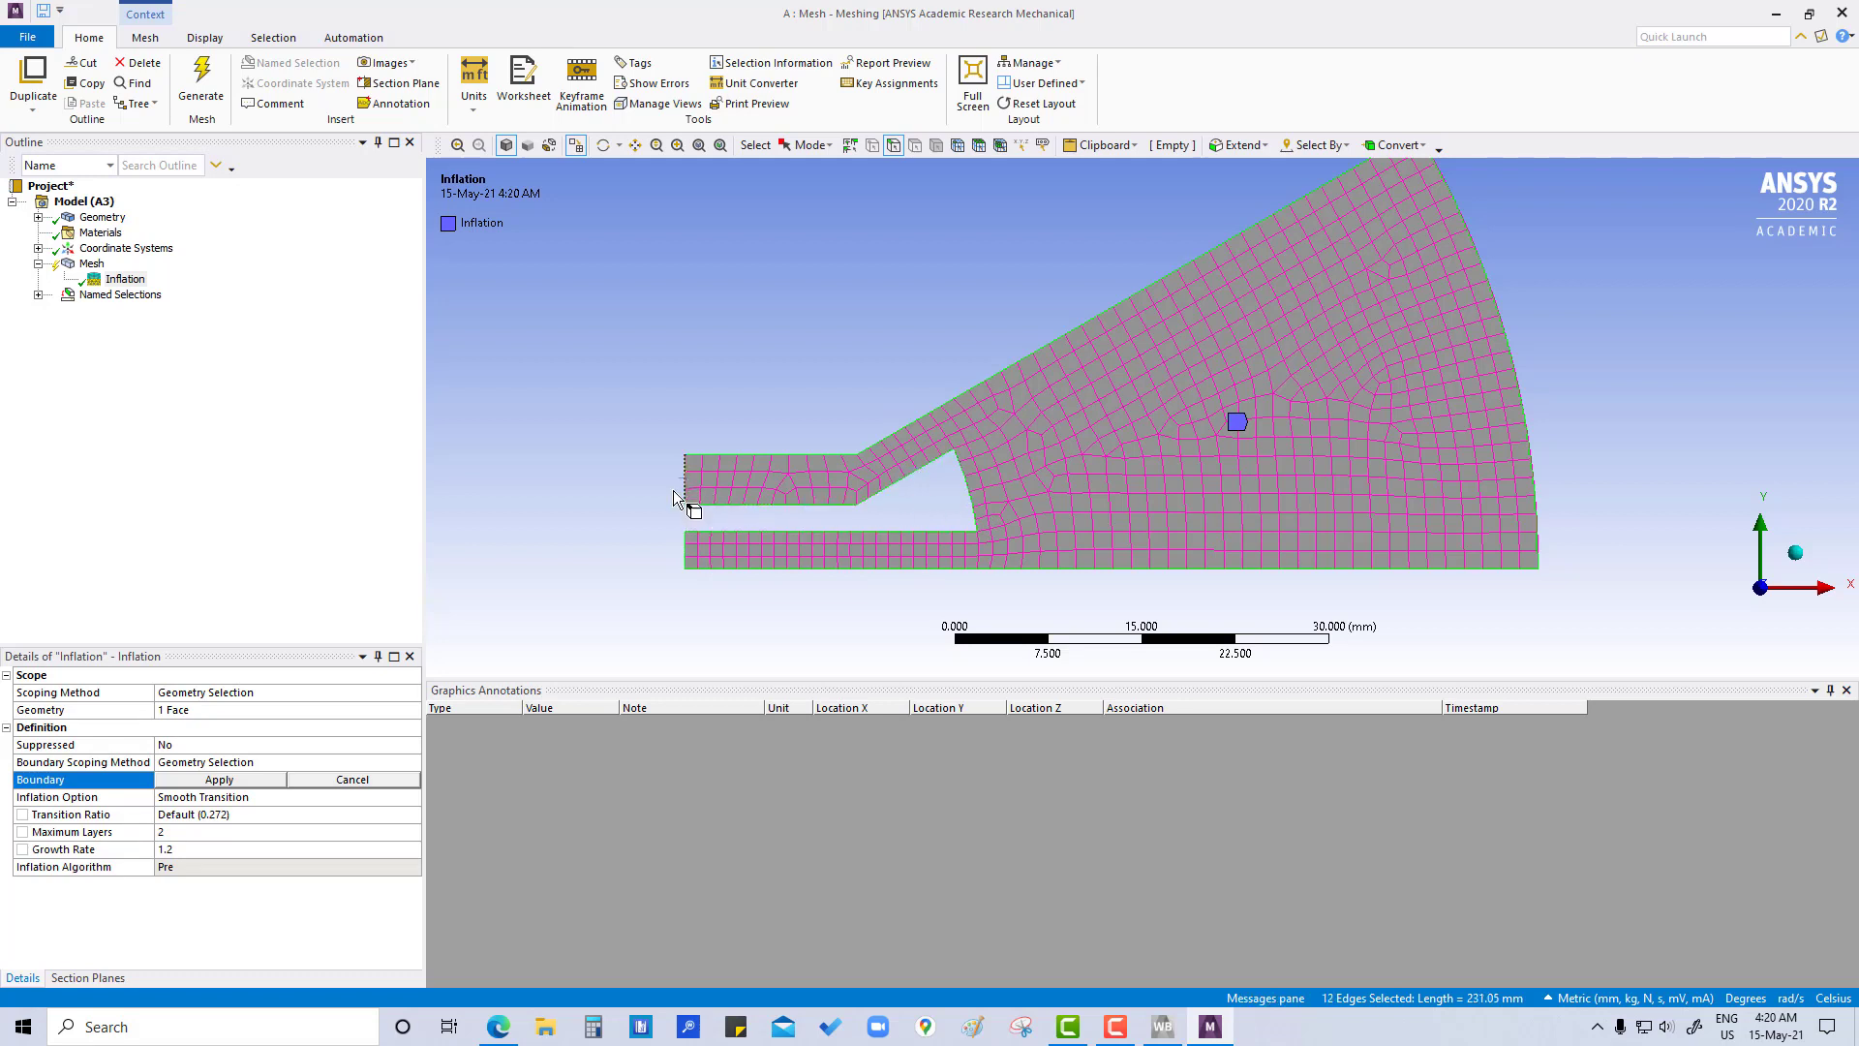
click(218, 778)
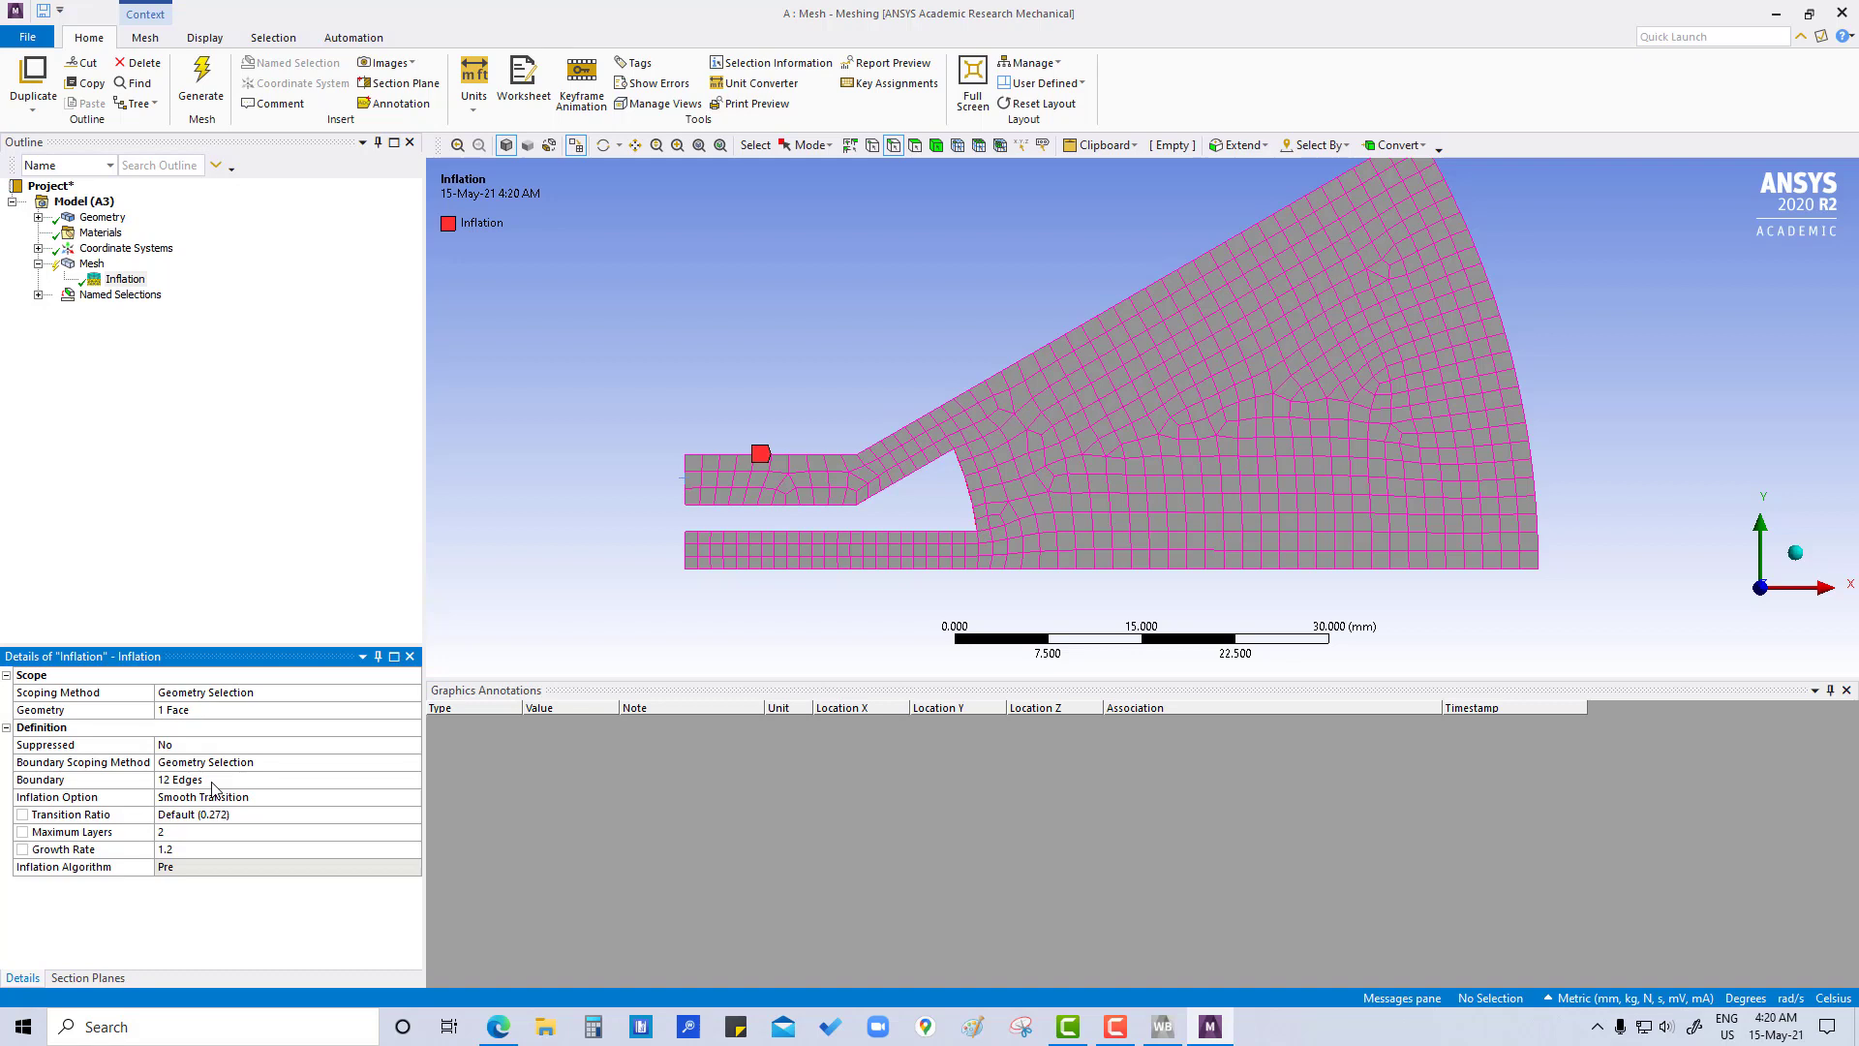
mouse_move(217, 622)
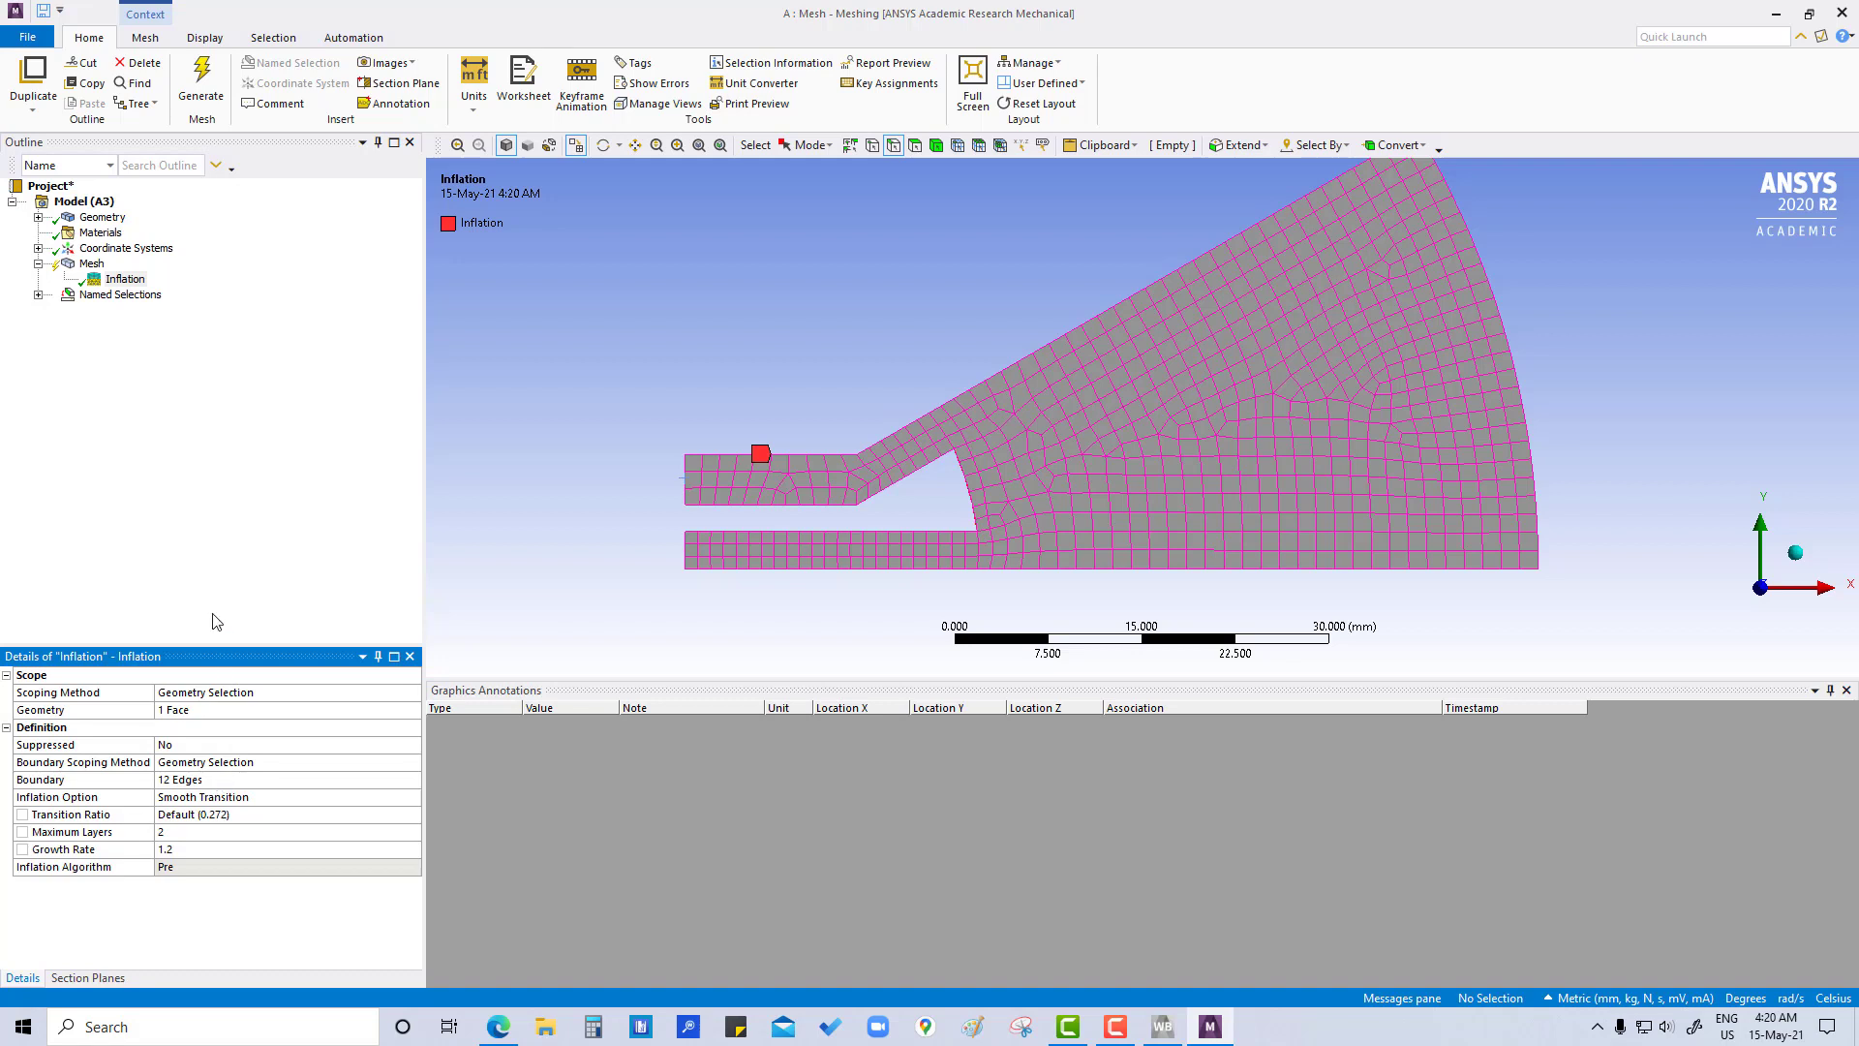
mouse_move(199, 836)
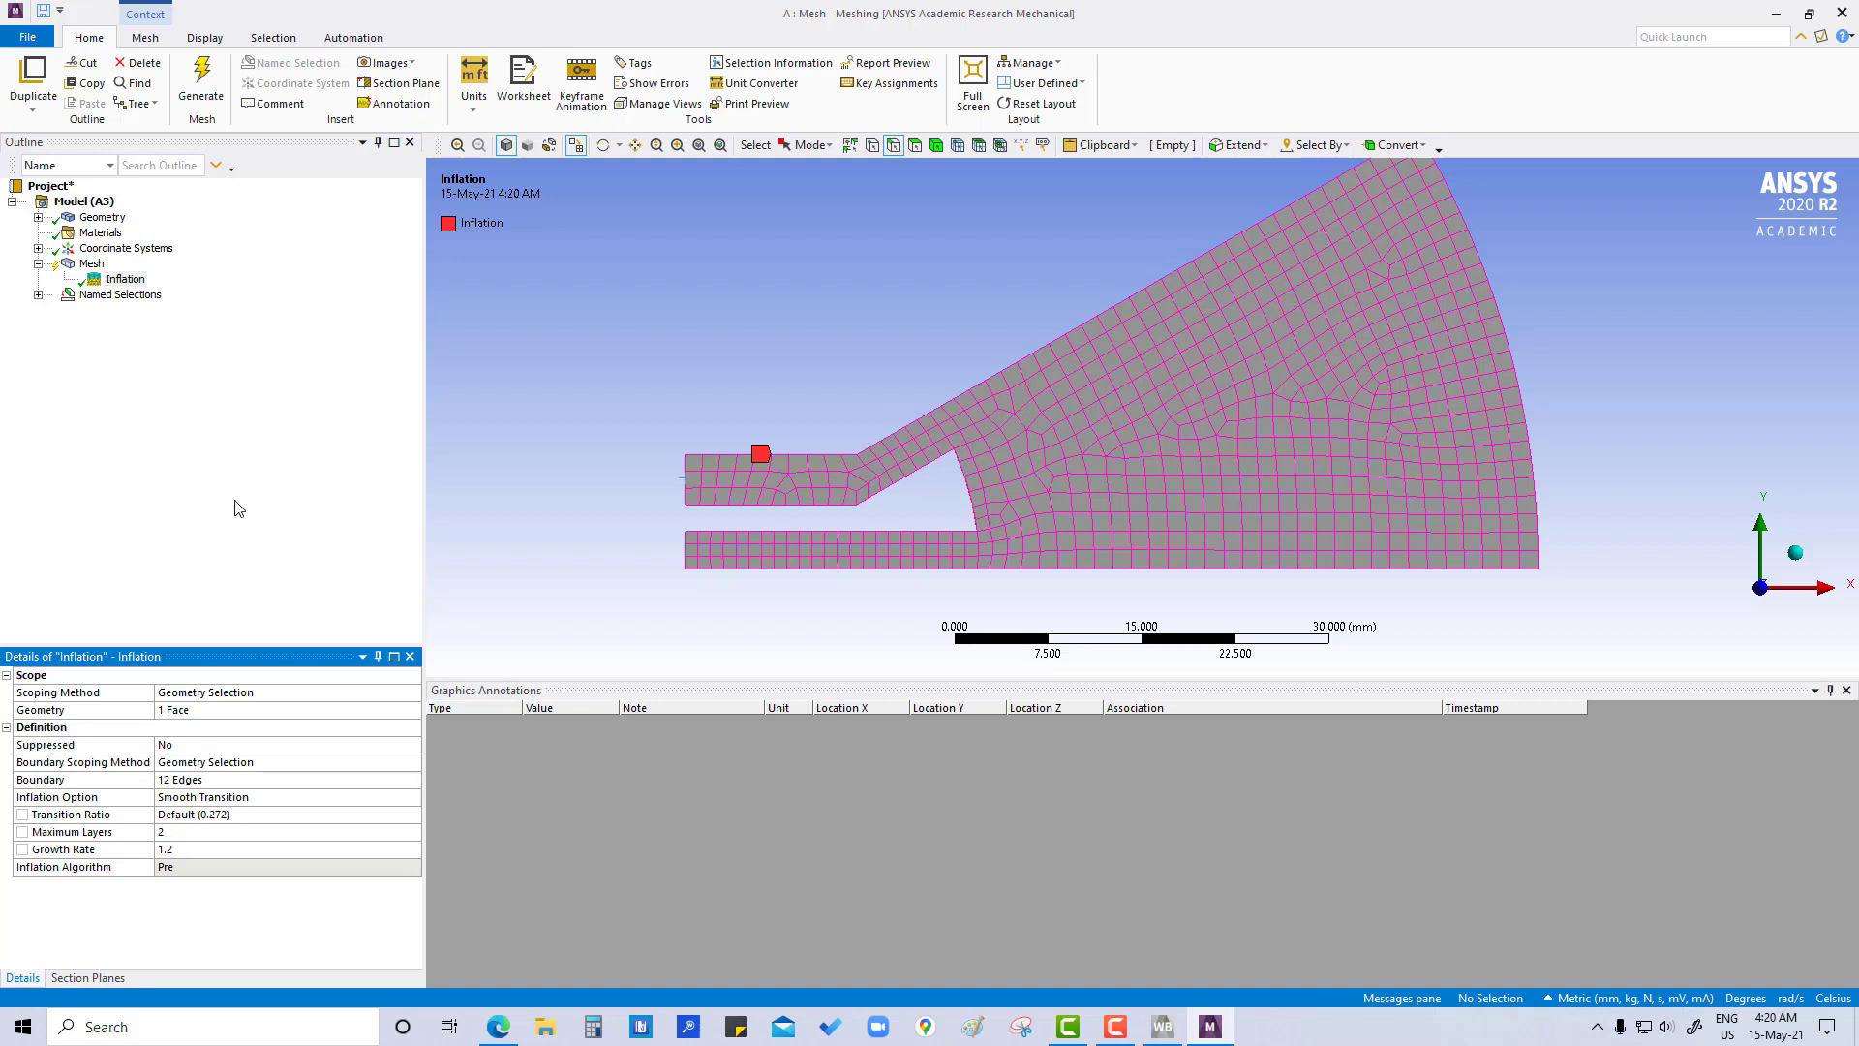
mouse_move(227, 466)
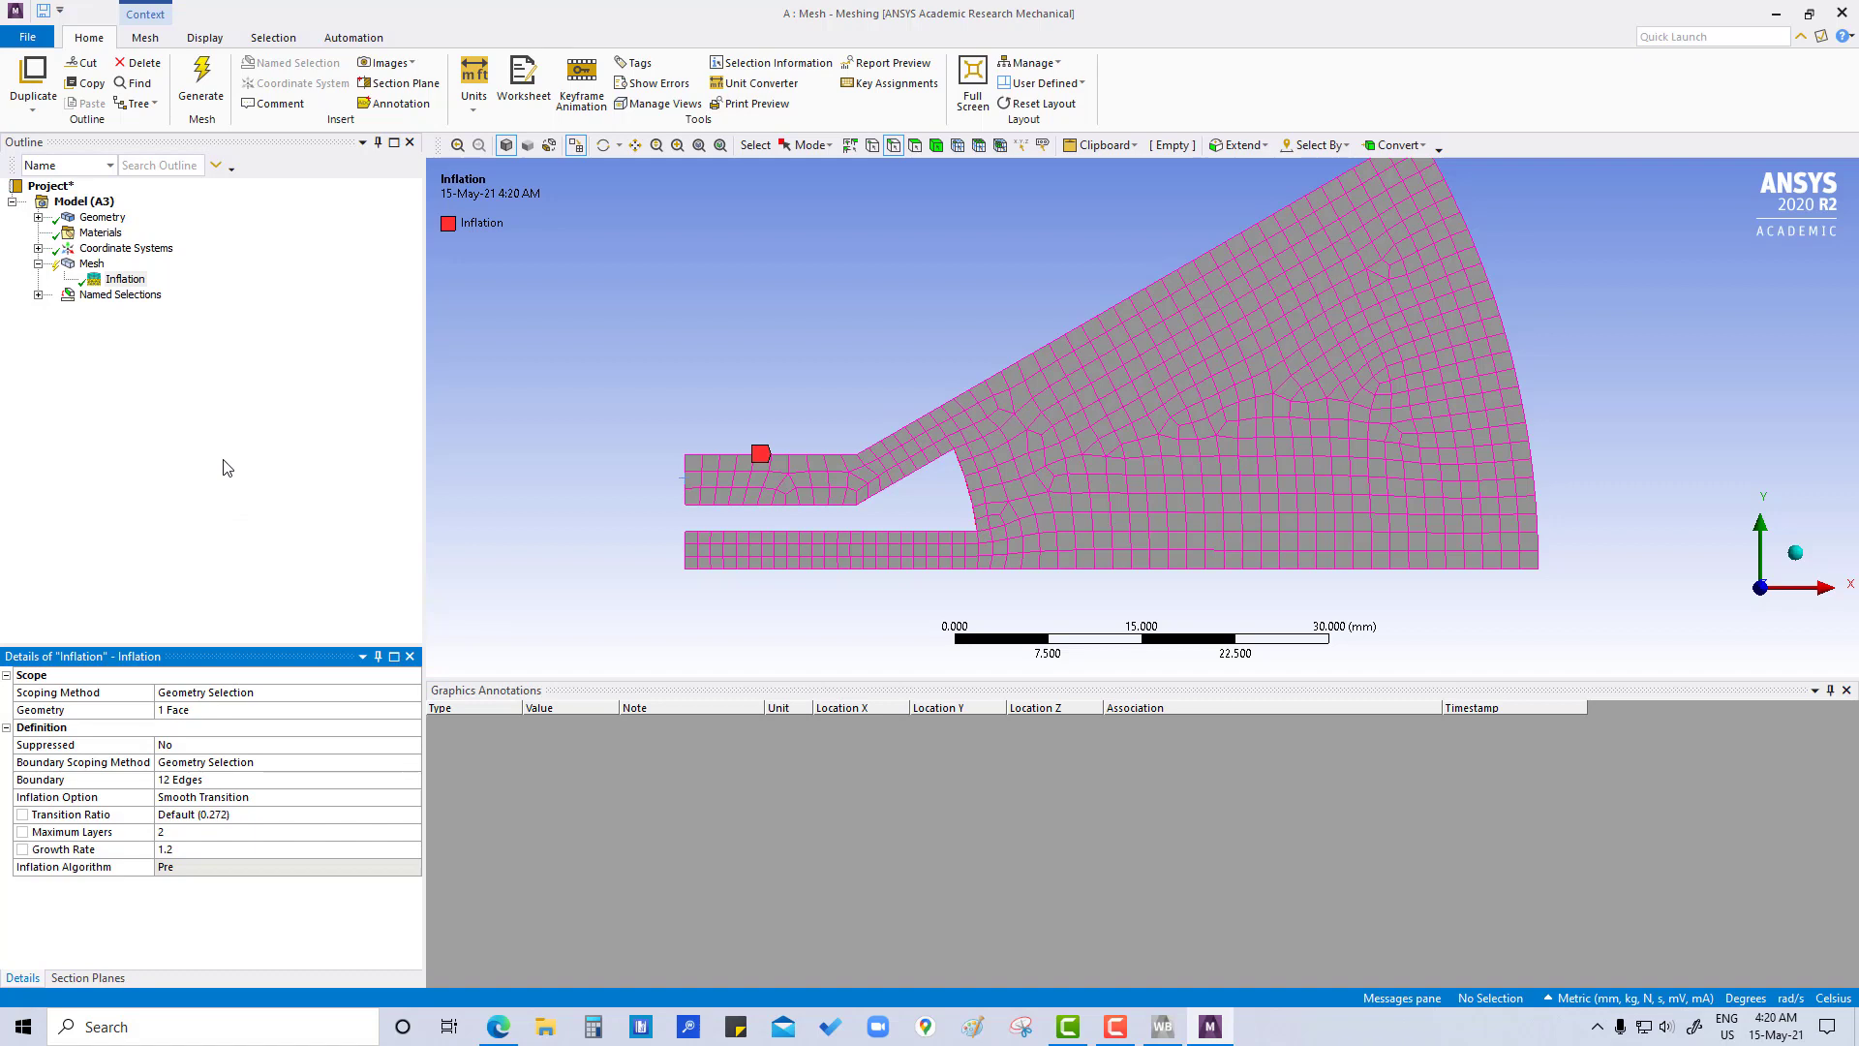
mouse_move(1299, 433)
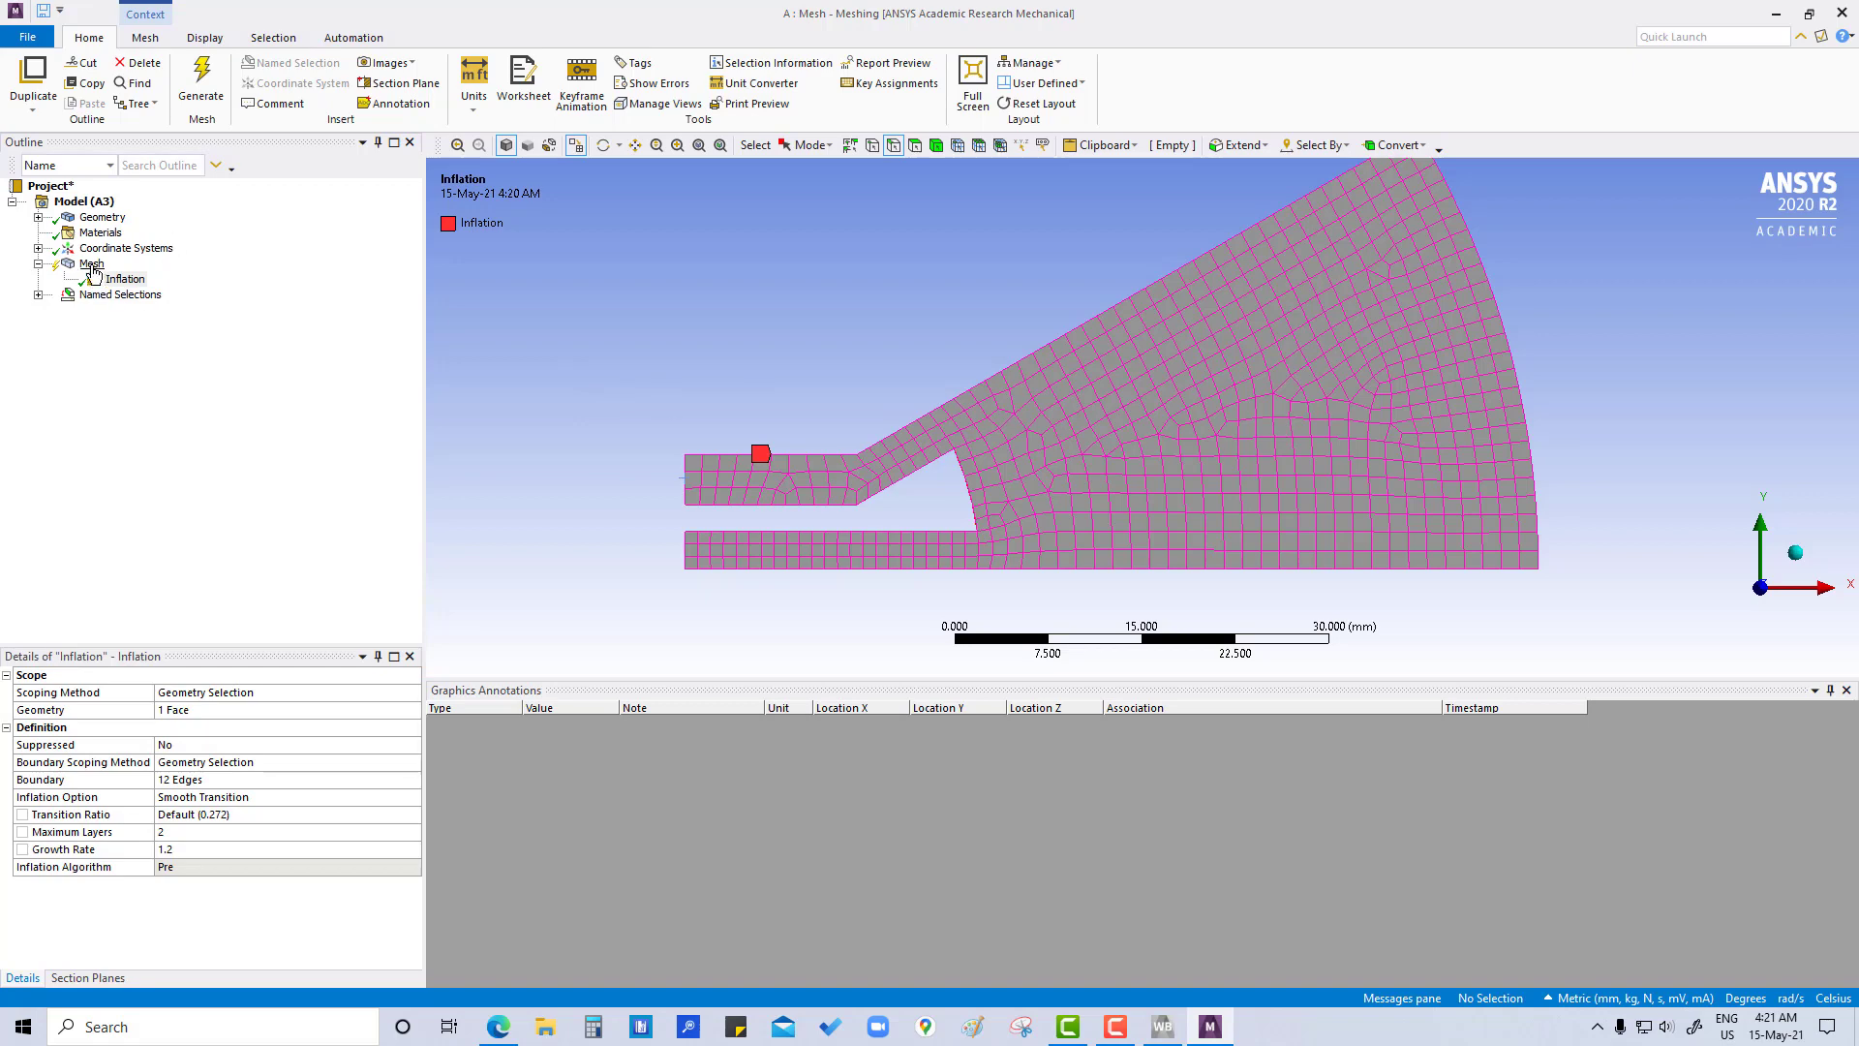
Step: Insert a Method control on the sector body, Quadrilateral Dominant with Quad/Tri faces
right_click(91, 263)
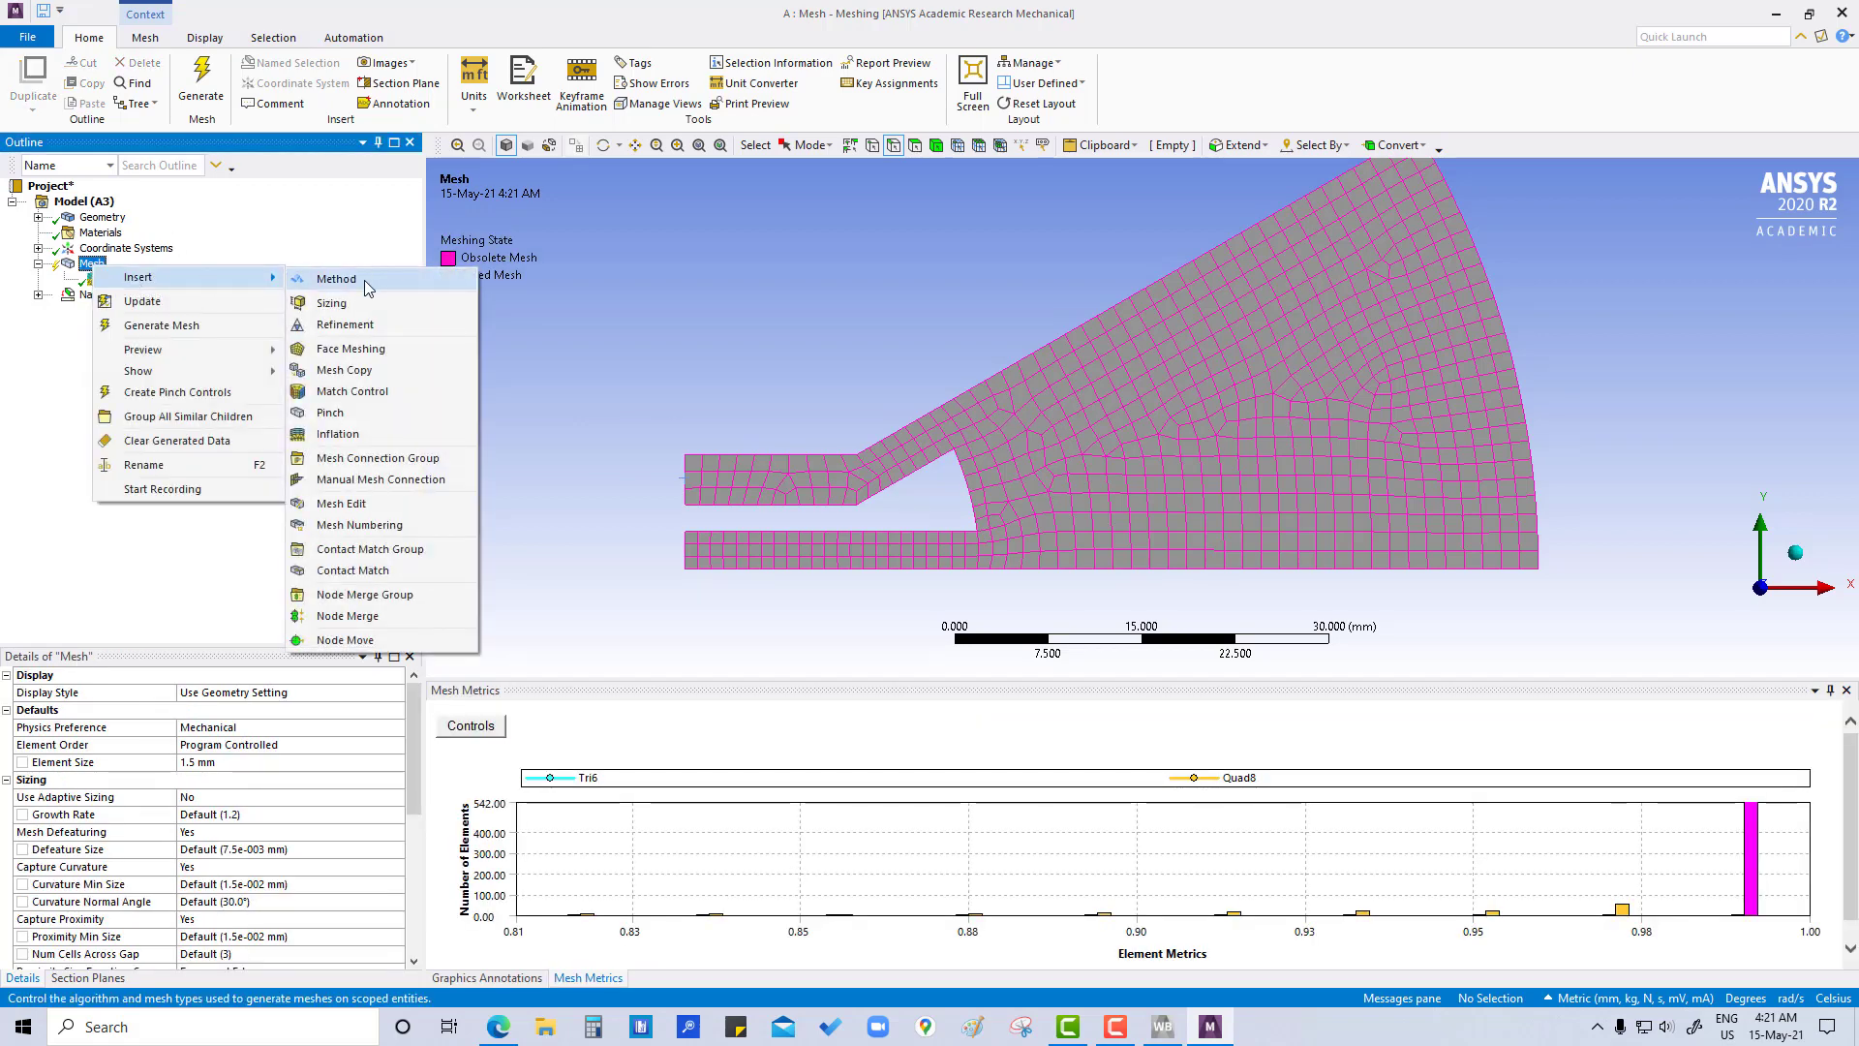
click(336, 278)
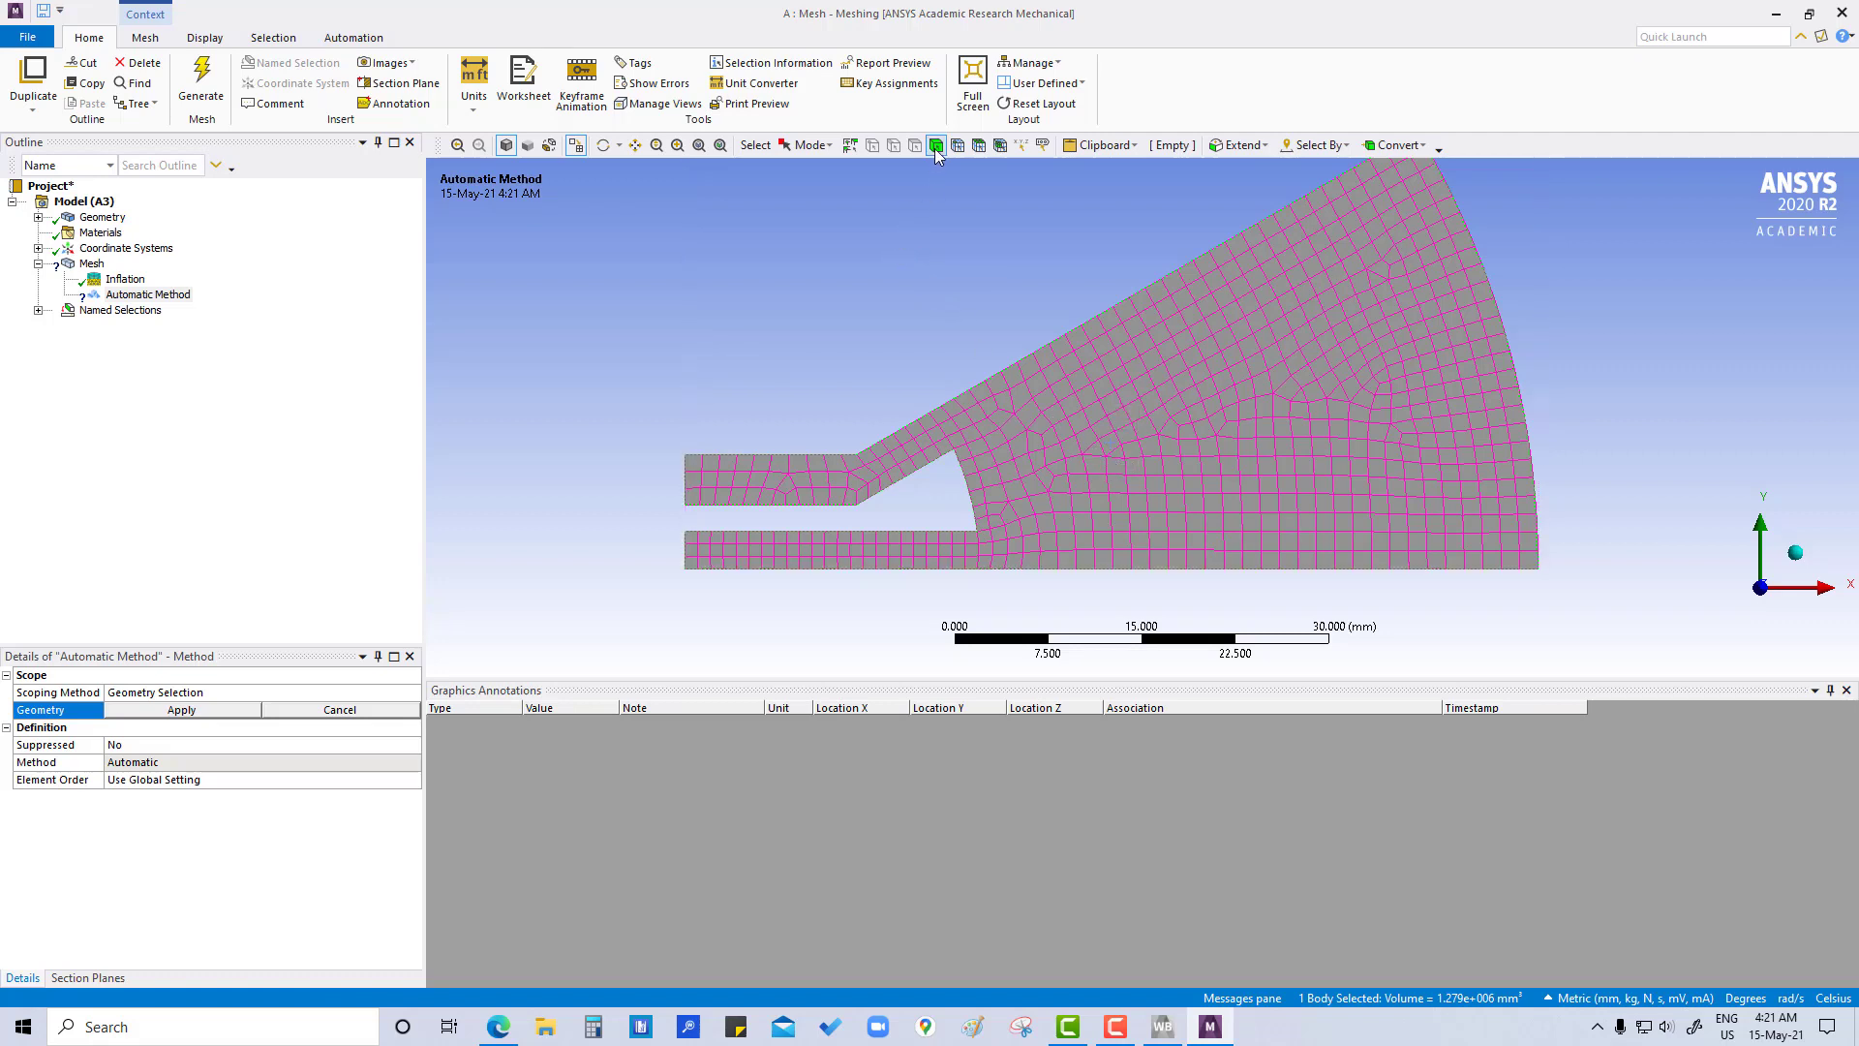
click(180, 709)
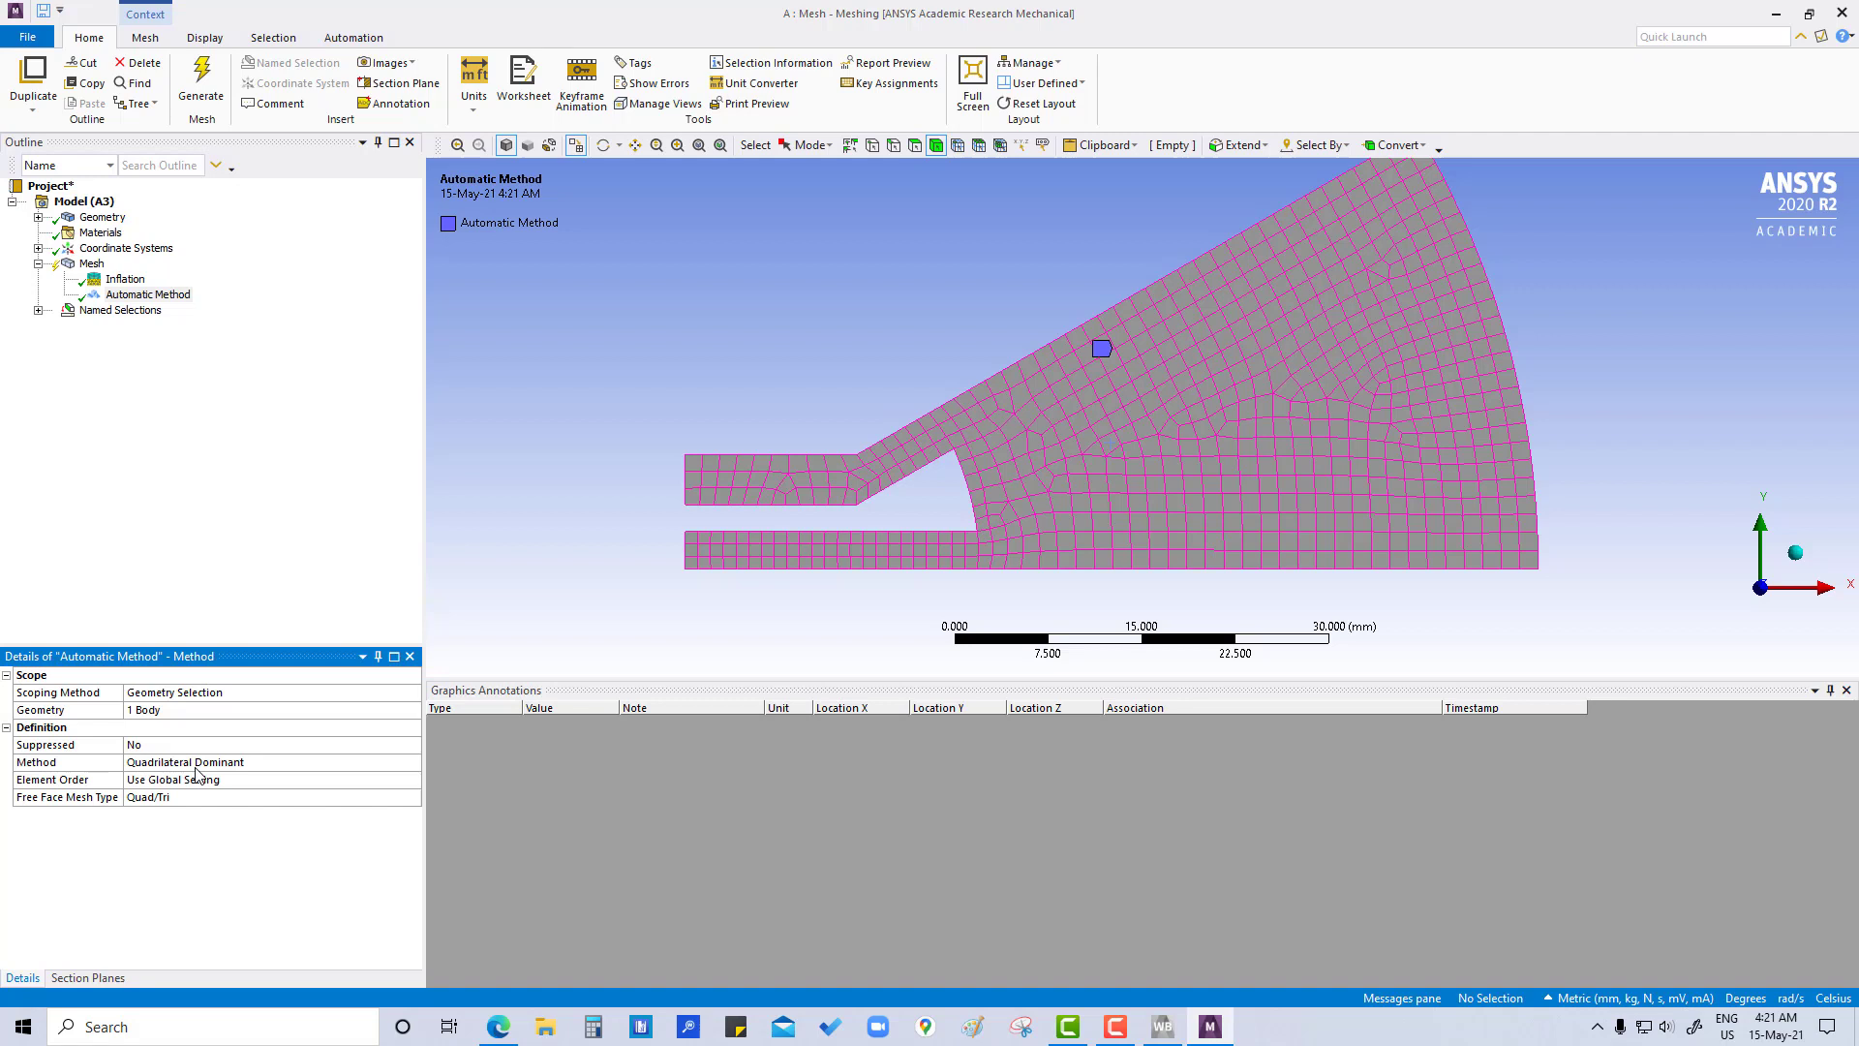
mouse_move(152, 629)
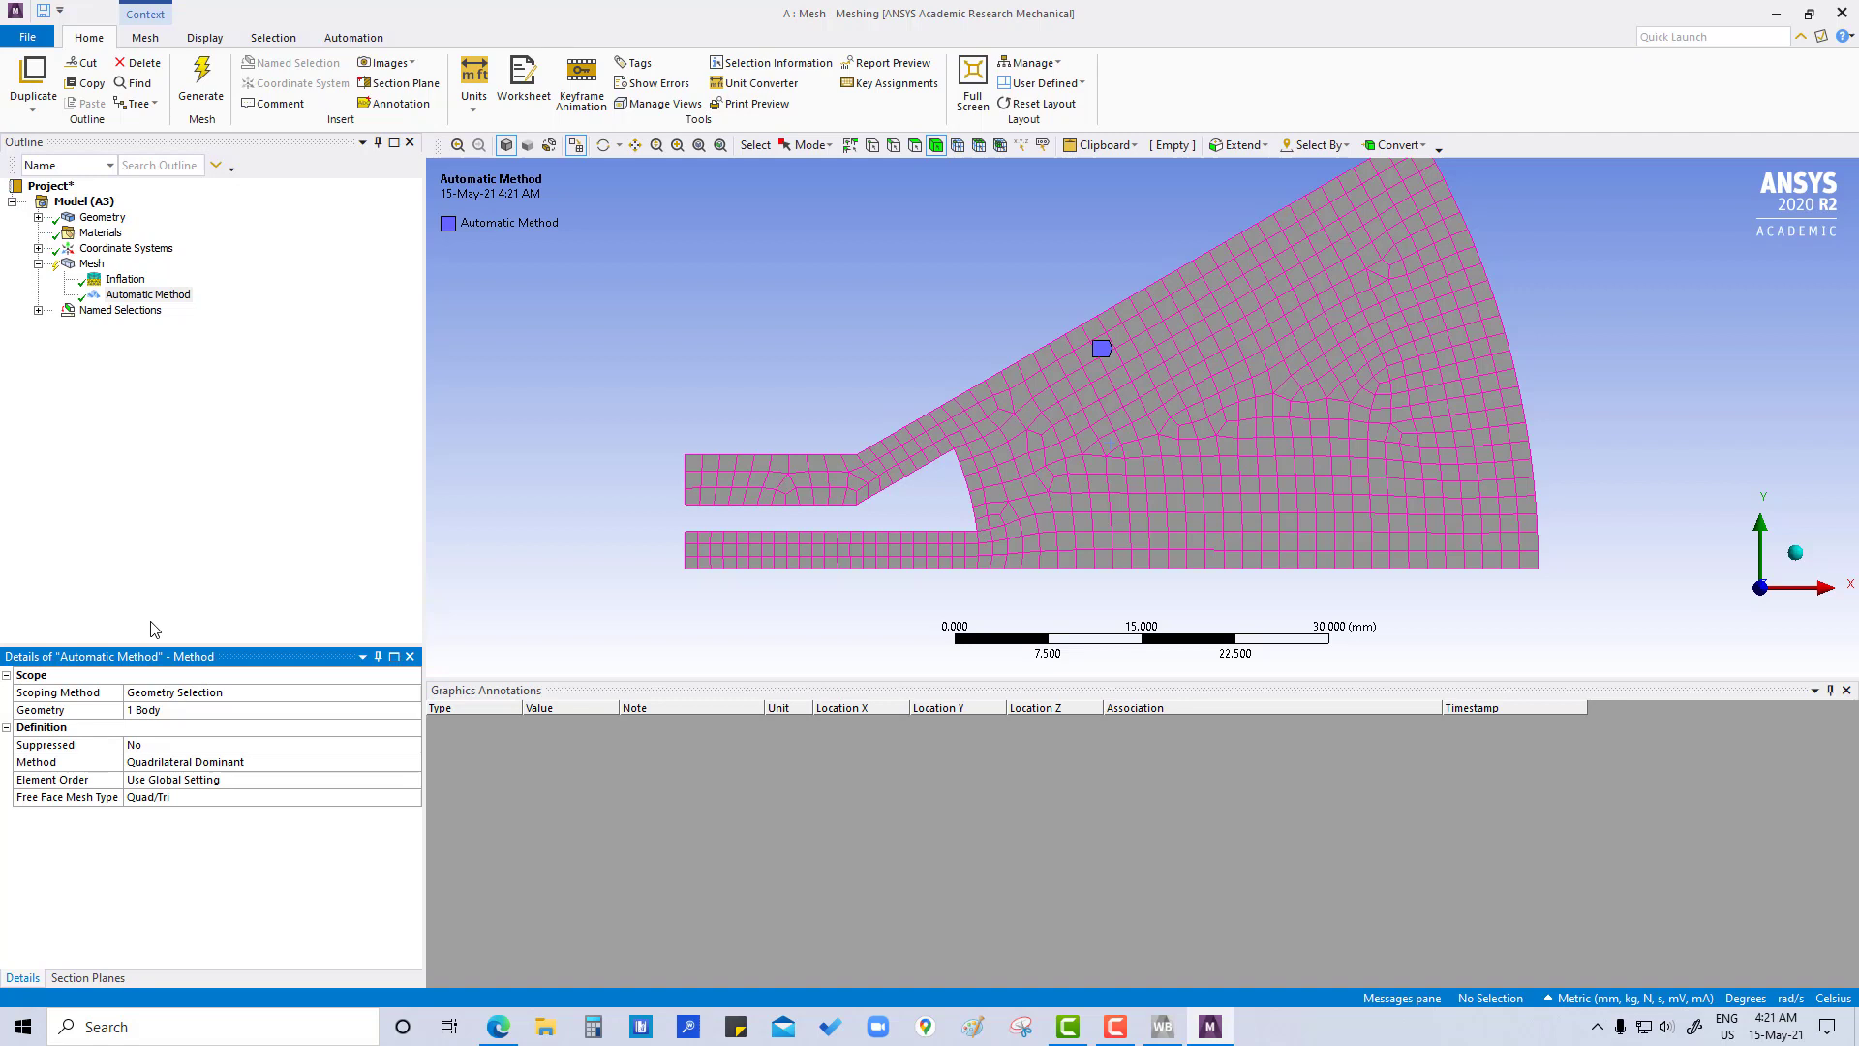
mouse_move(147, 294)
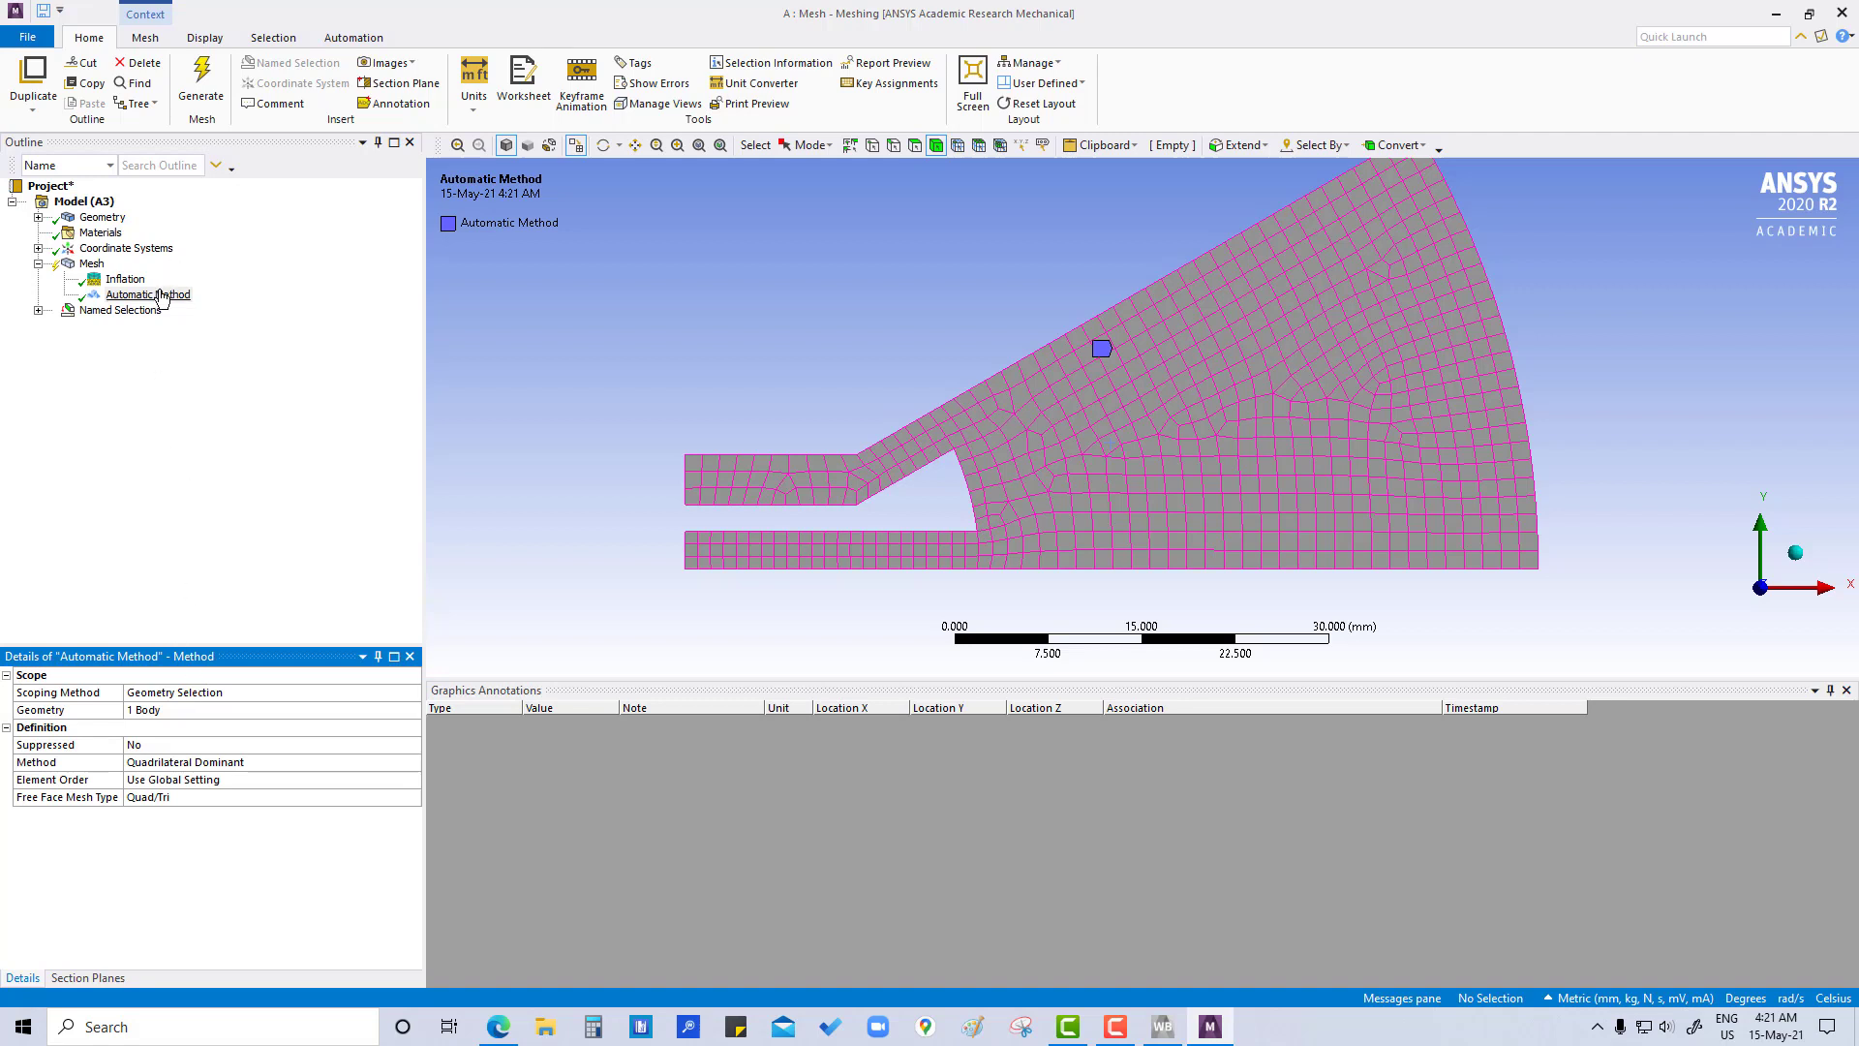
Step: Switch the Automatic Method control's Method setting to Triangles
click(147, 295)
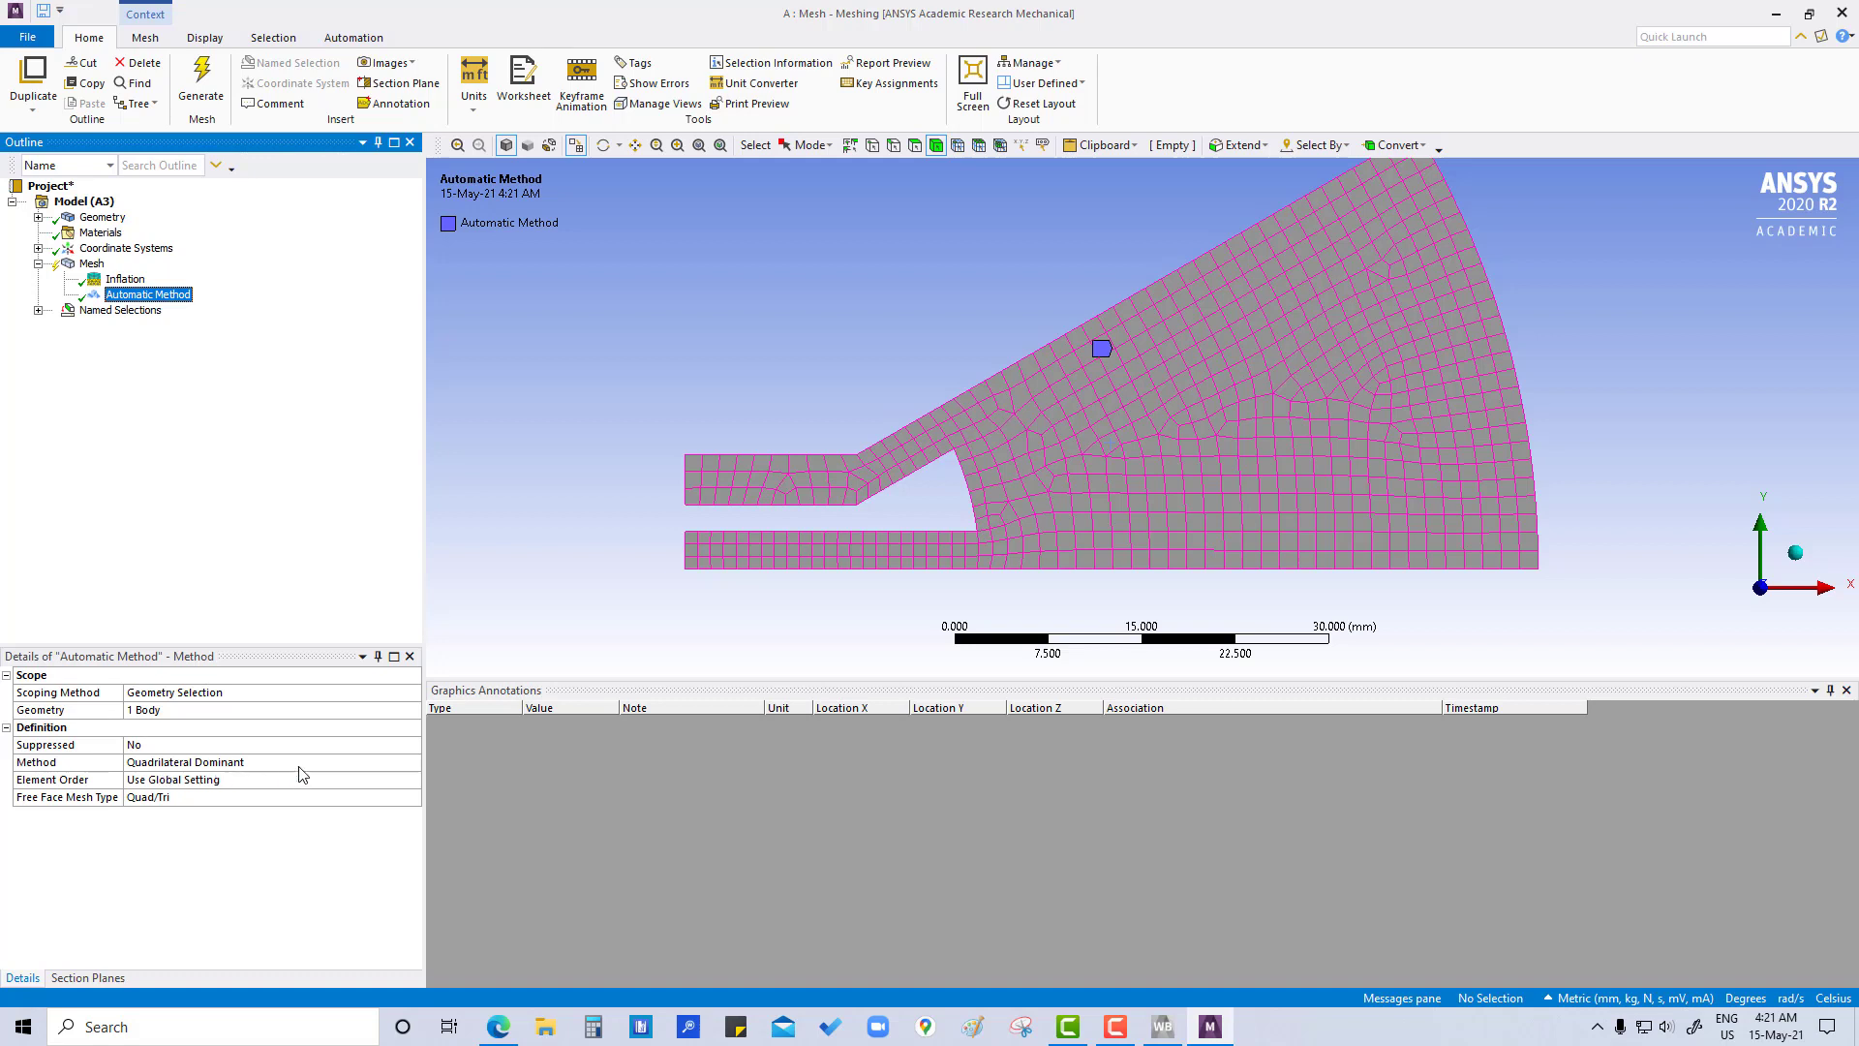
click(413, 761)
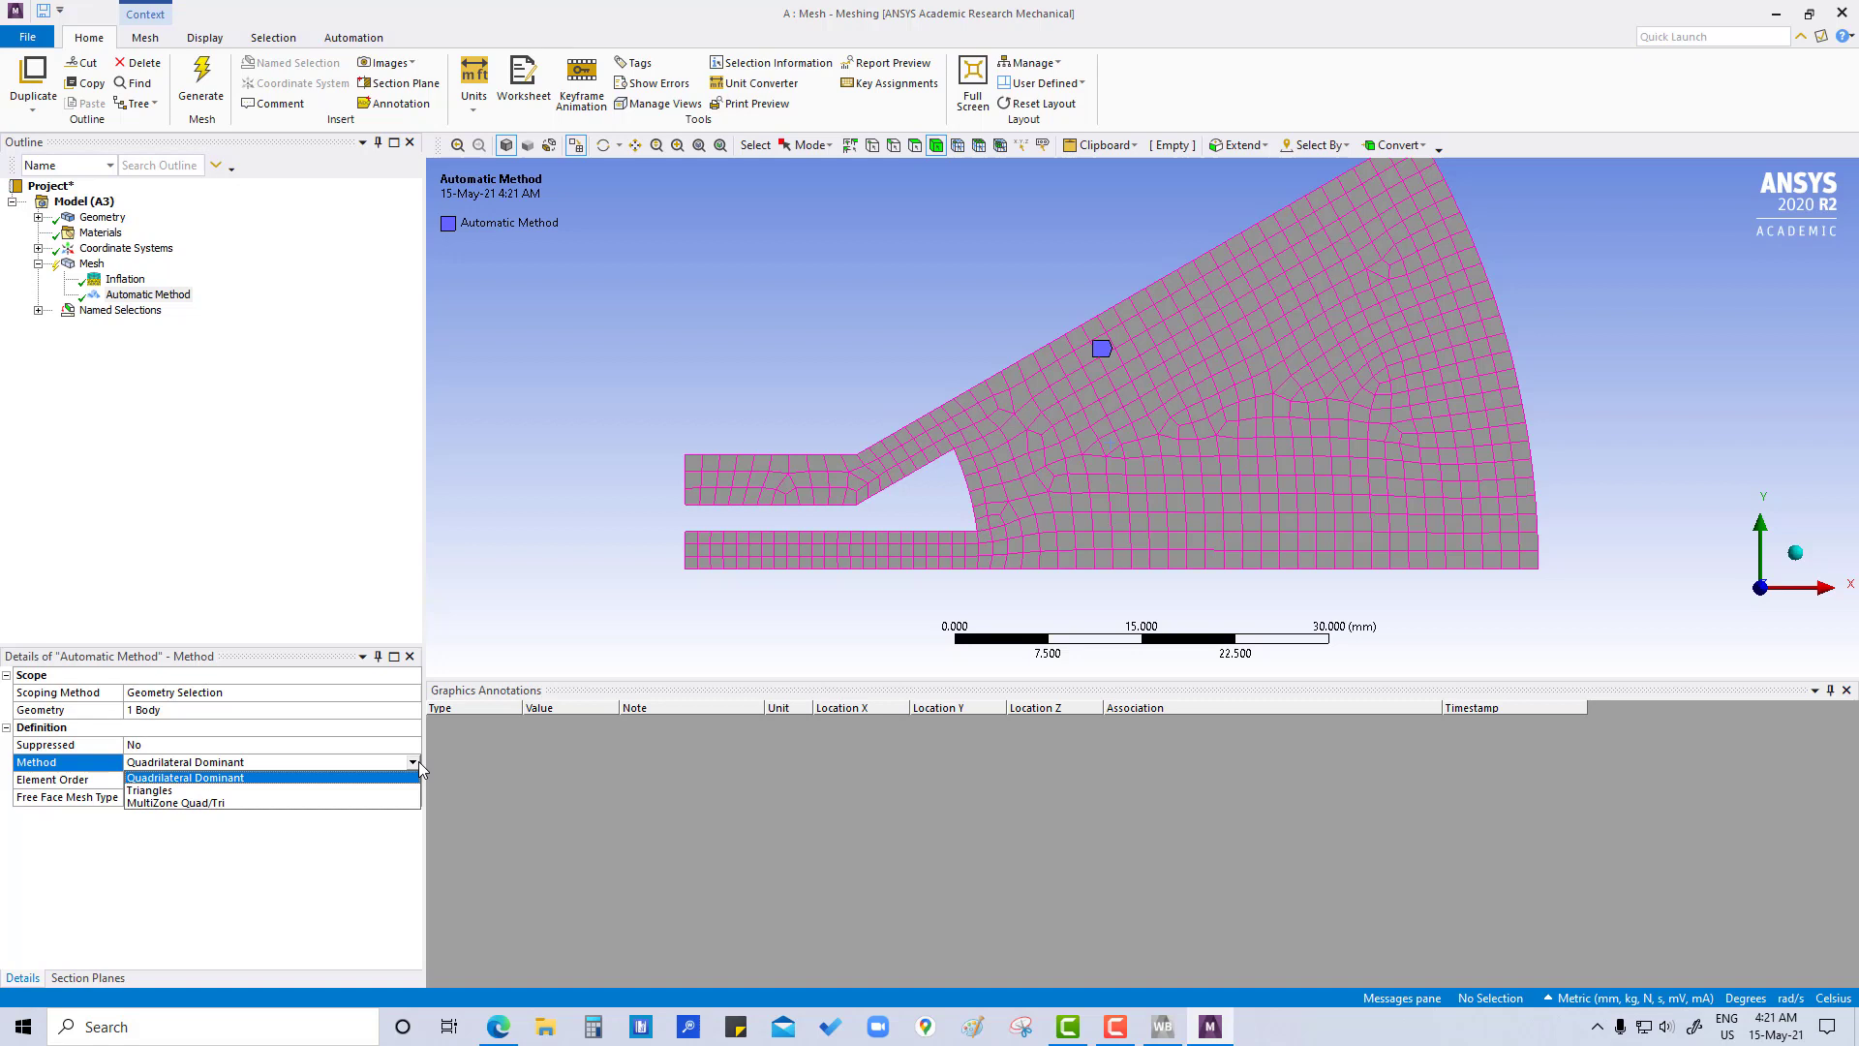
click(149, 790)
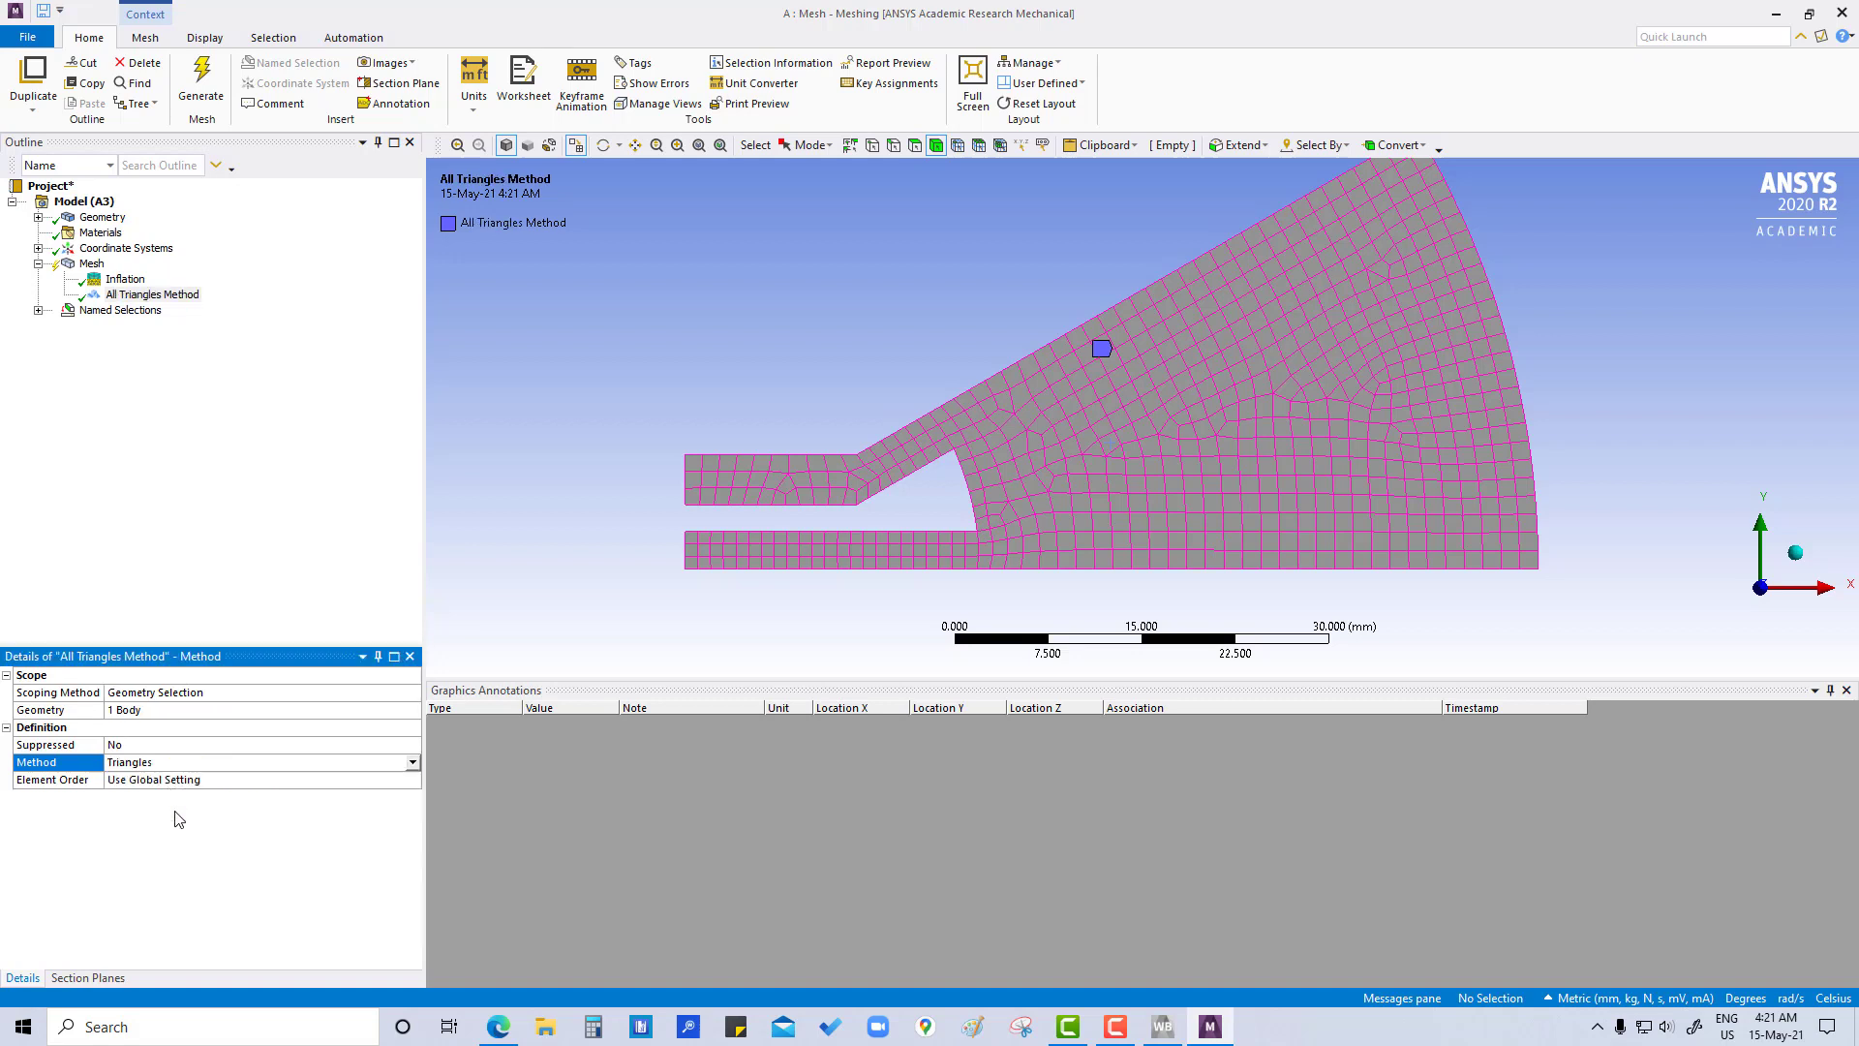
mouse_move(95, 508)
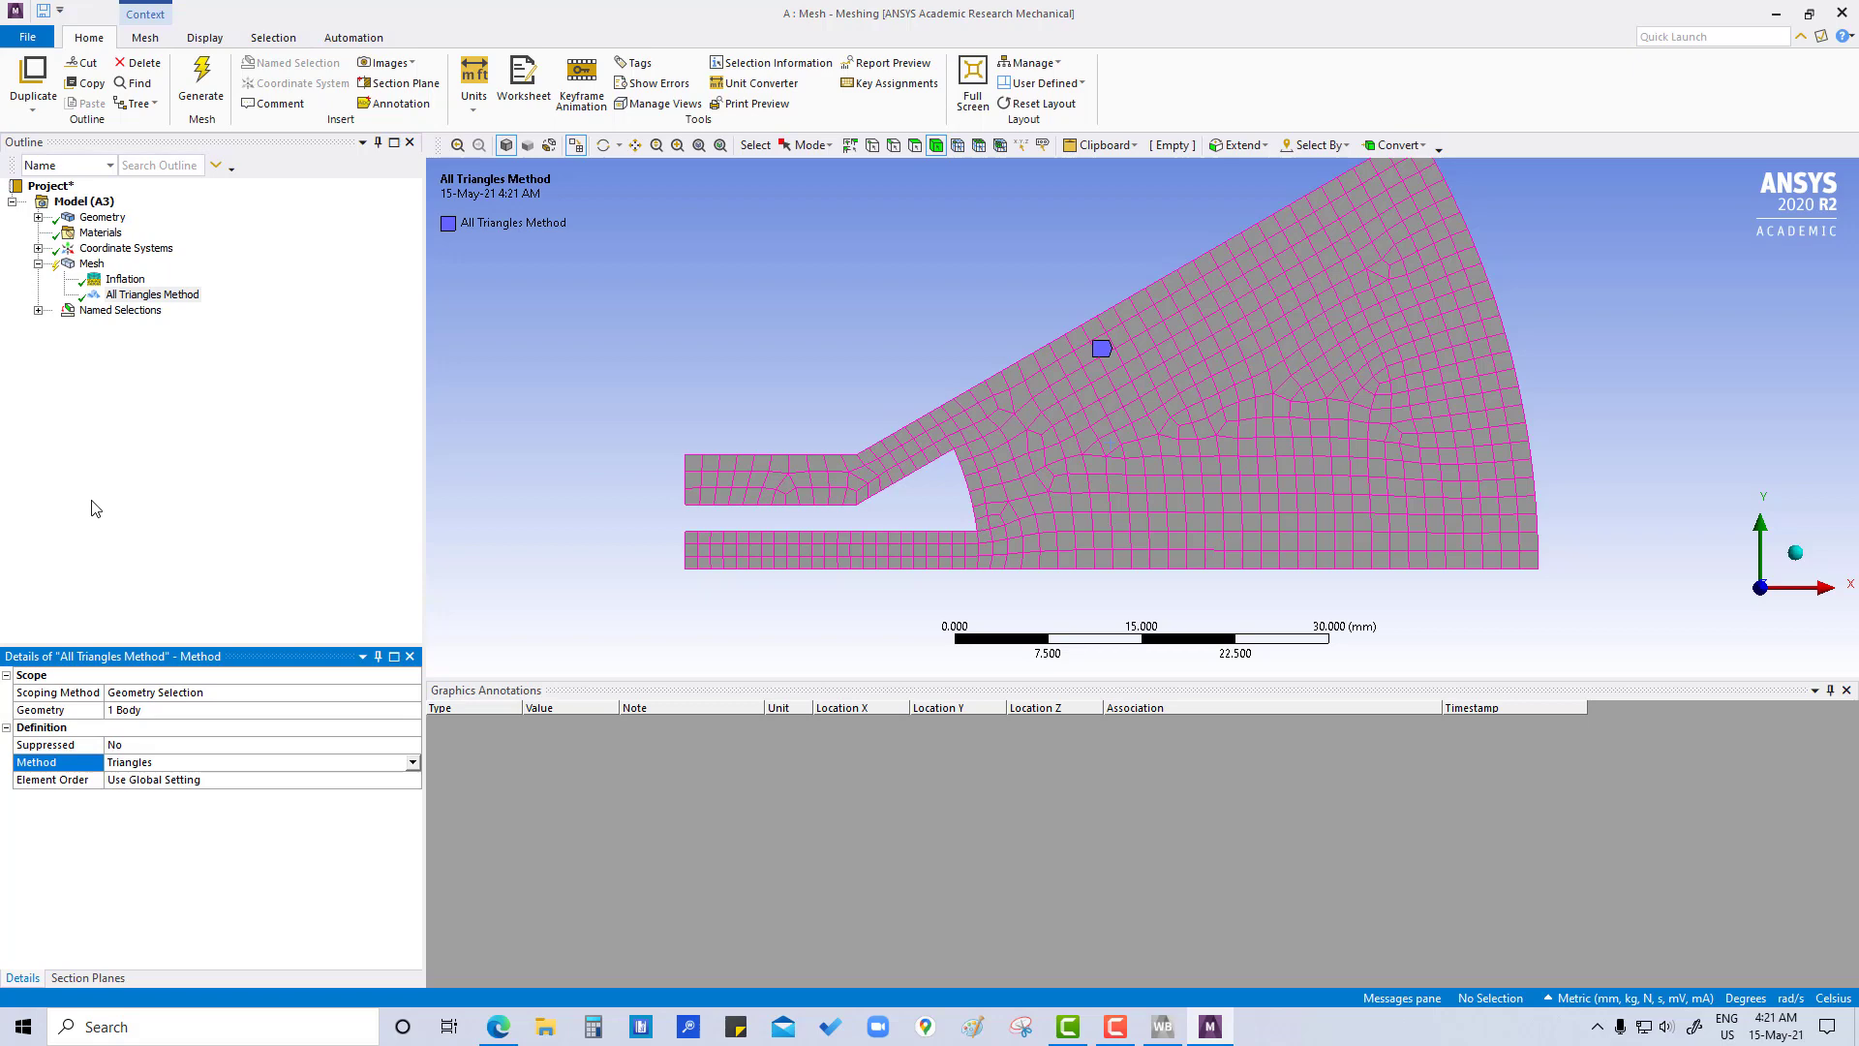
mouse_move(125, 270)
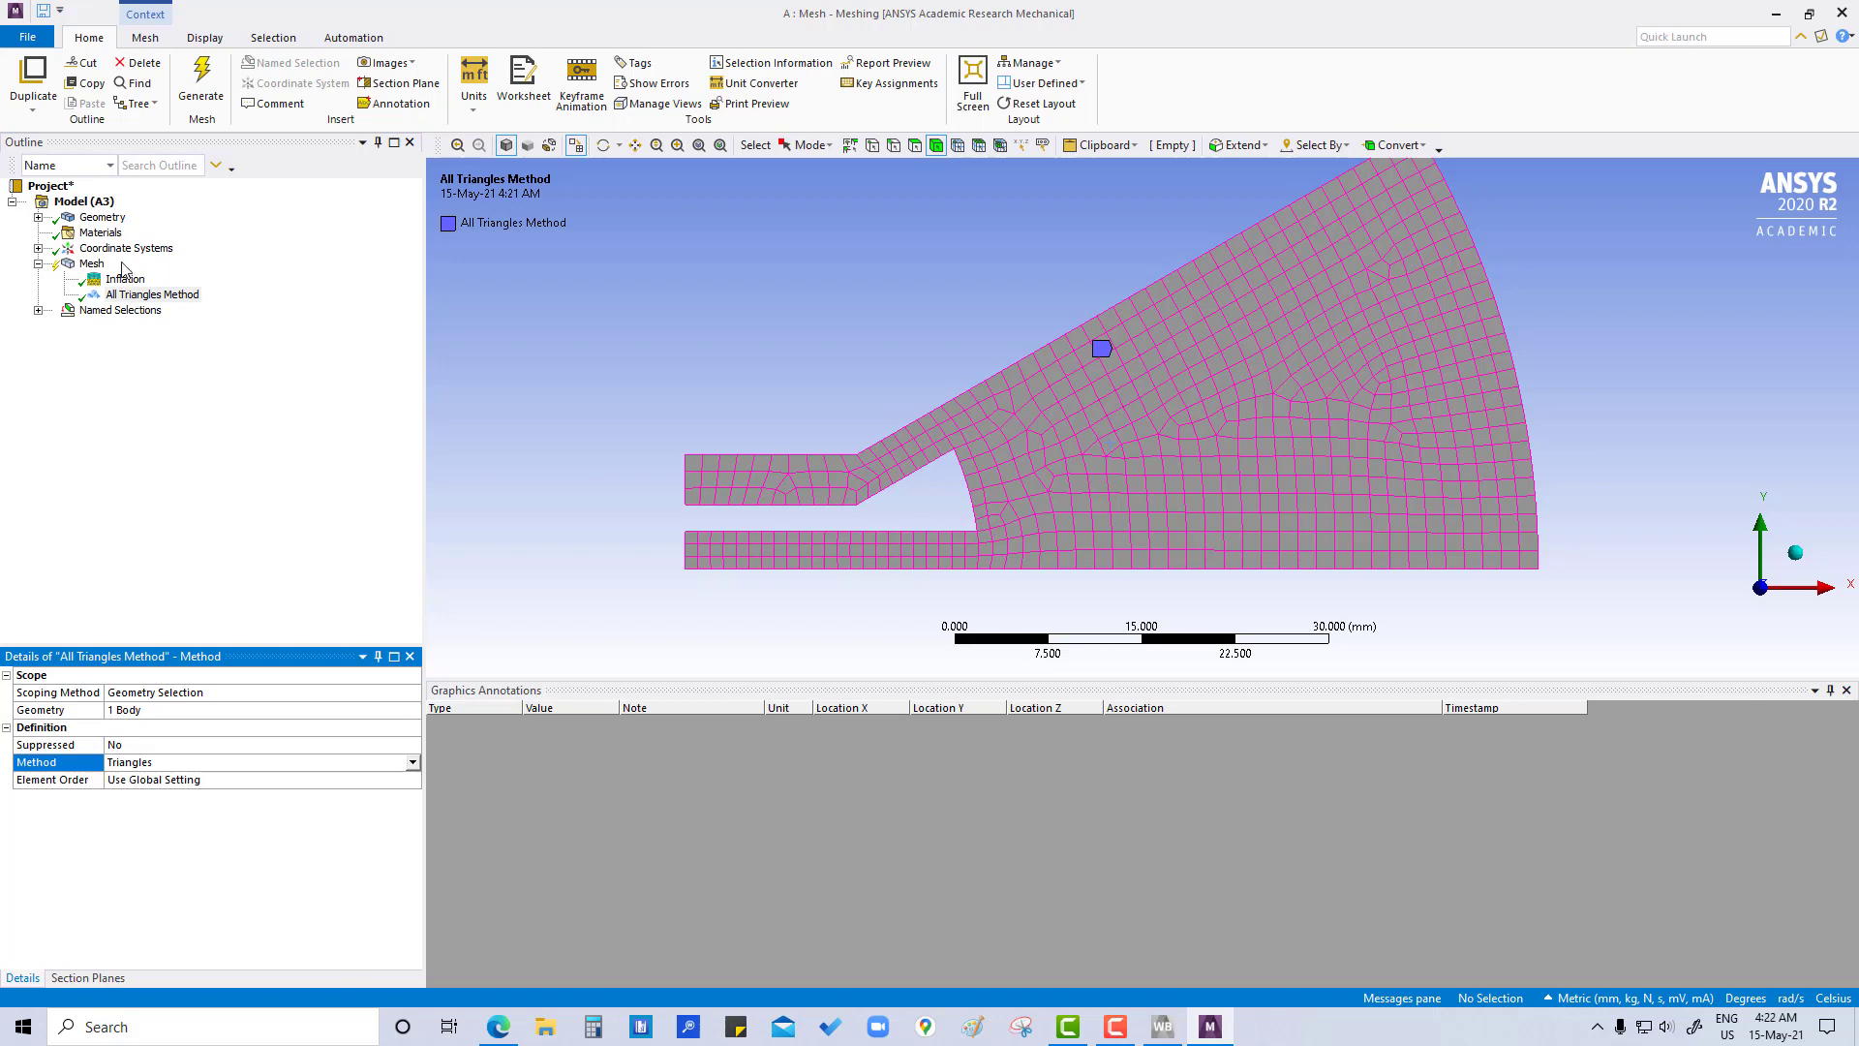
Step: Regenerate the sector mesh using the Triangles method and inflation layers
right_click(91, 262)
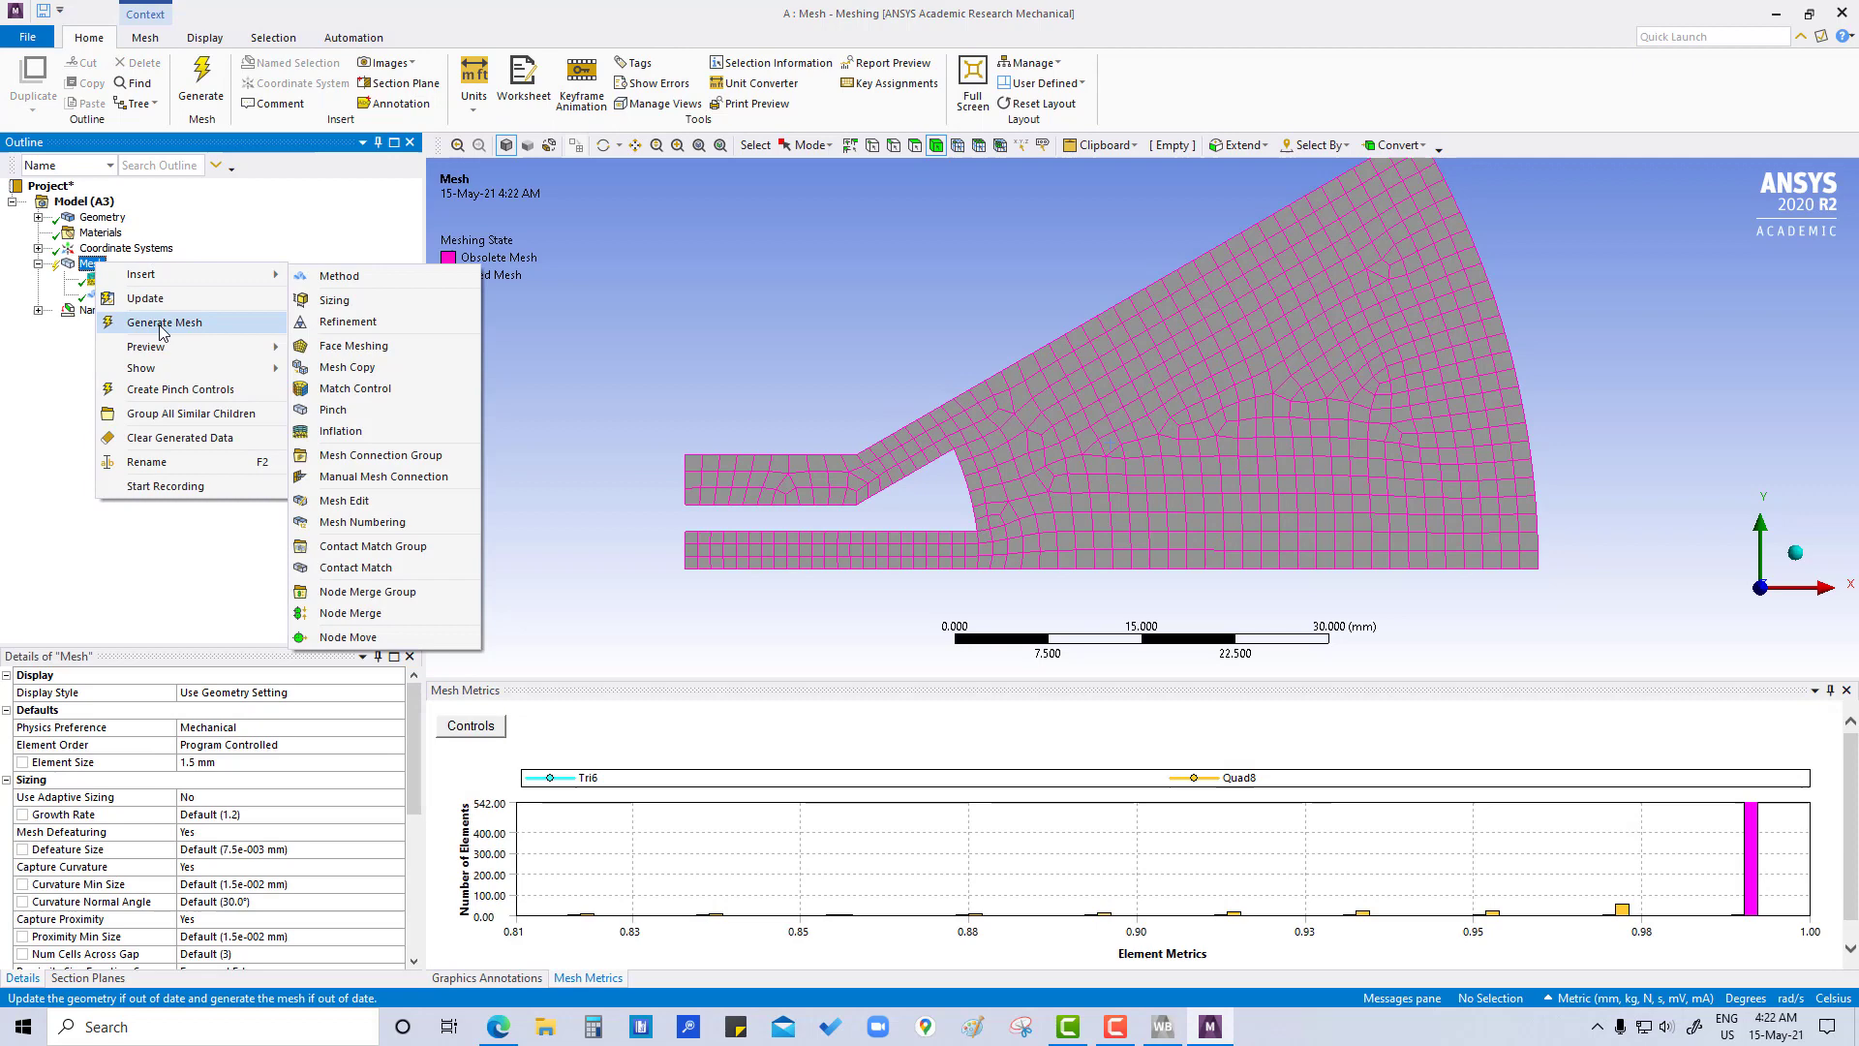
click(163, 322)
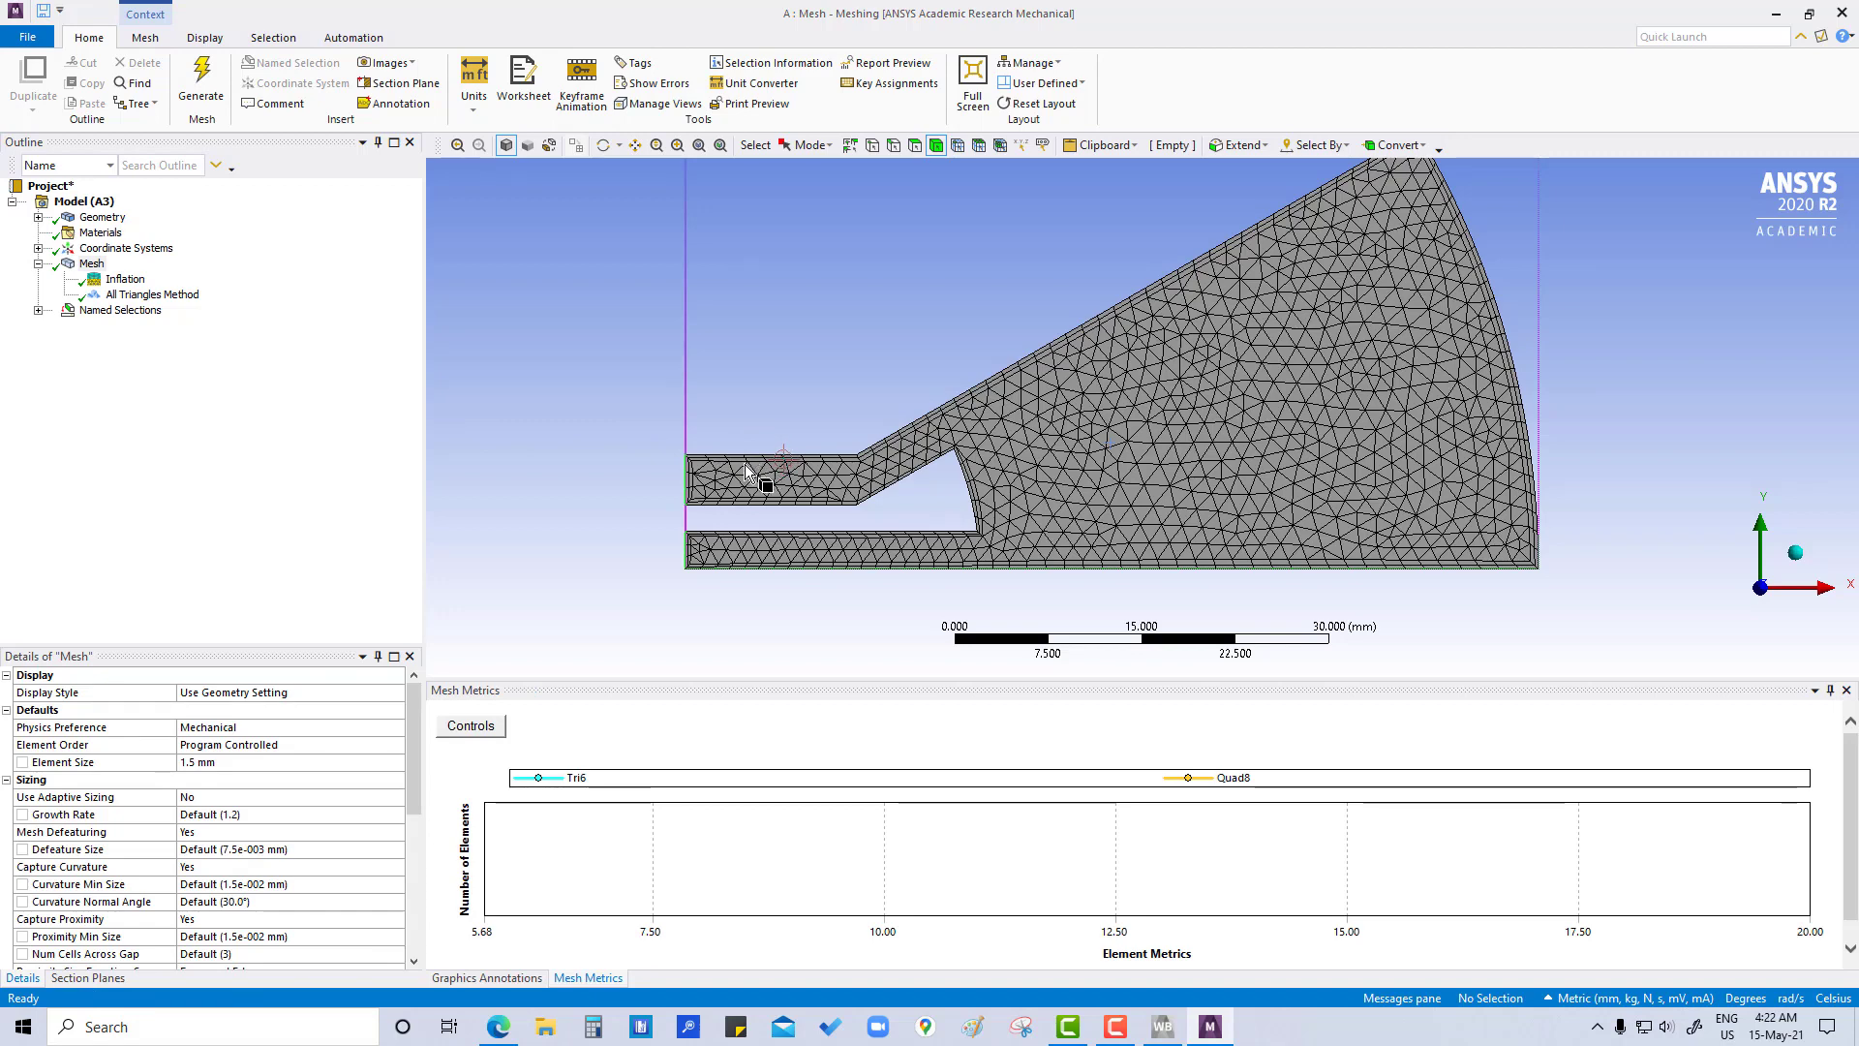
Step: Set Inflation Maximum Layers to 3 and return to the Mesh settings
click(126, 278)
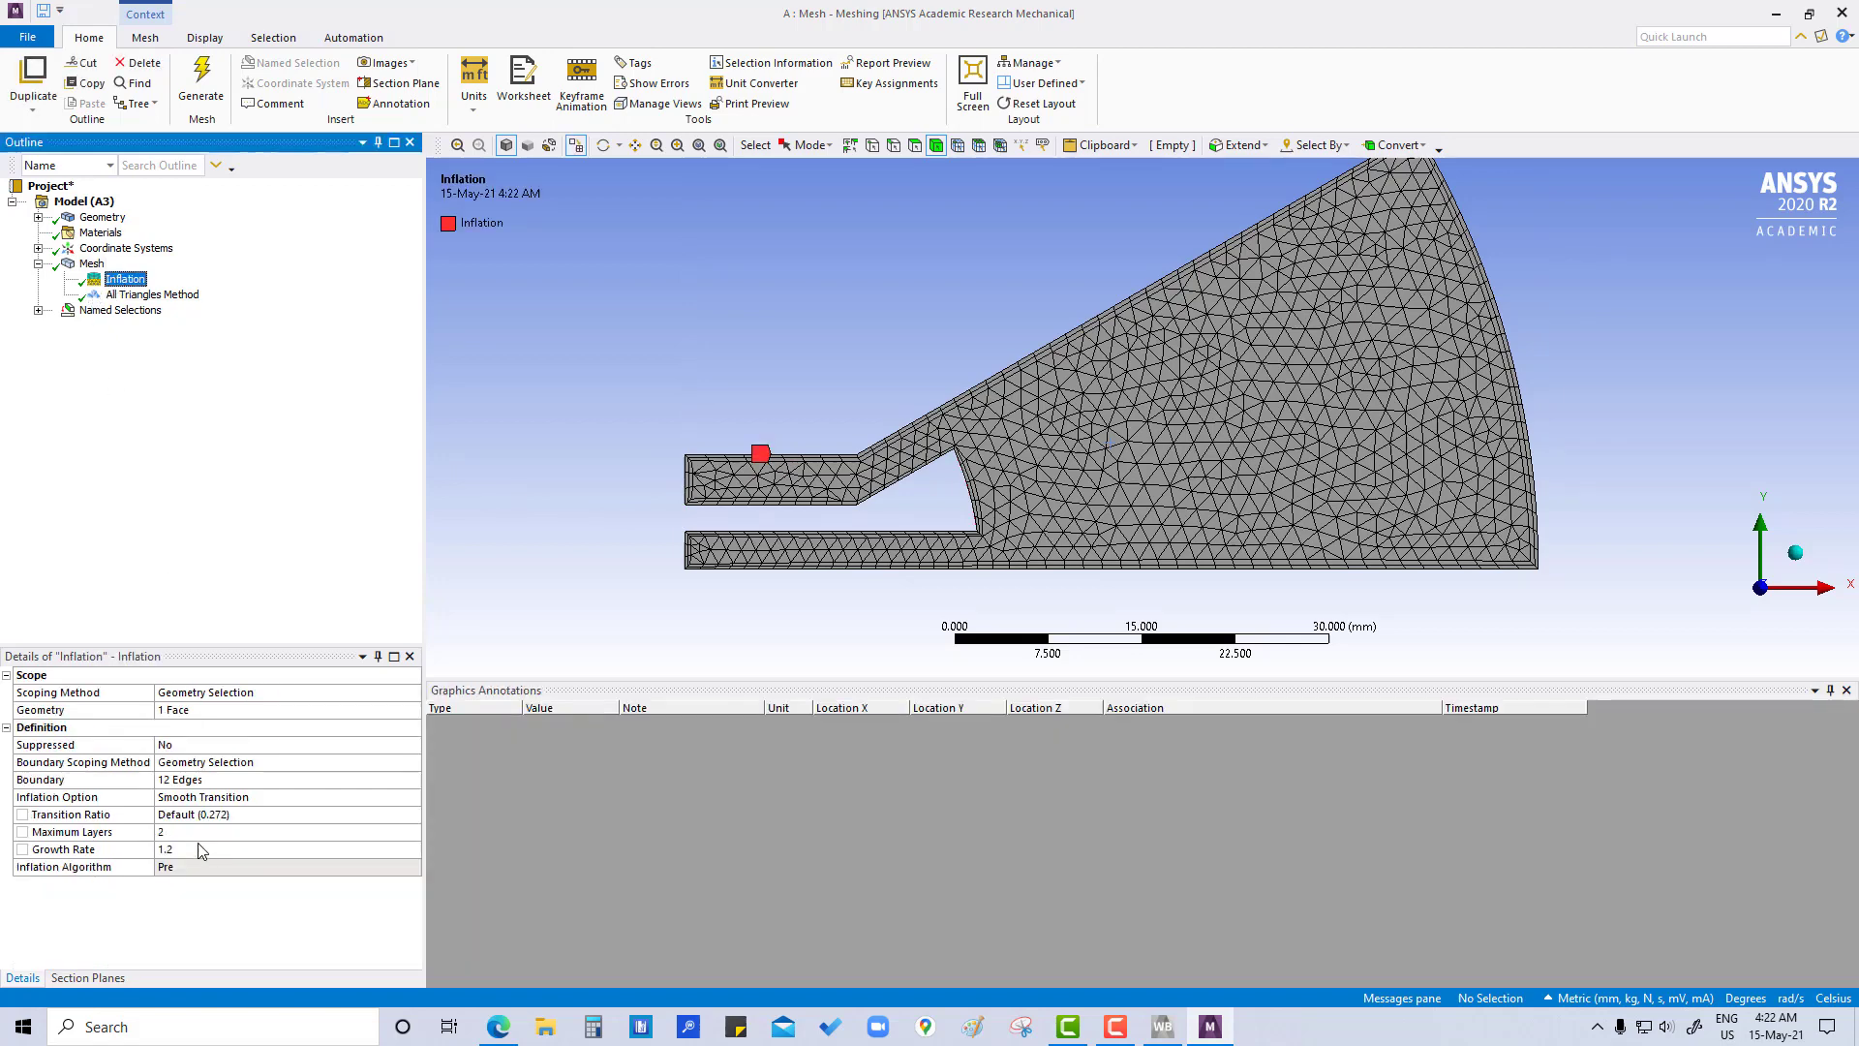
click(285, 831)
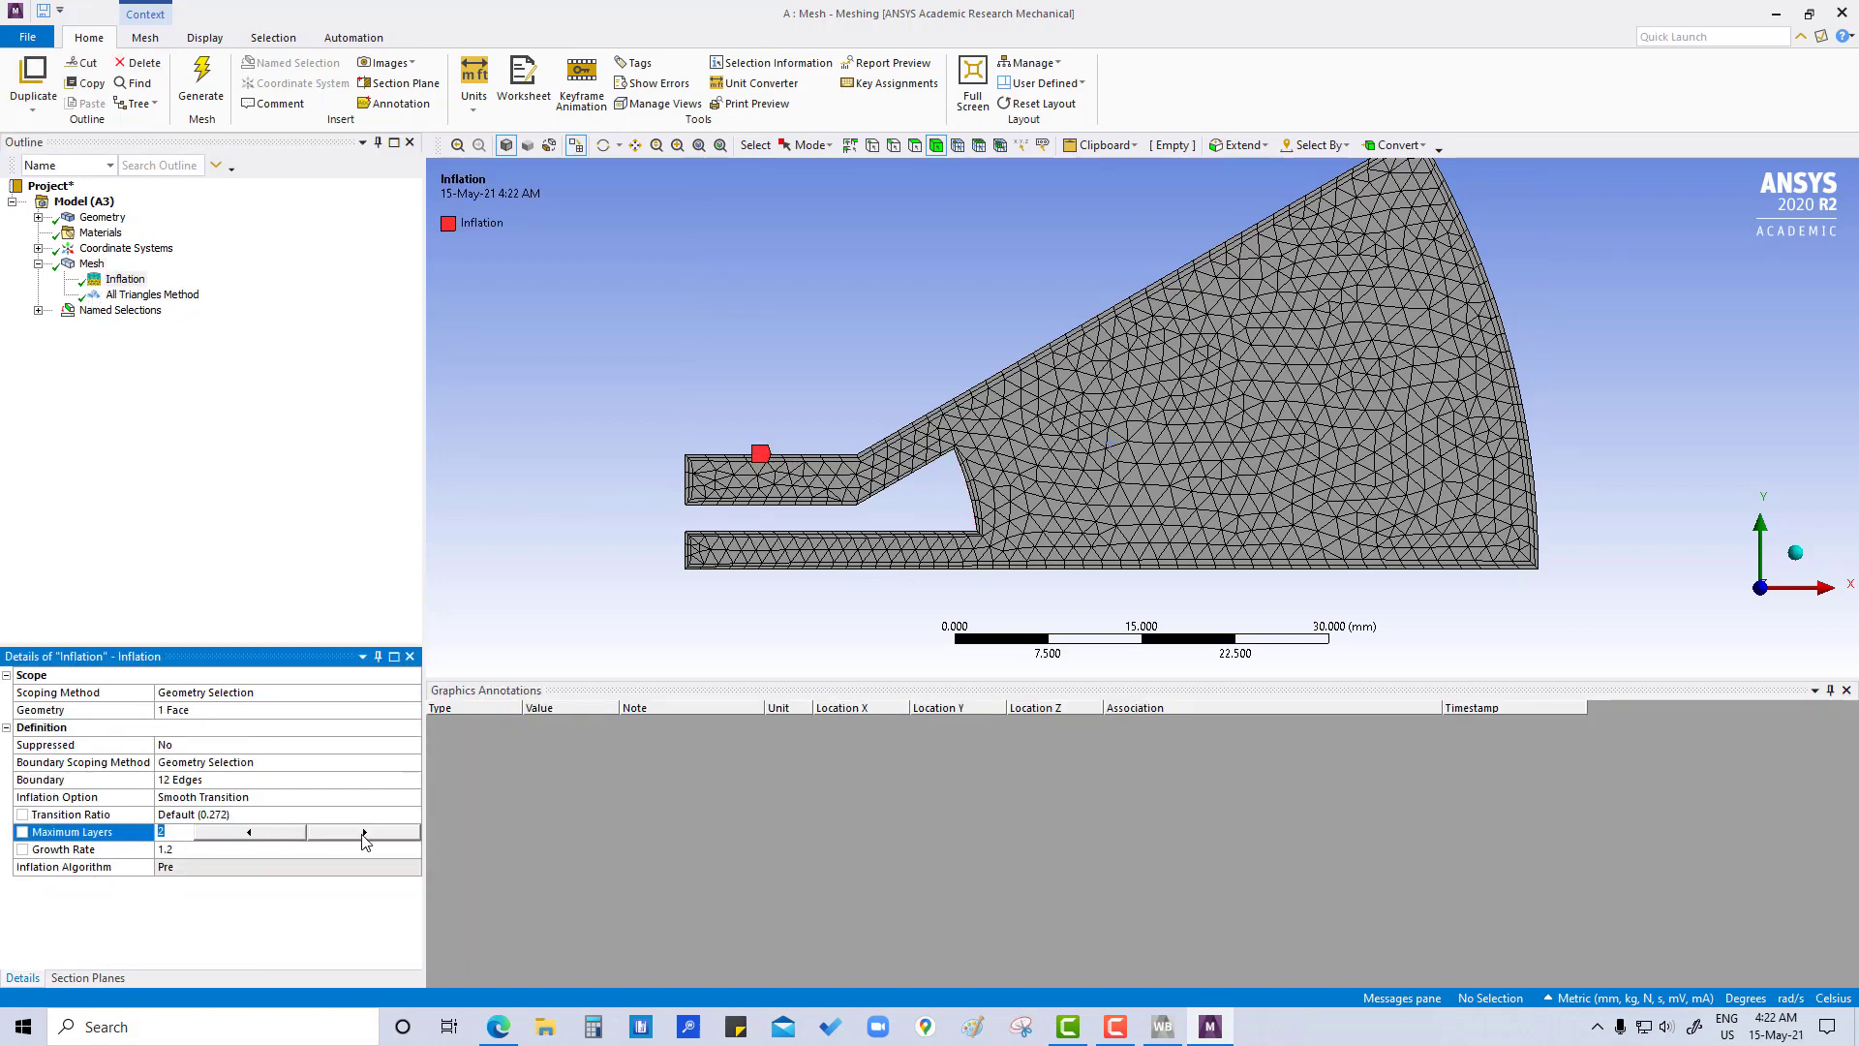
click(364, 831)
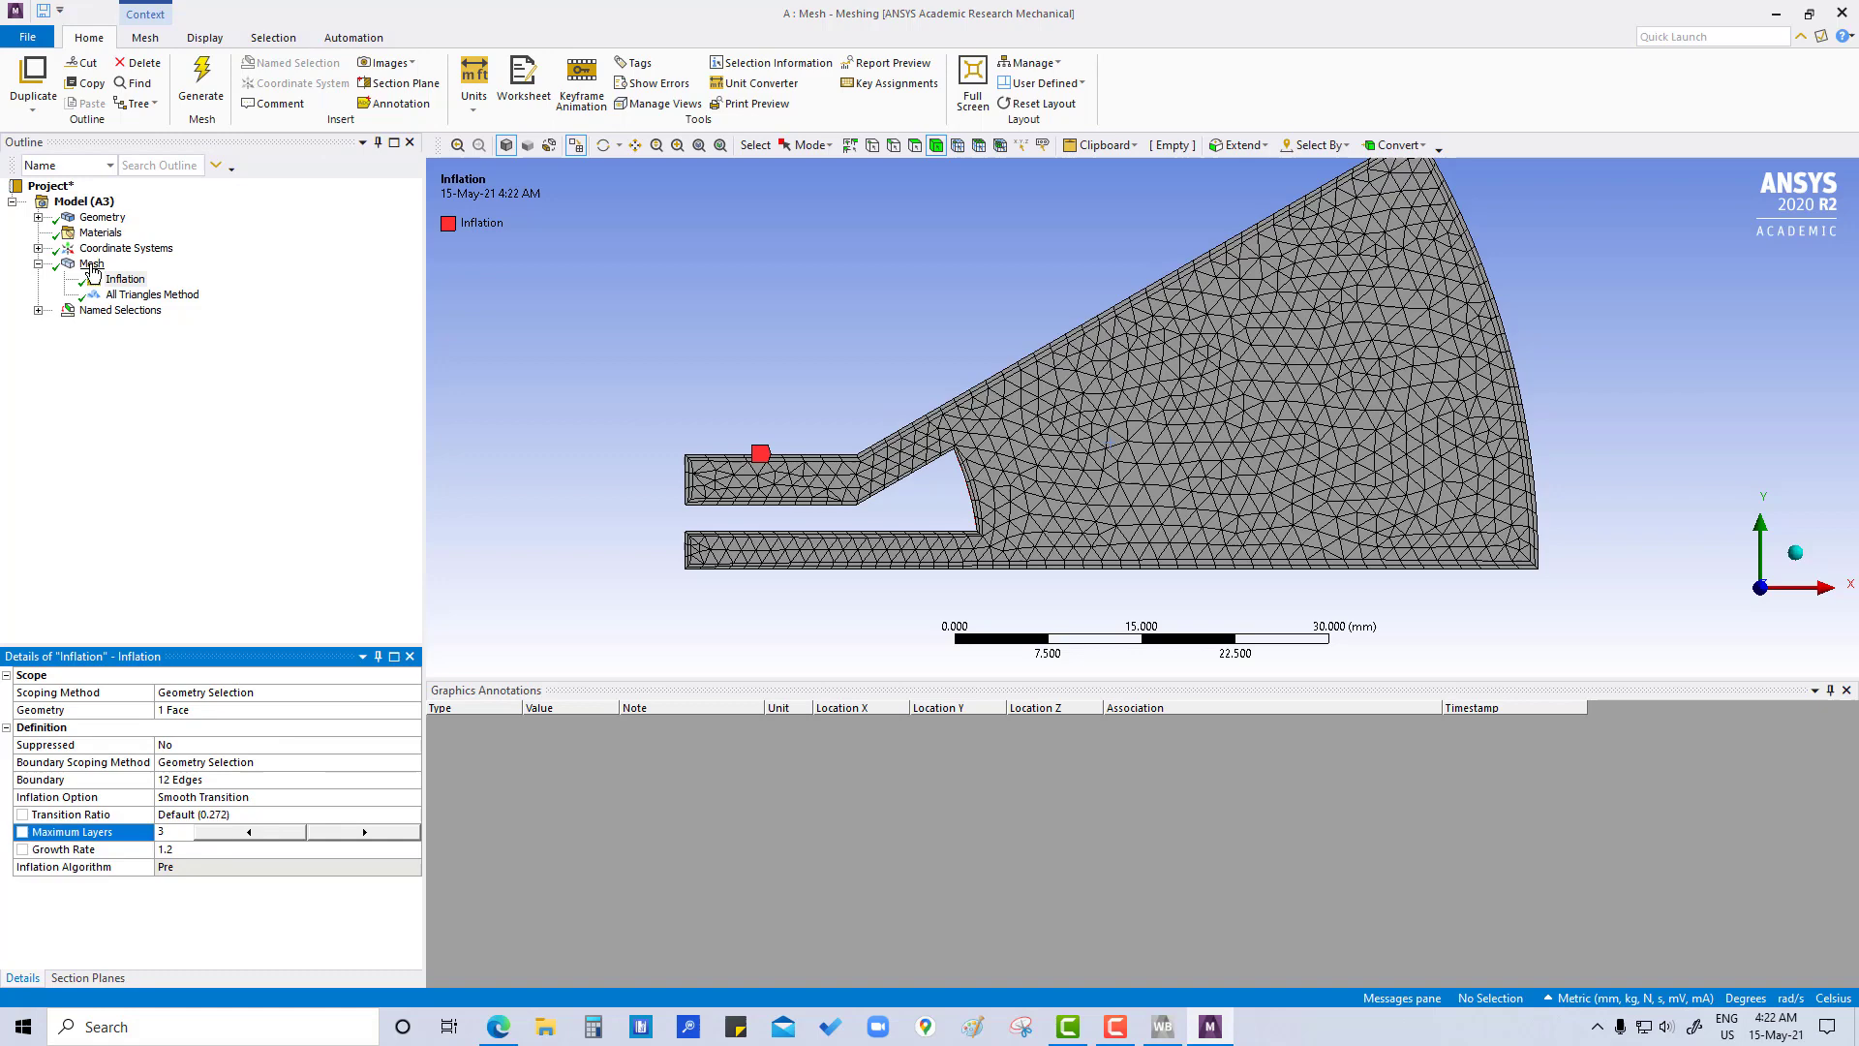
click(91, 264)
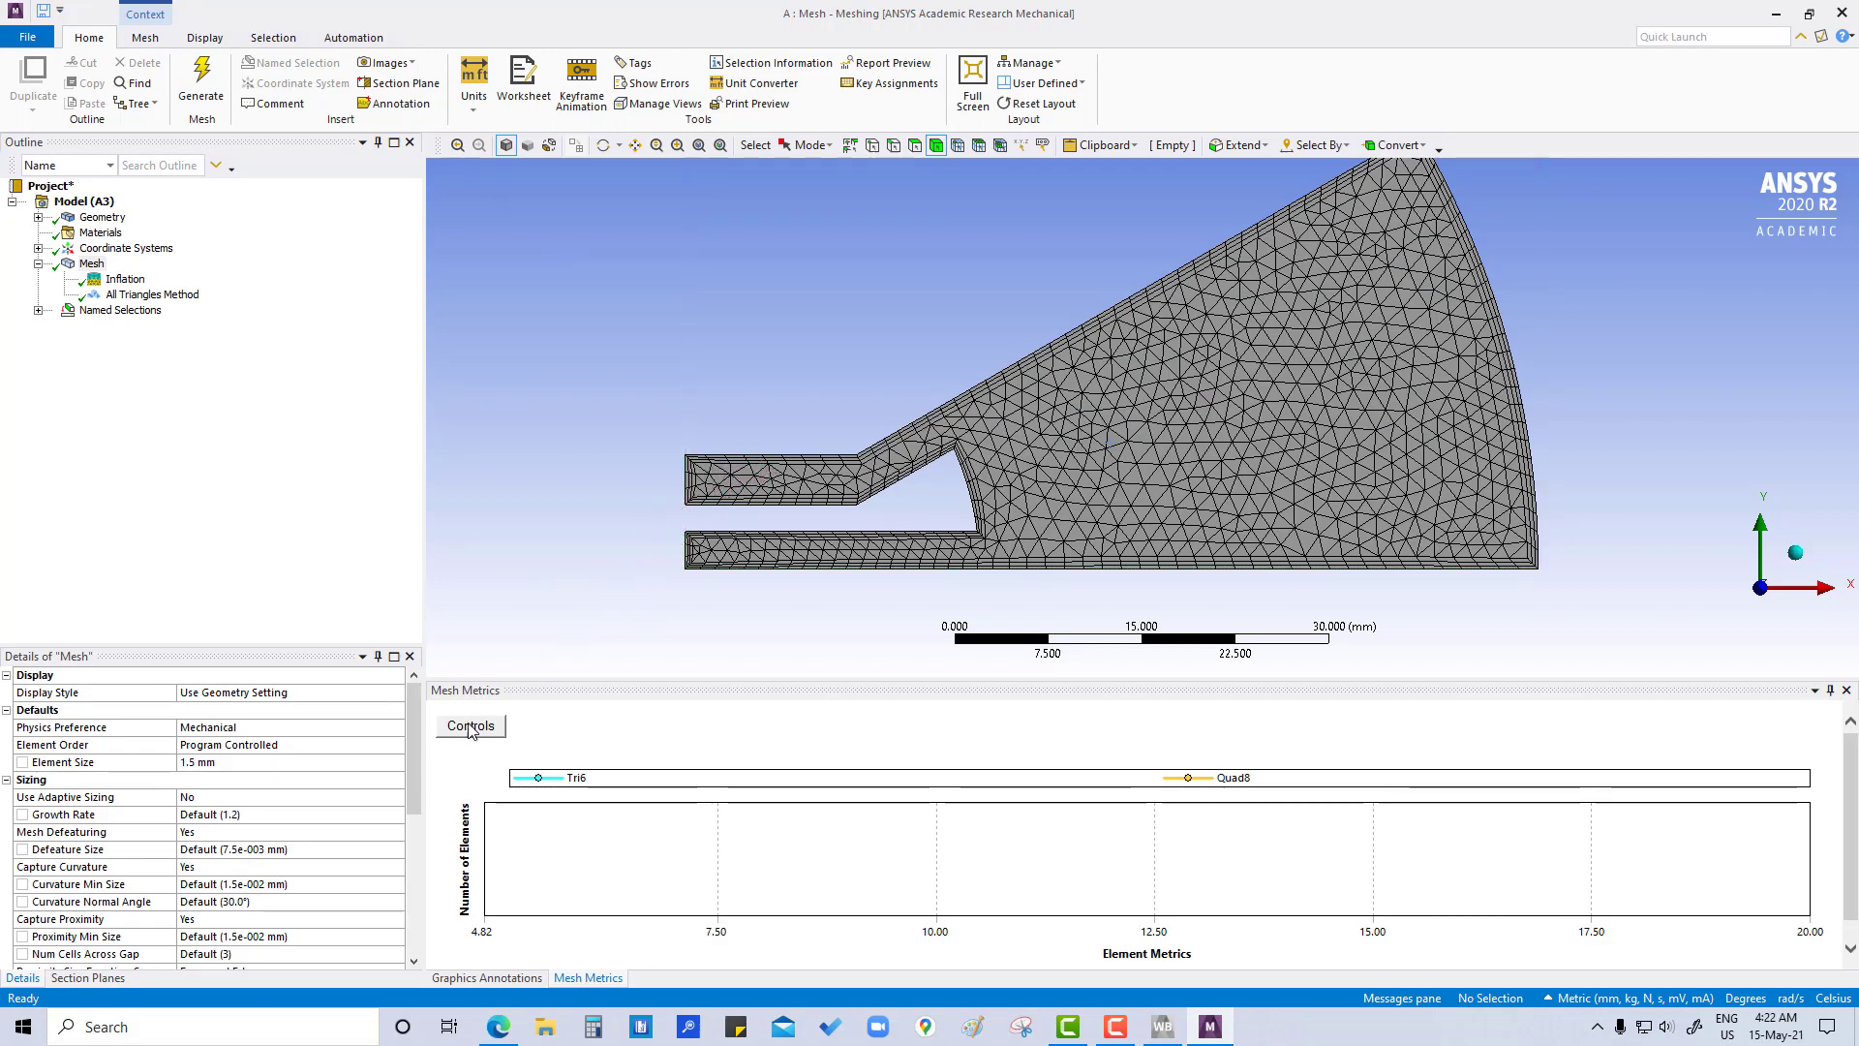
Step: Refresh the quality histogram, inspect a low-quality bar (average 0.78), then reselect Inflation
click(470, 724)
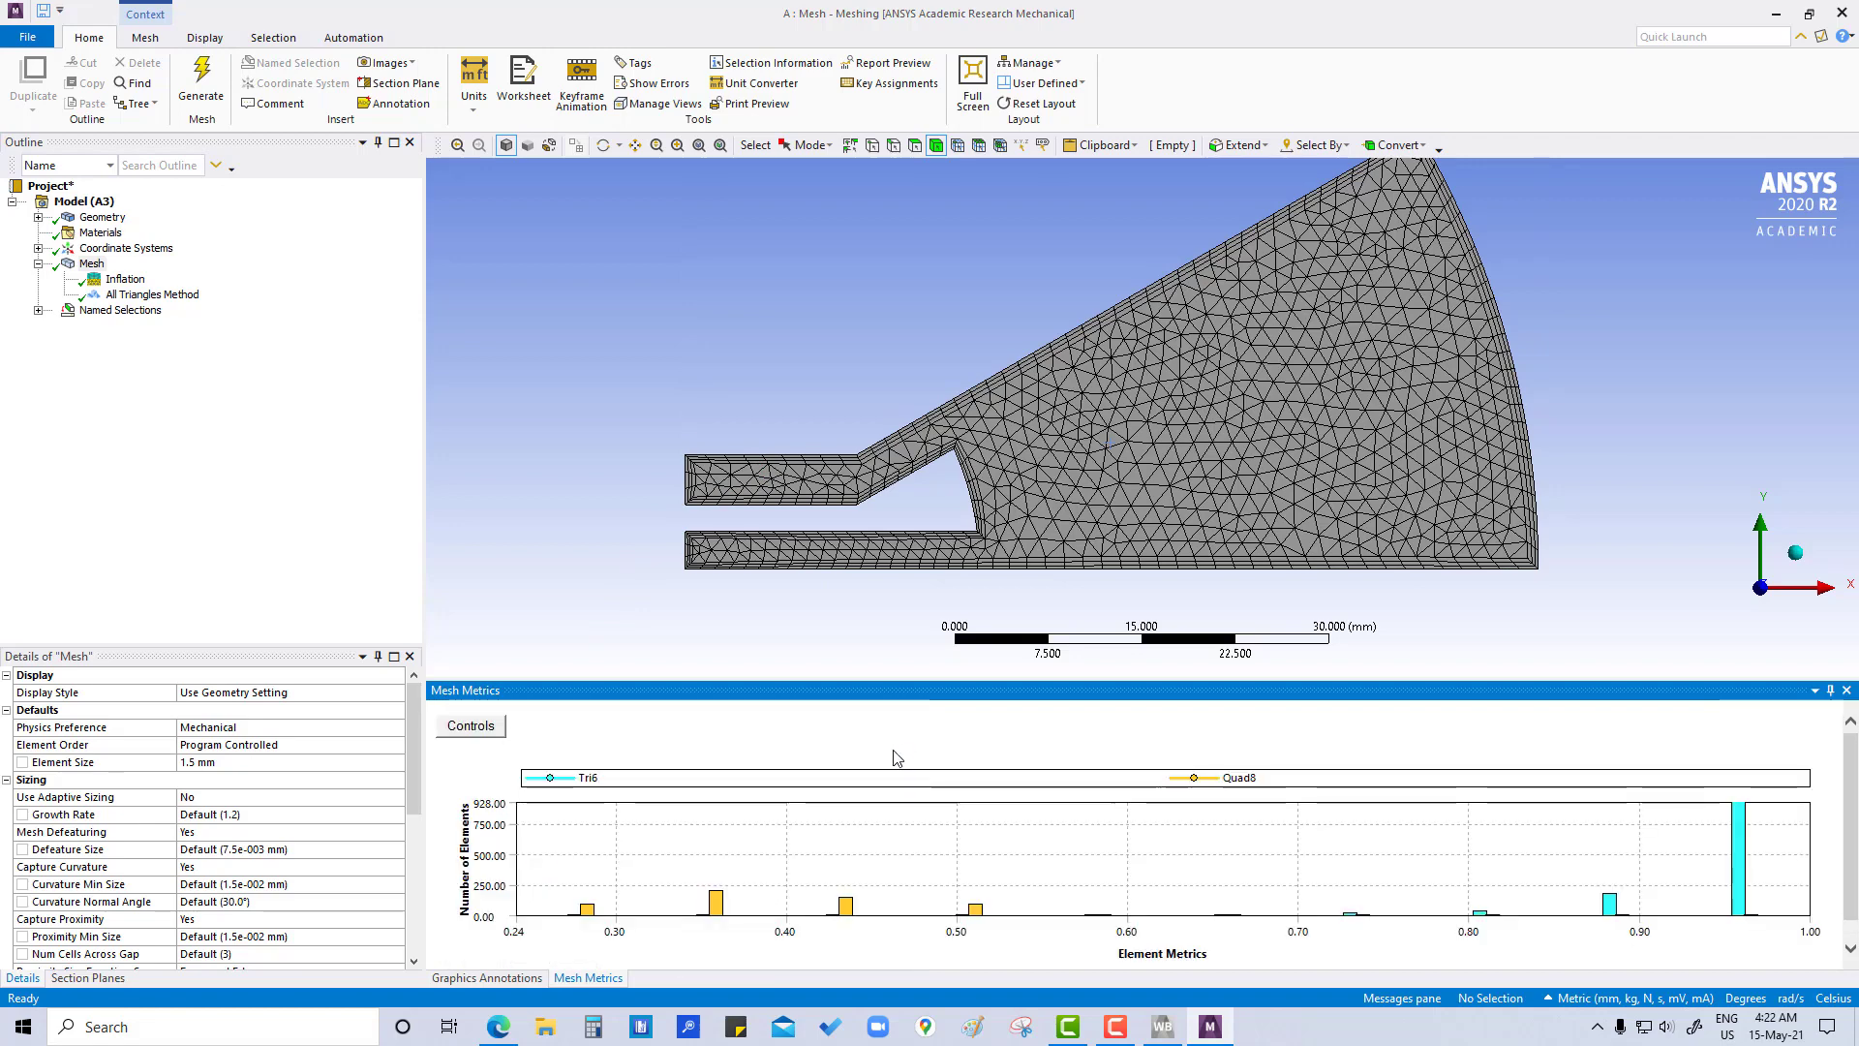
mouse_move(942, 739)
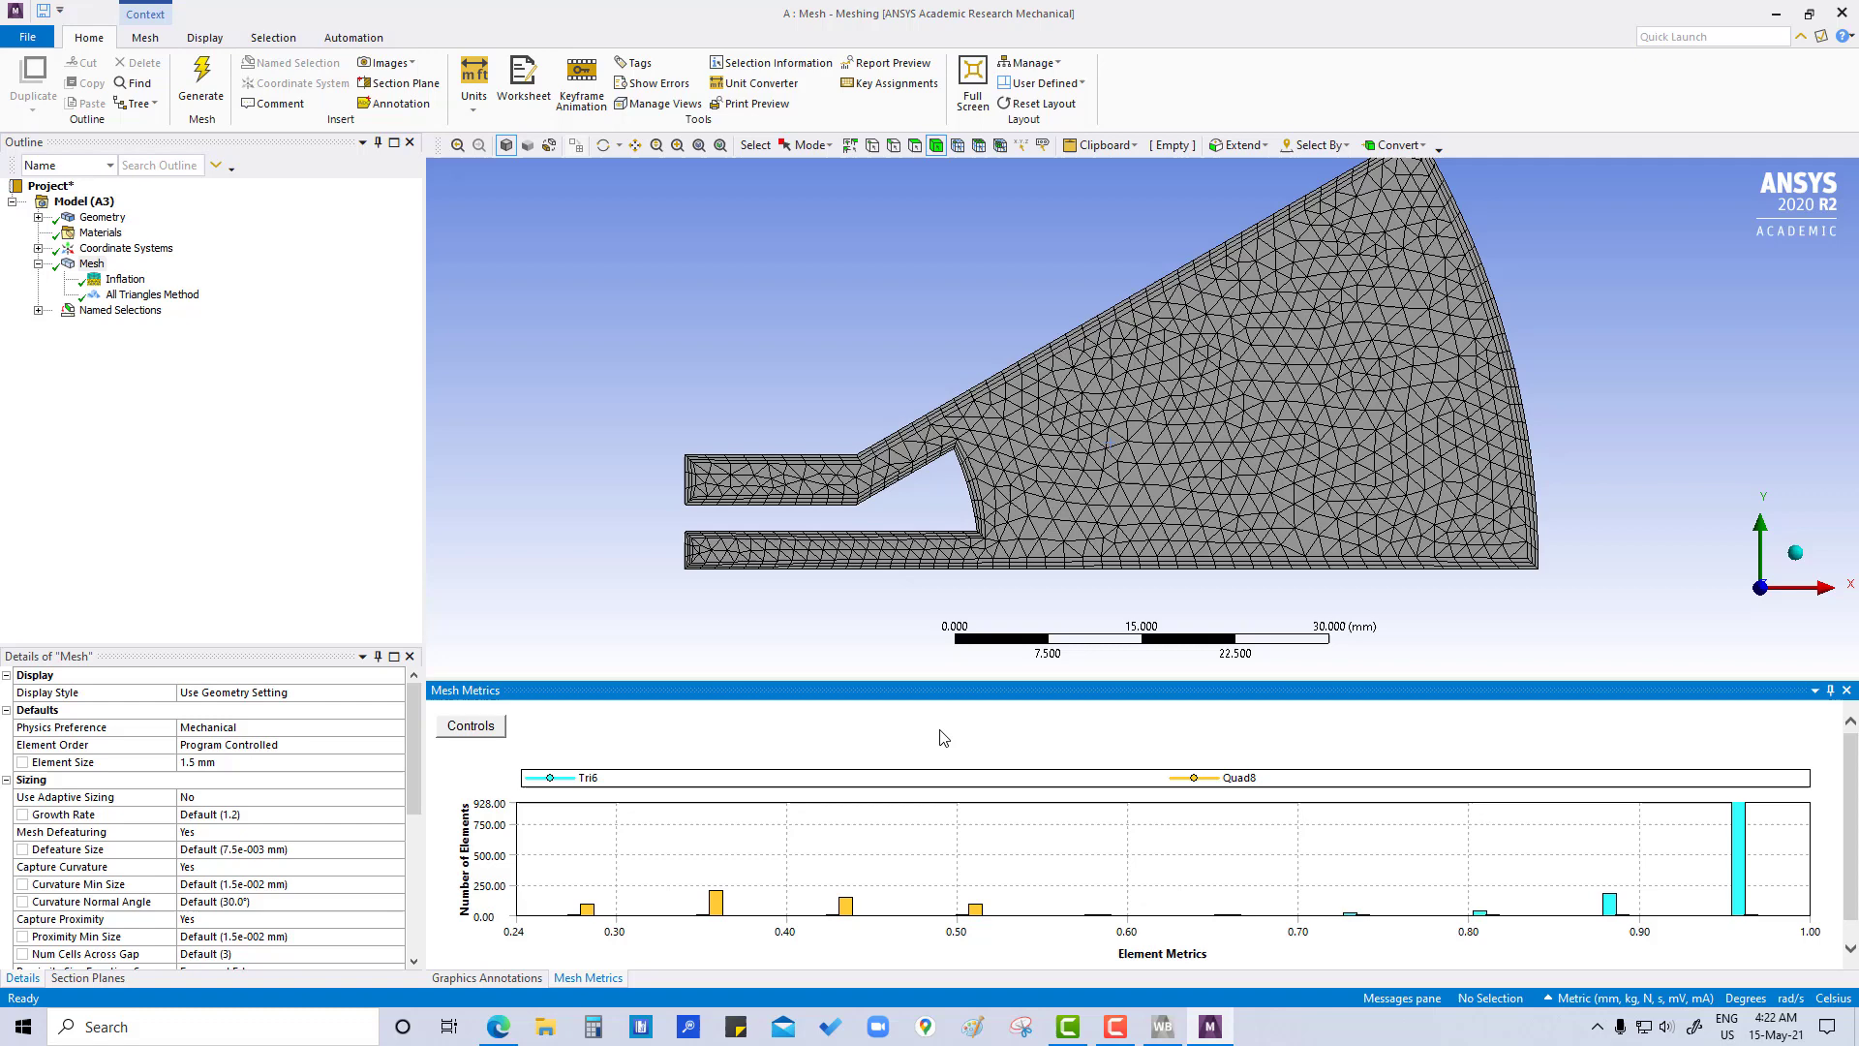
scroll(down, 3)
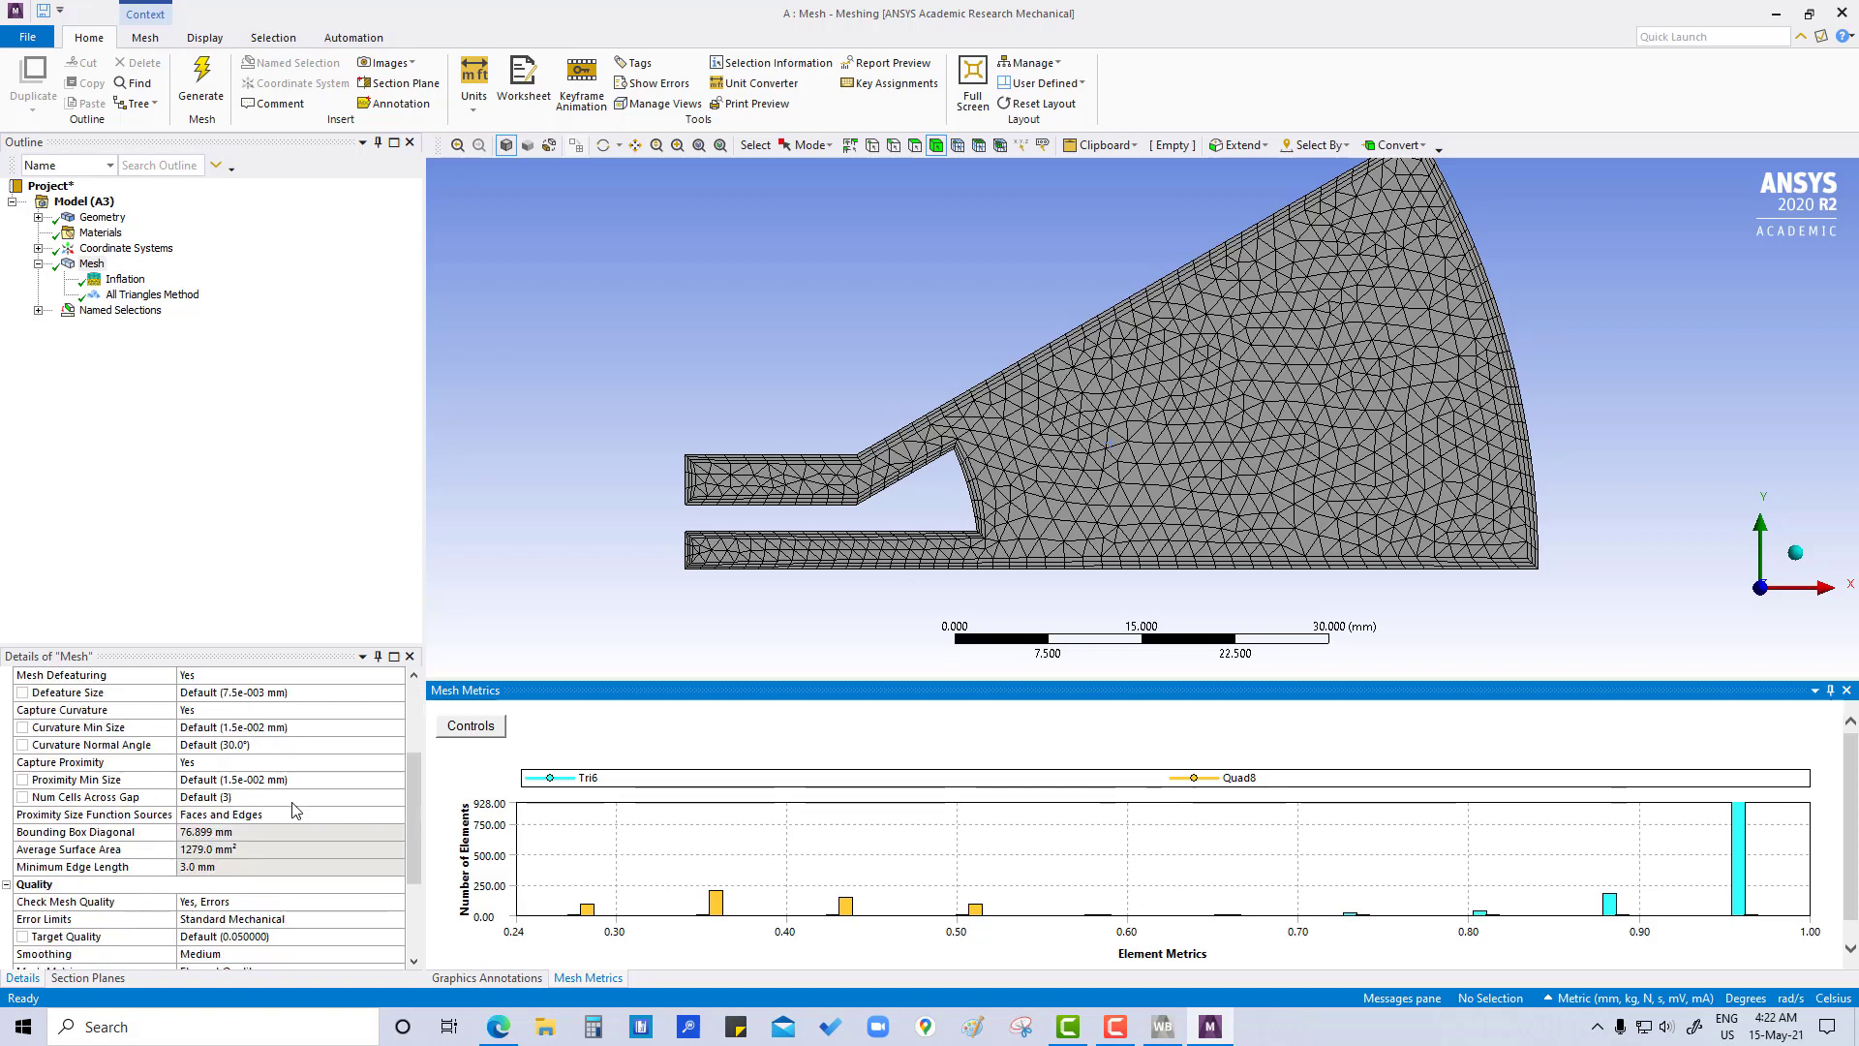
scroll(down, 3)
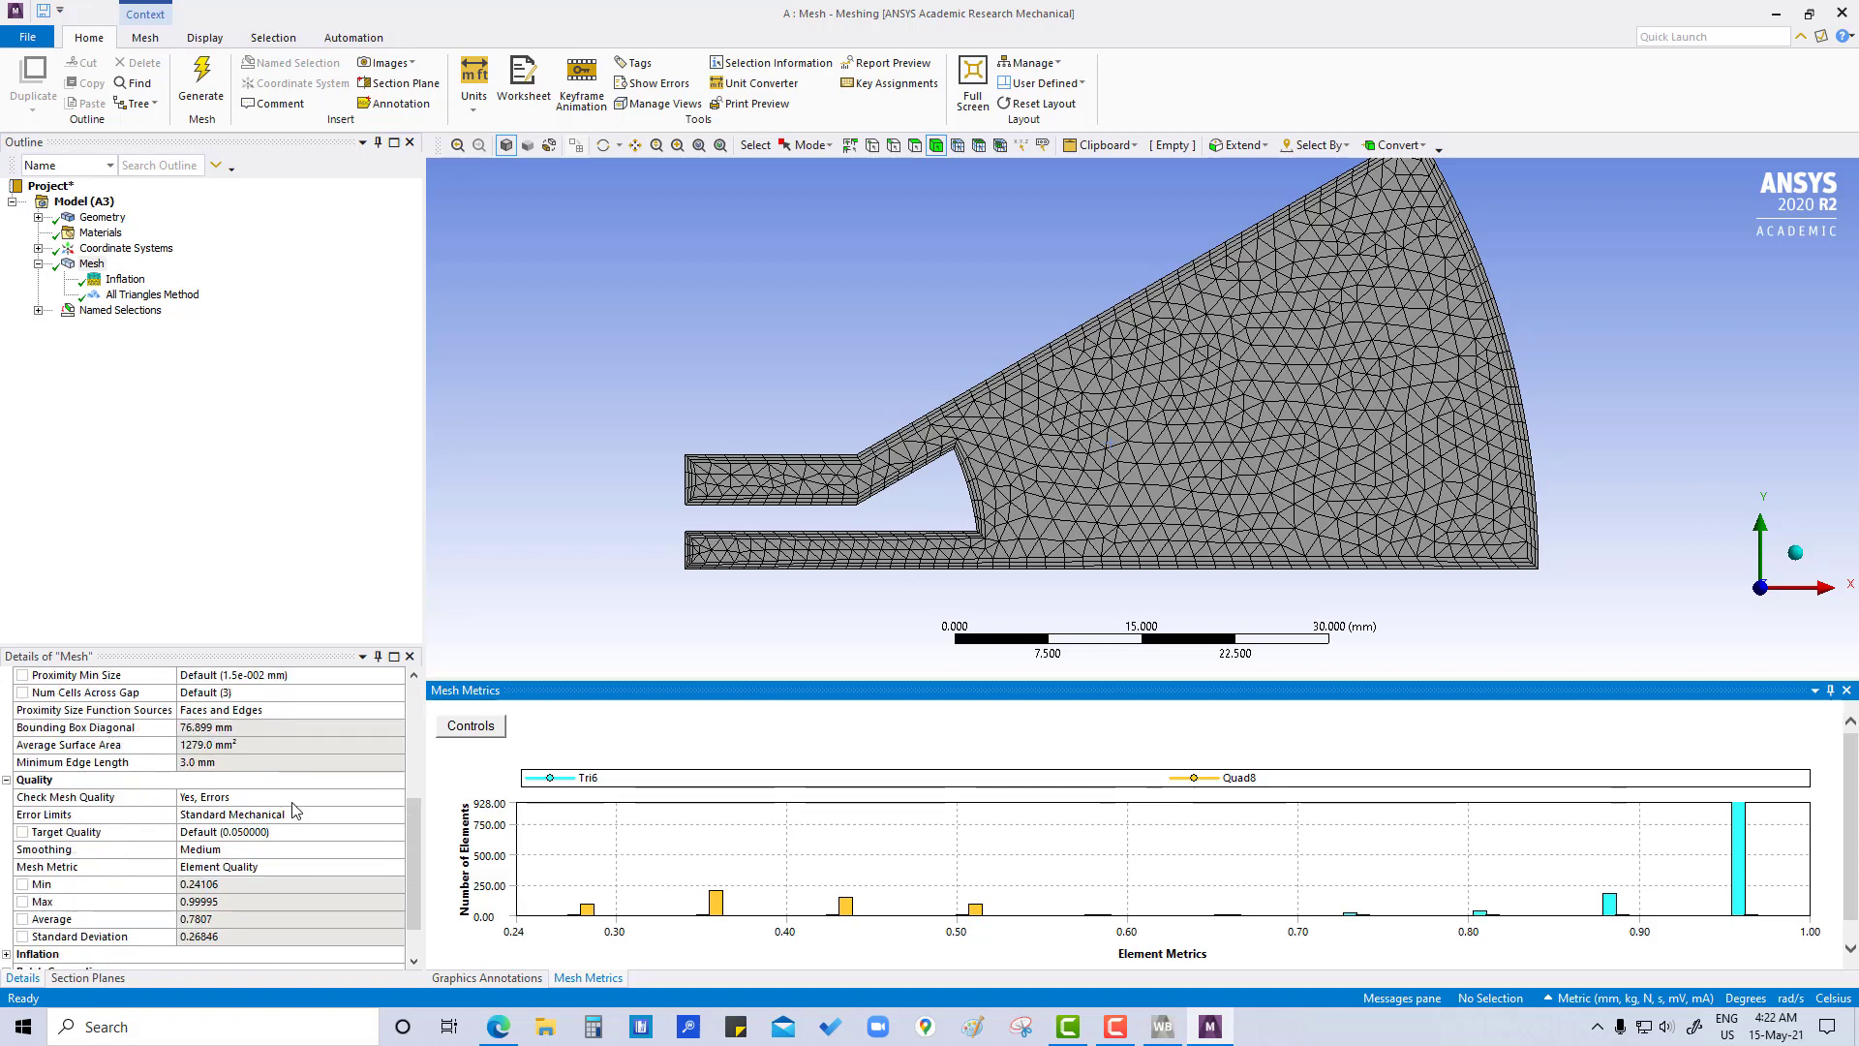
scroll(down, 3)
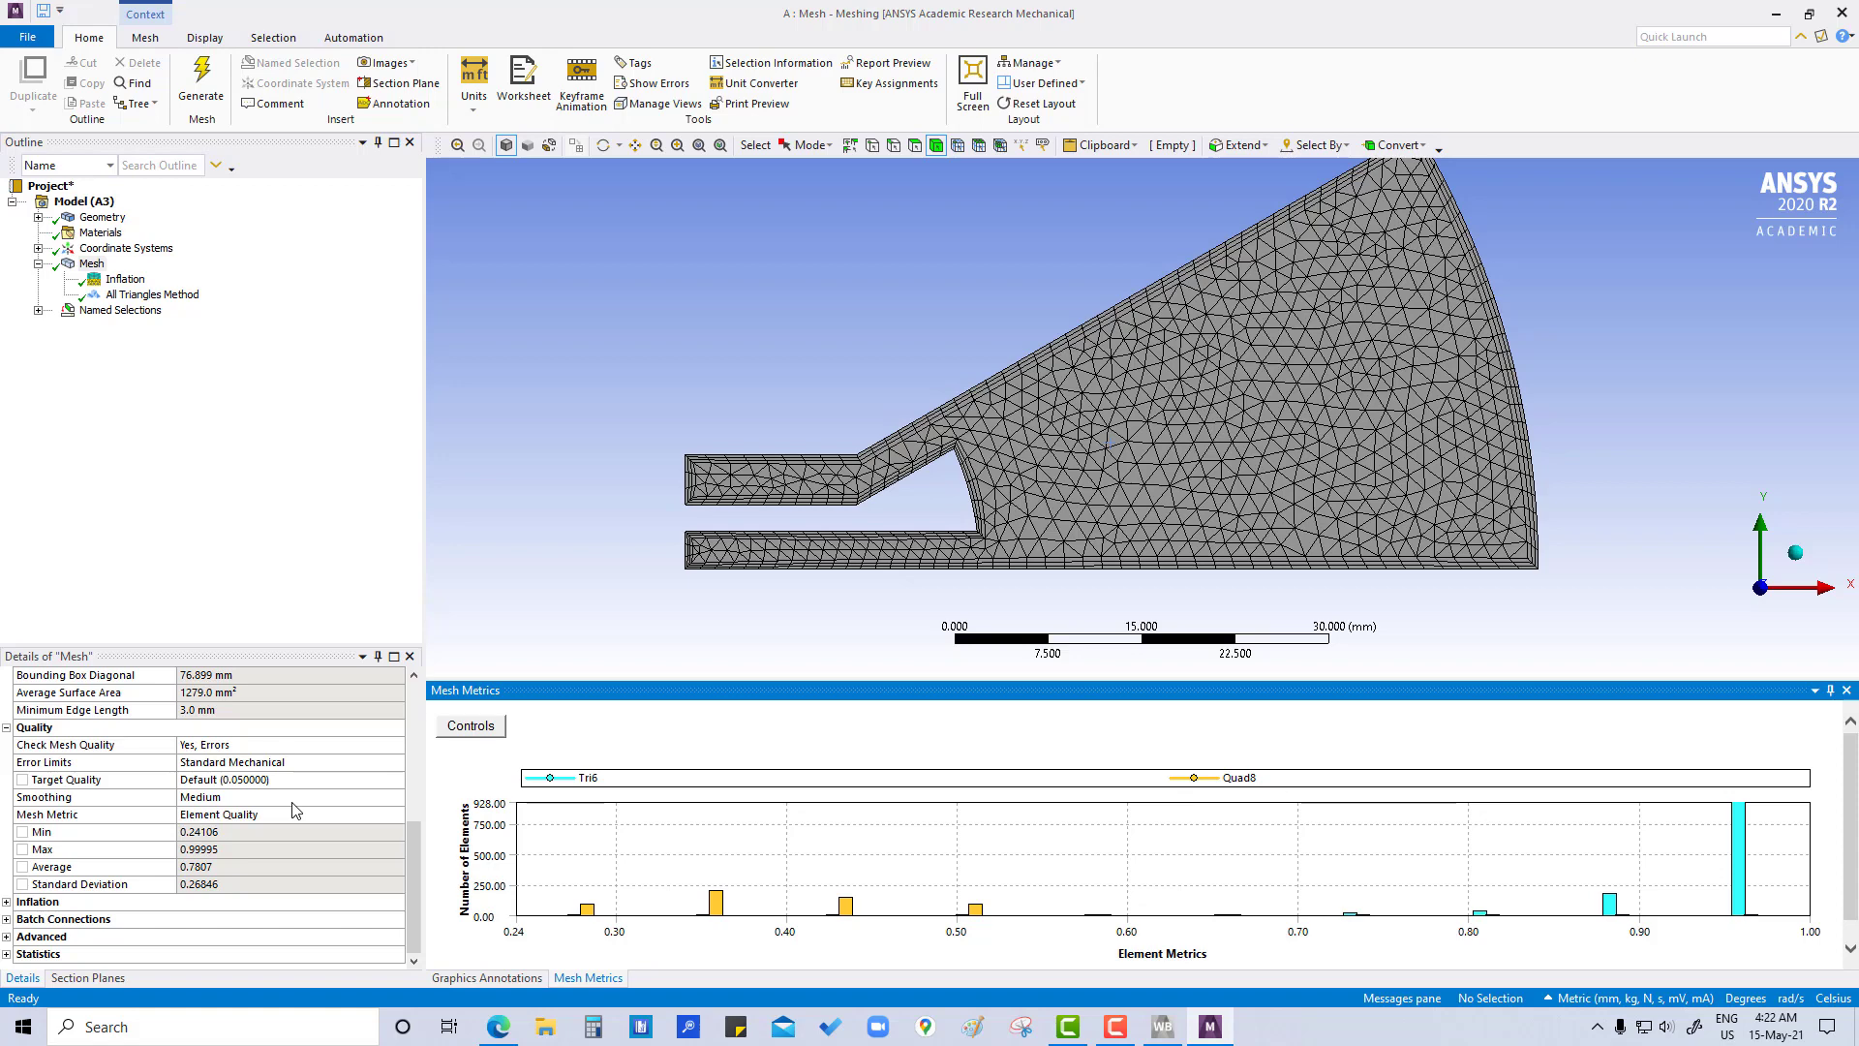
mouse_move(233, 843)
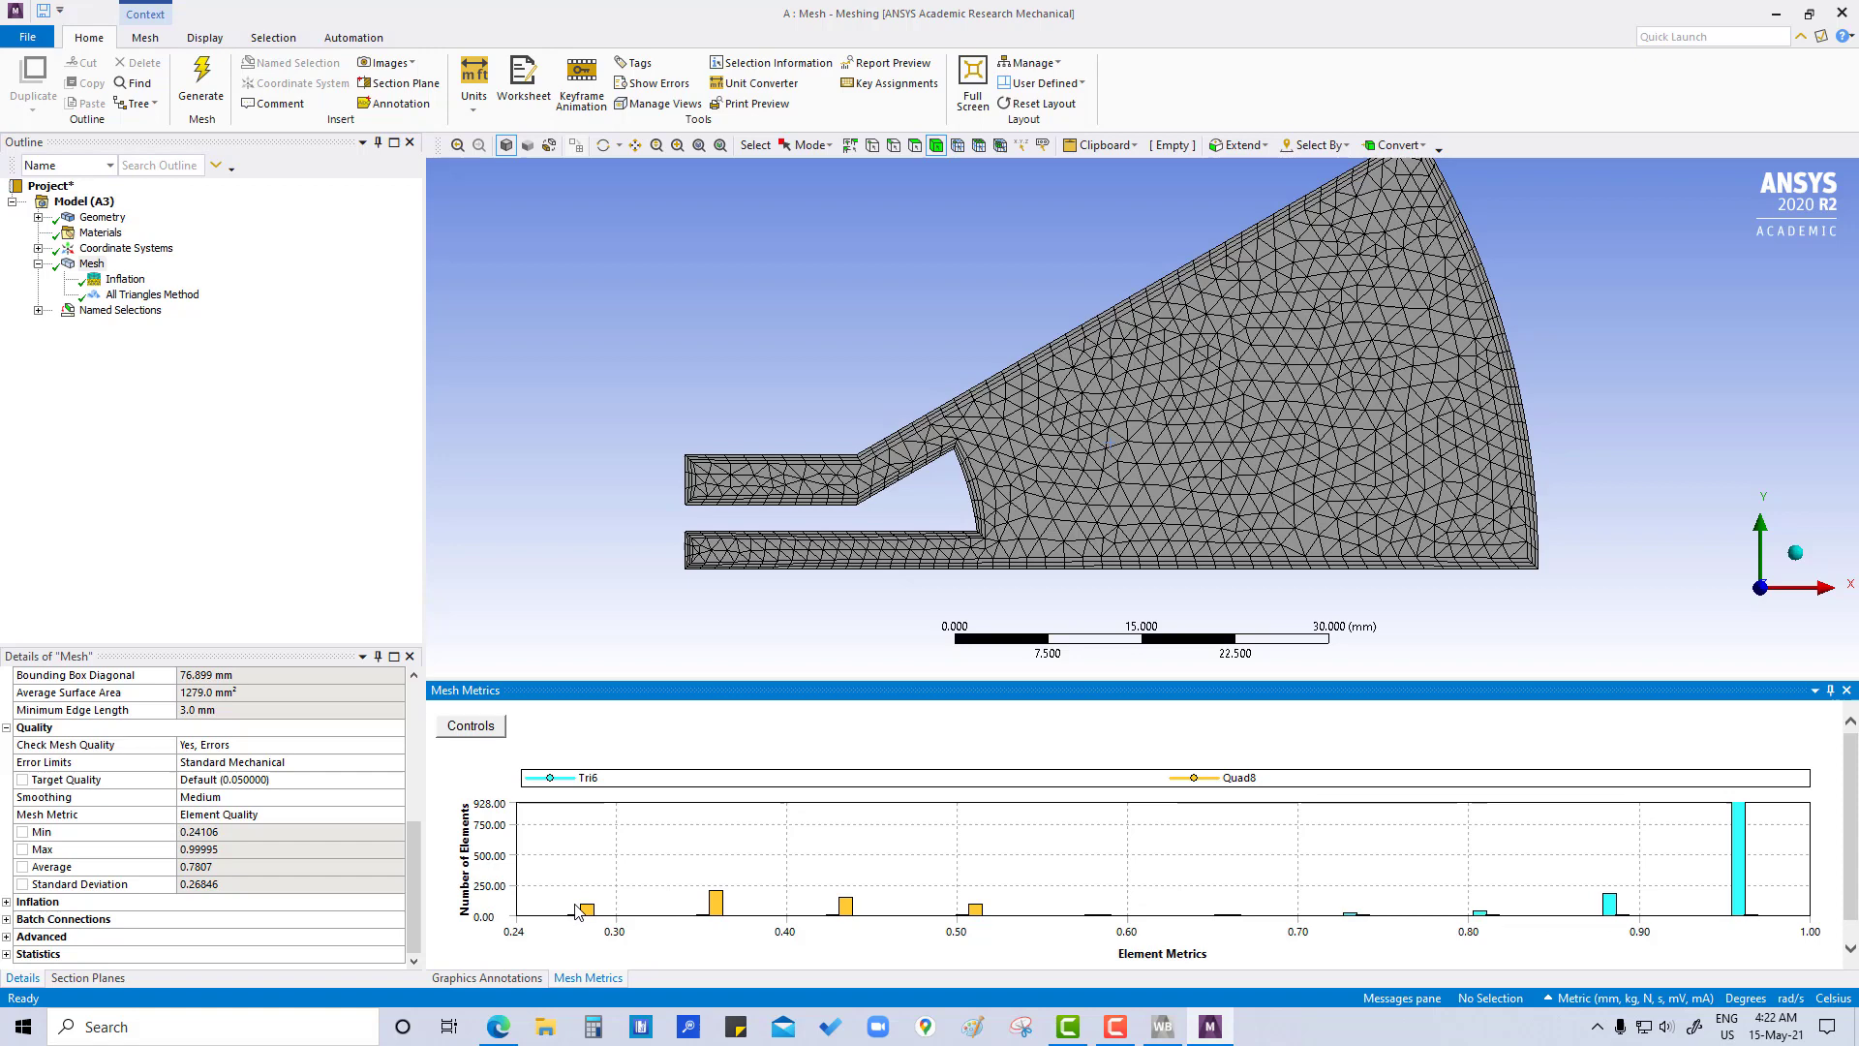
click(587, 908)
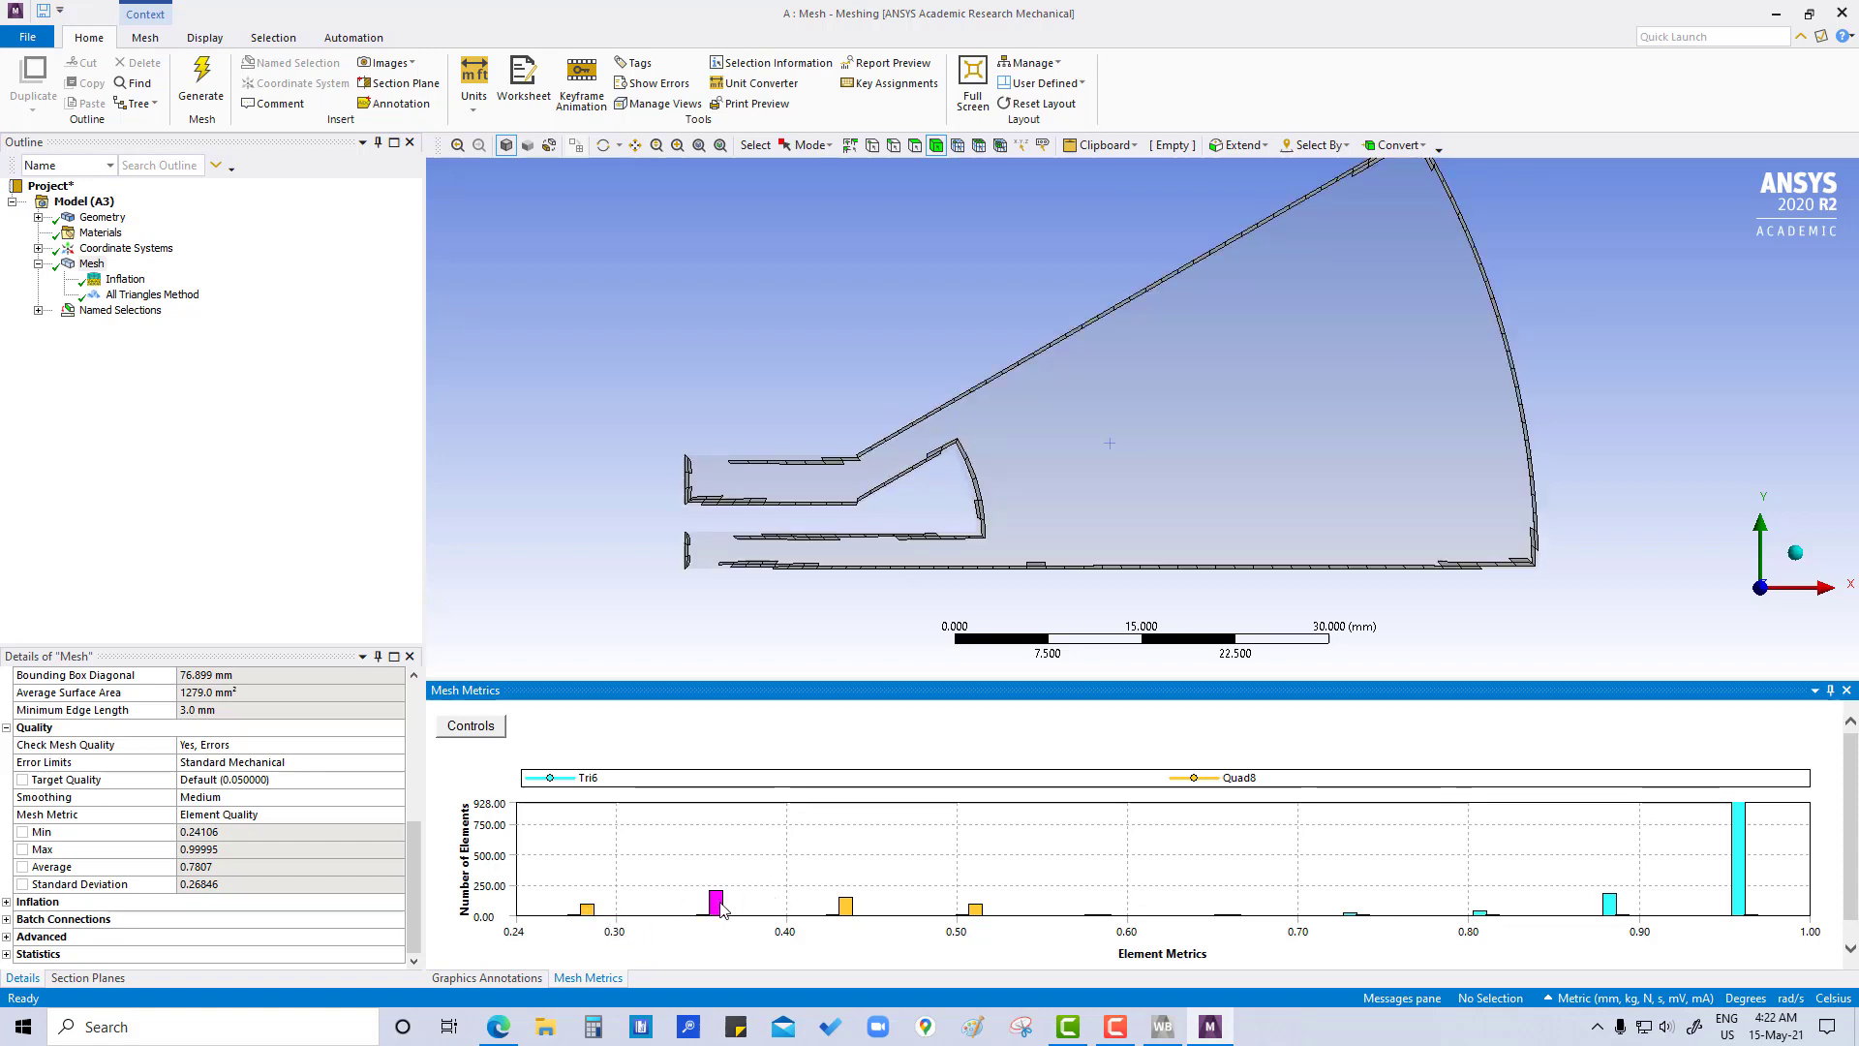
click(123, 278)
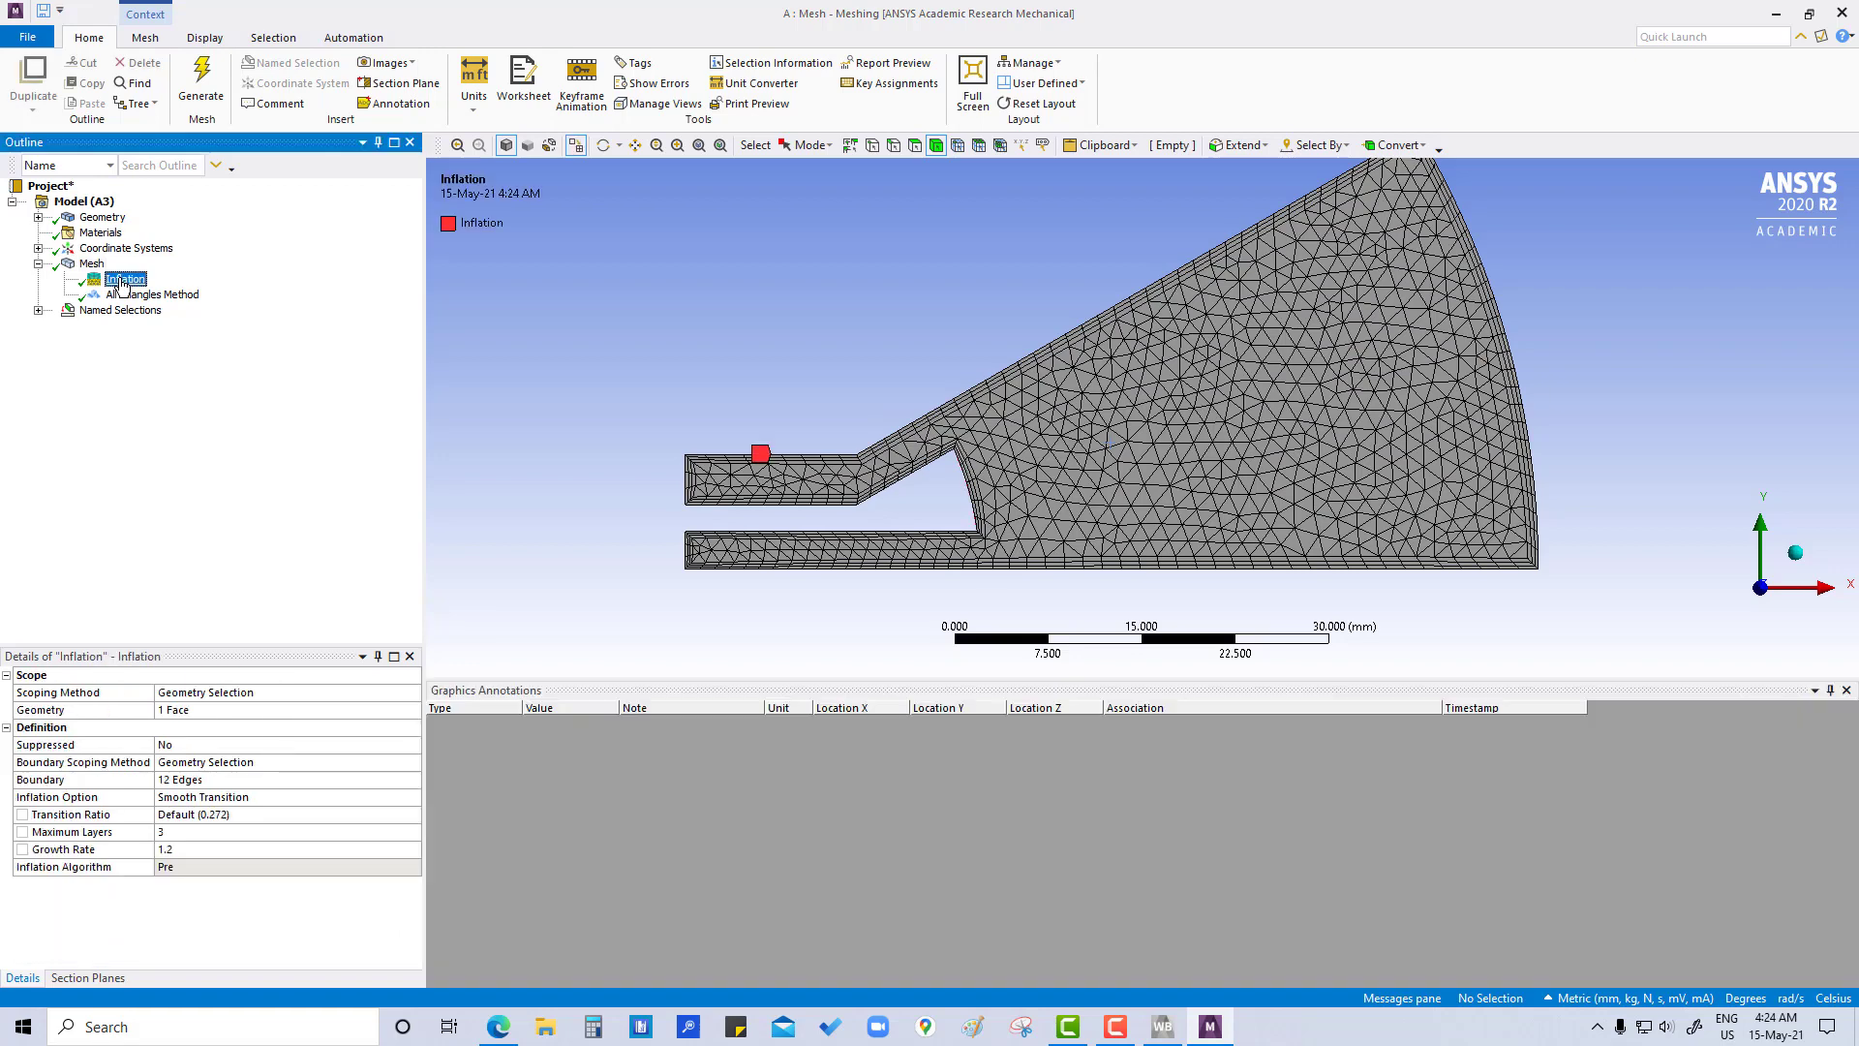
Step: Change the All Triangles Method control's Method to MultiZone Quad/Tri
right_click(125, 279)
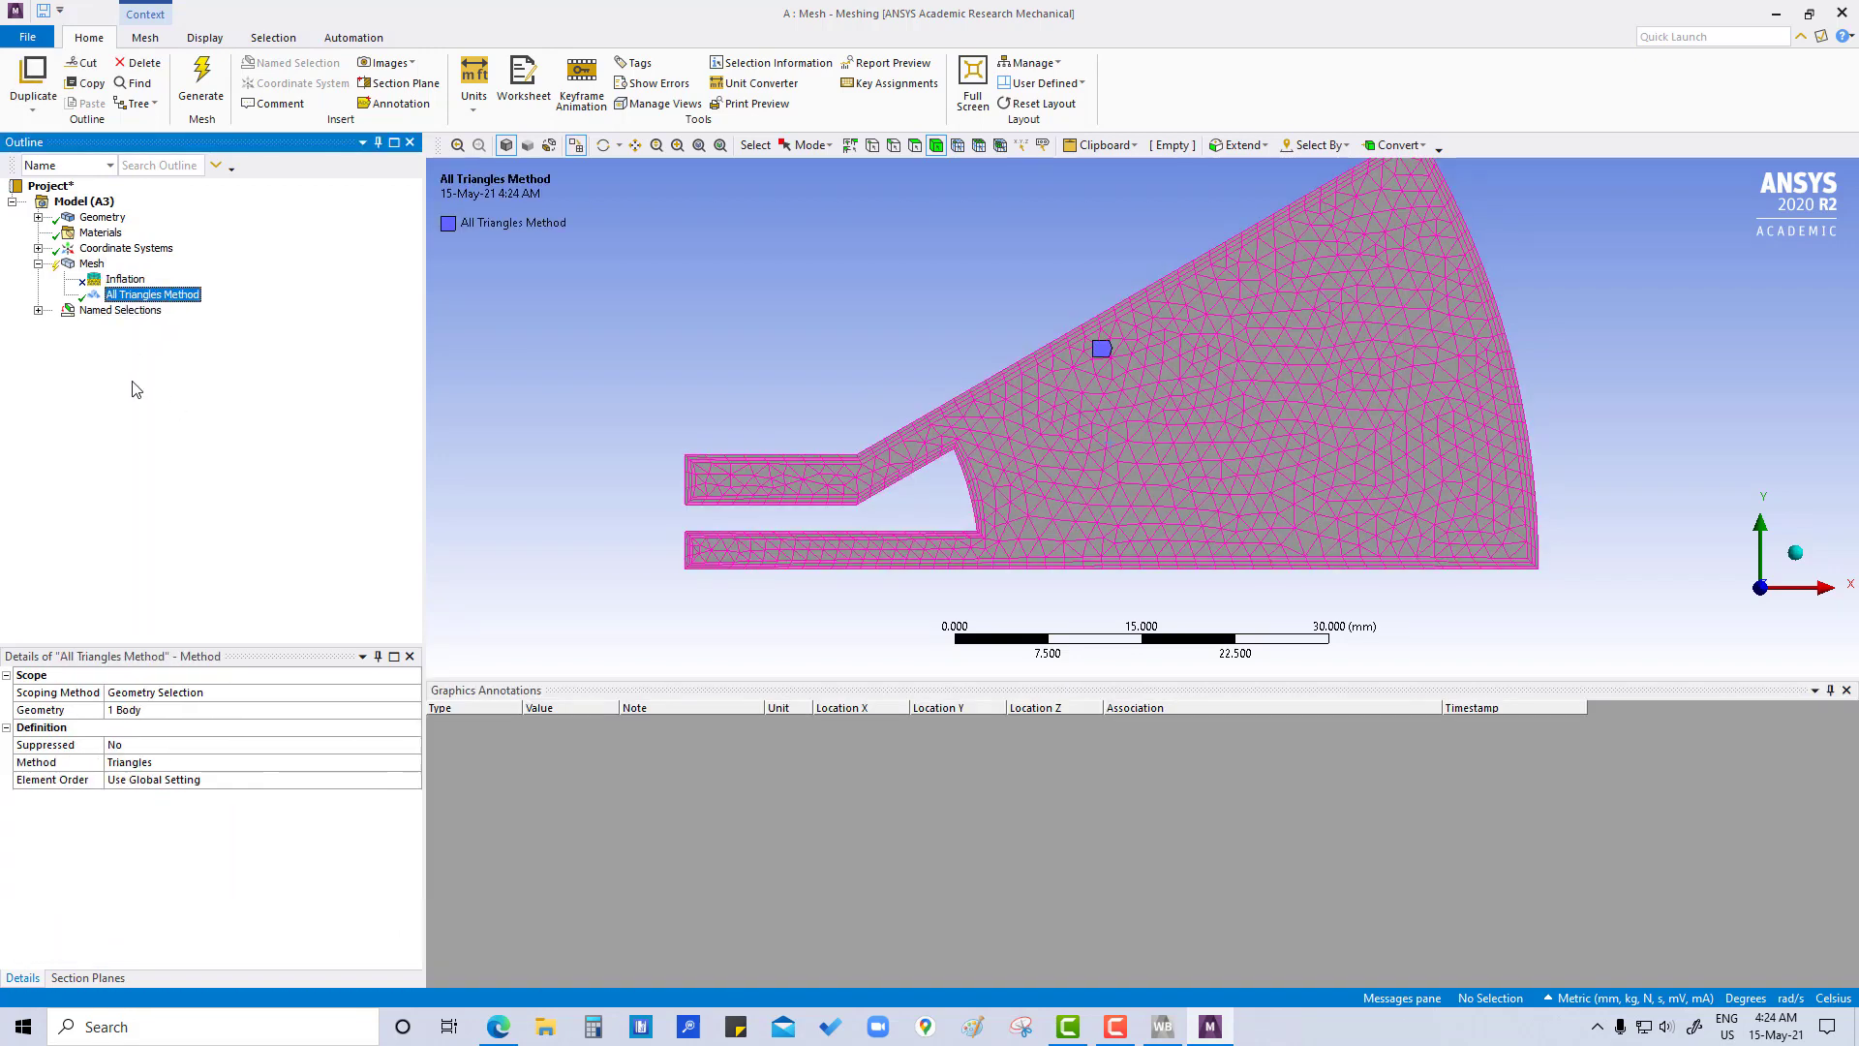
click(238, 761)
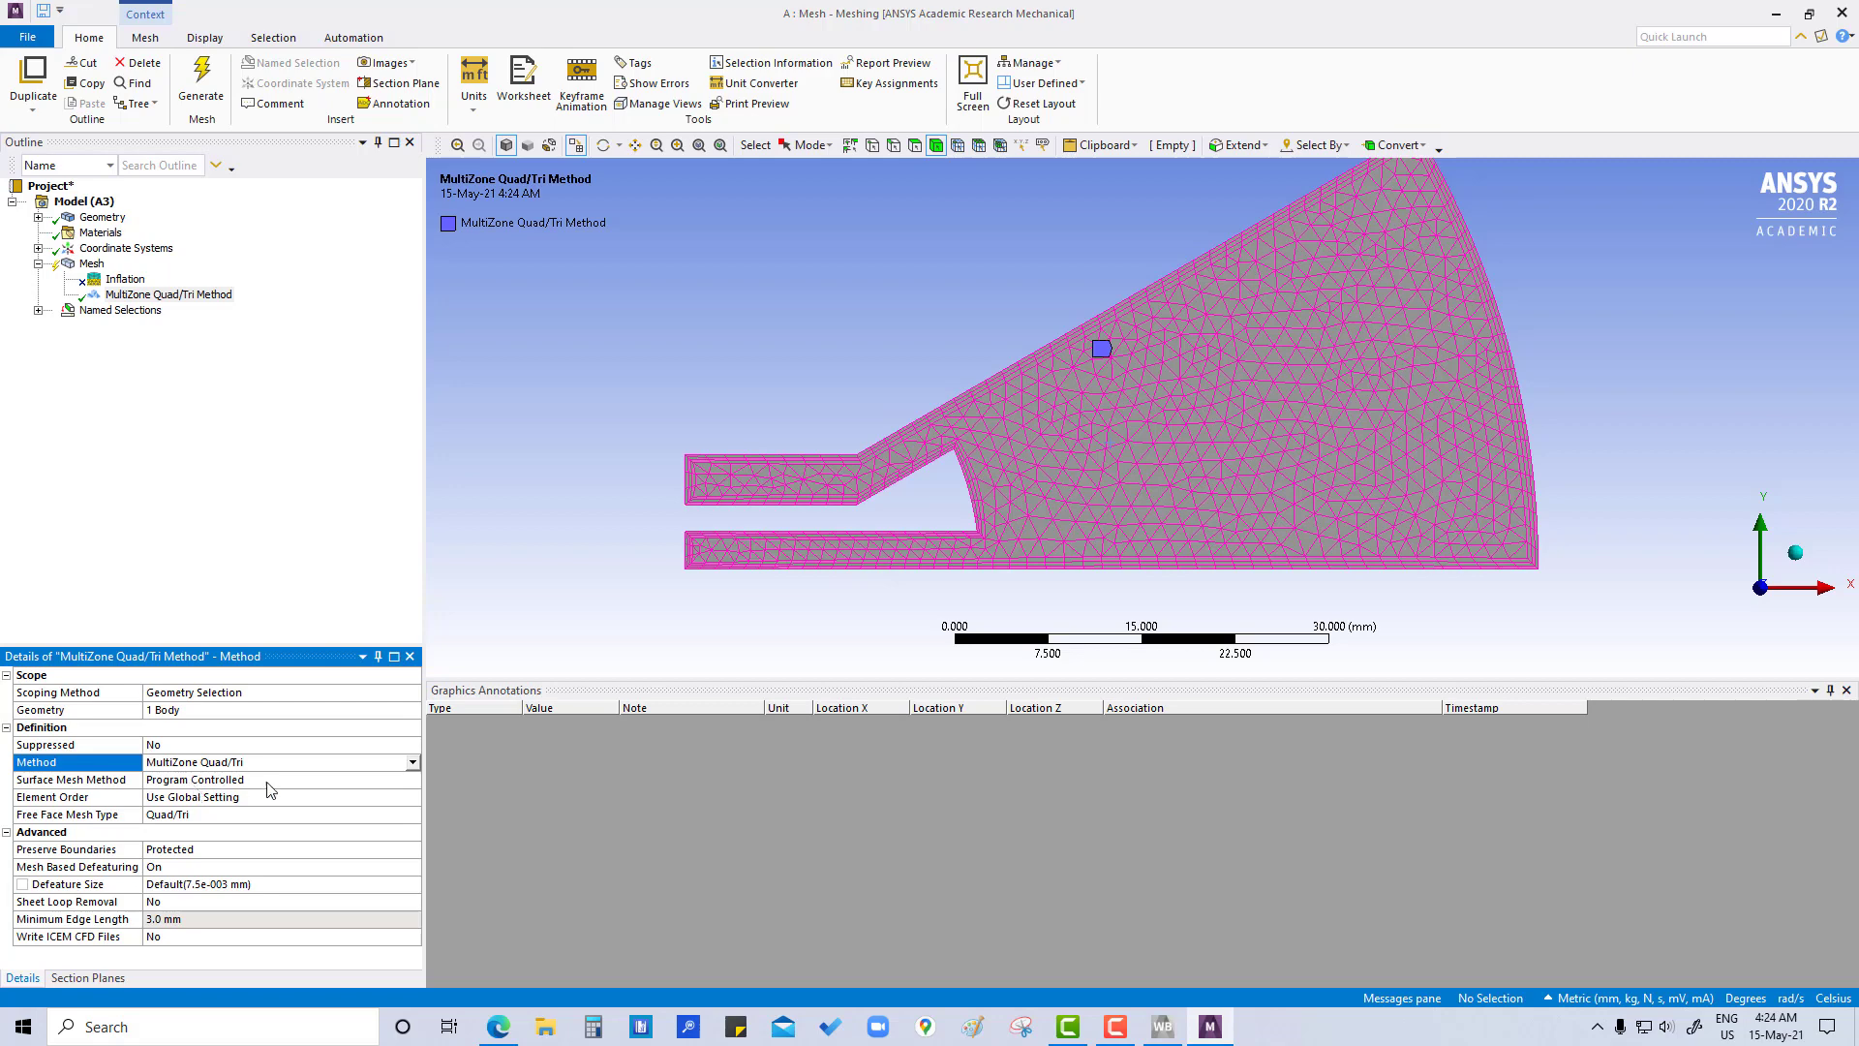
Step: Set Uniform surface mesh and All Quad free faces, then regenerate the mesh
click(412, 779)
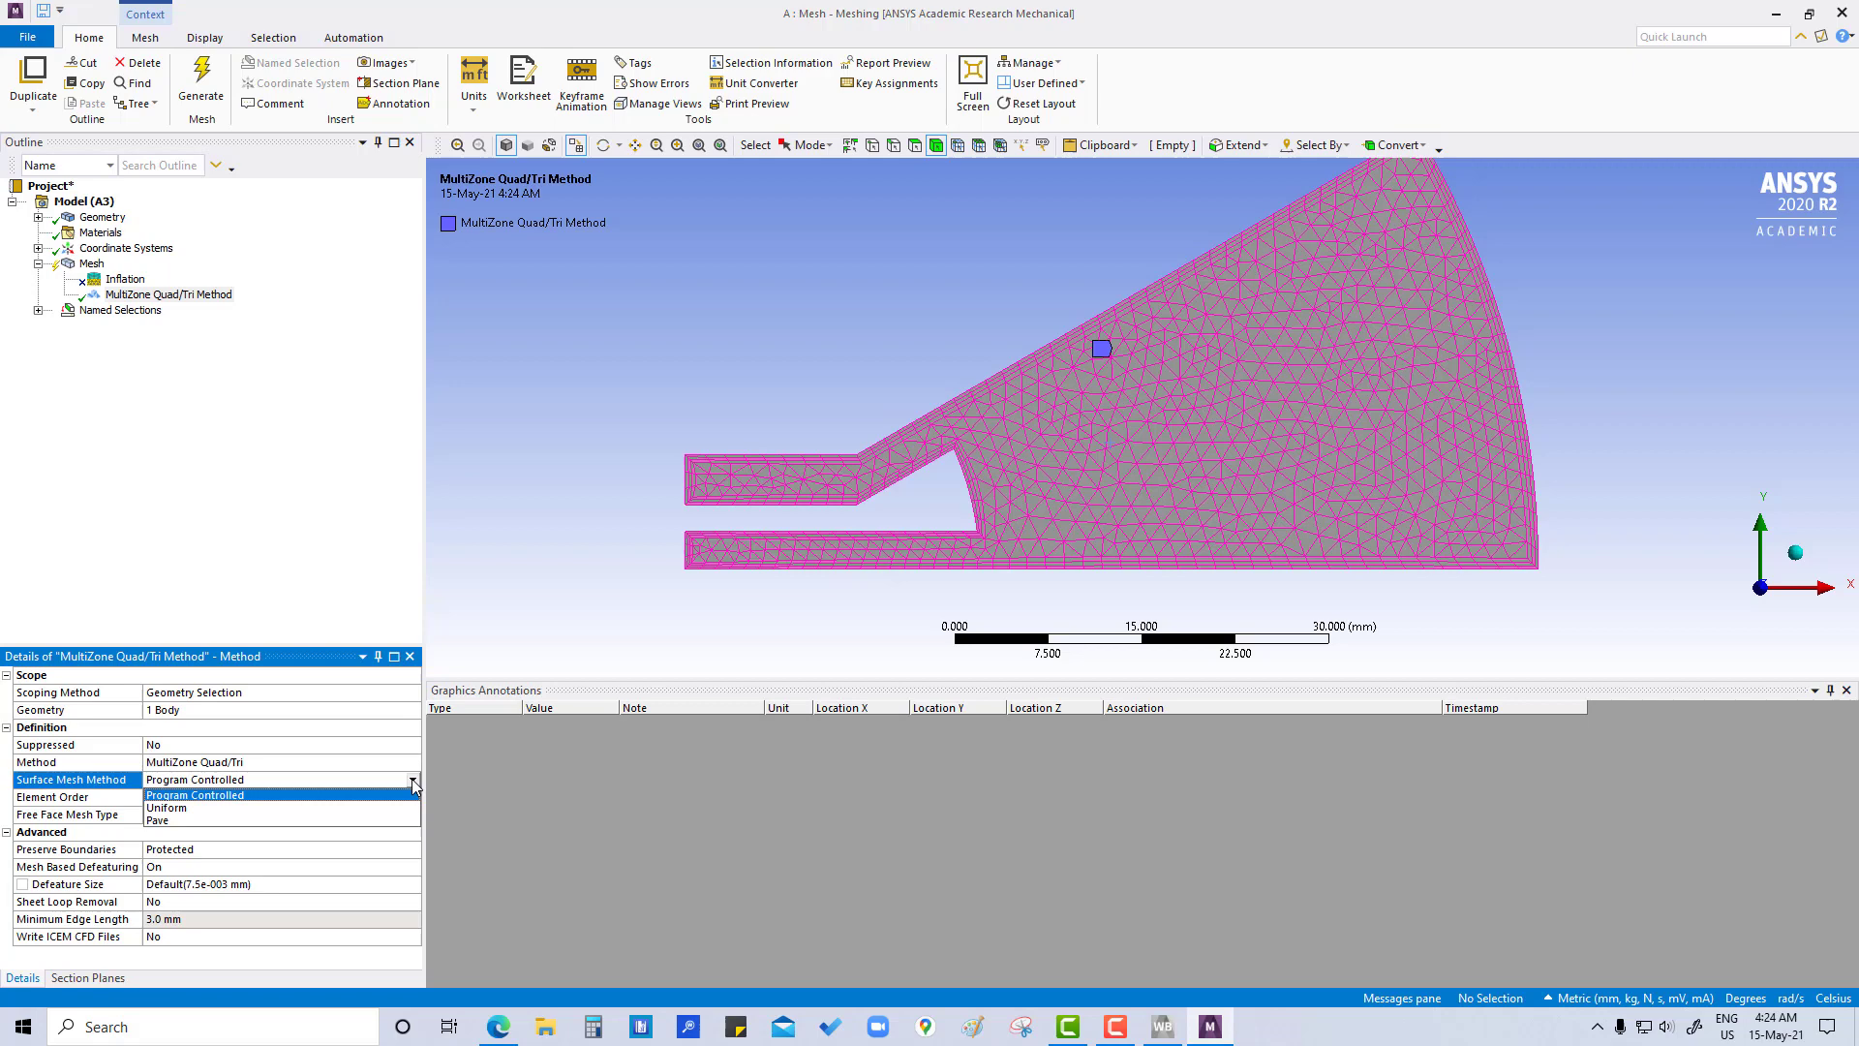
click(166, 807)
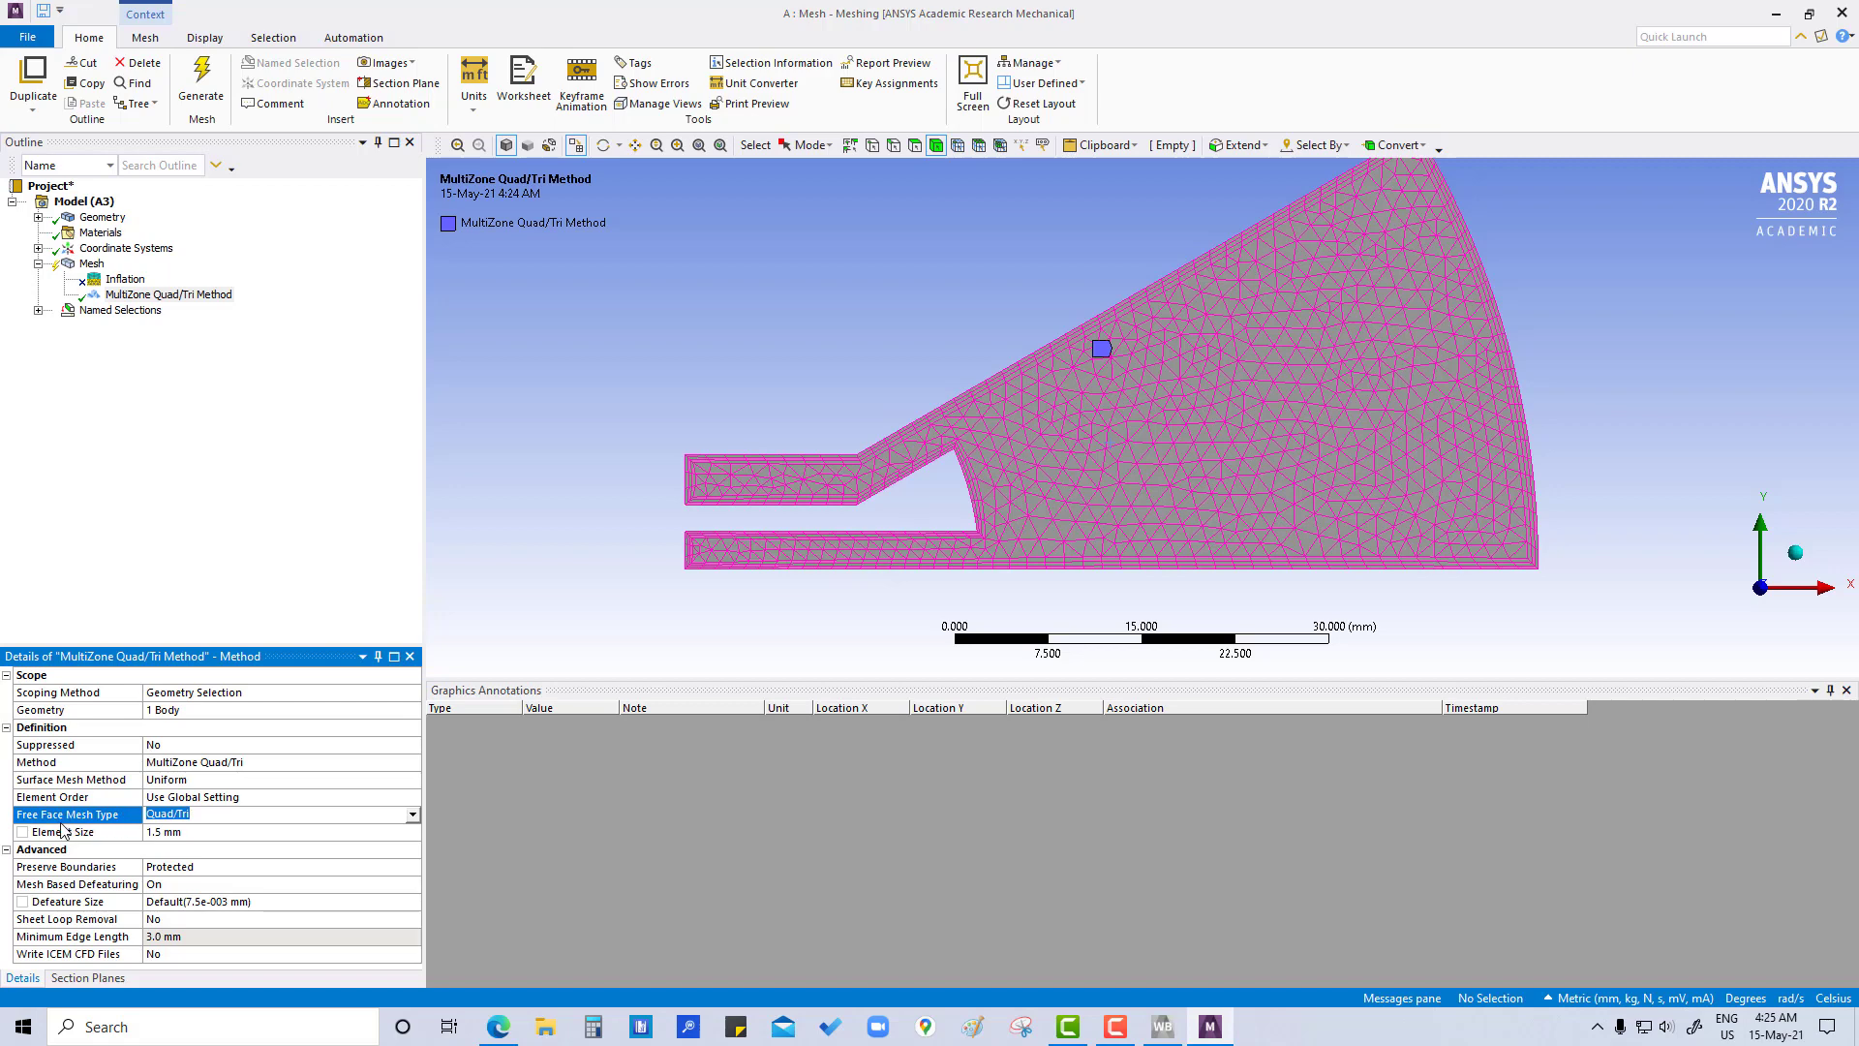
mouse_move(326, 834)
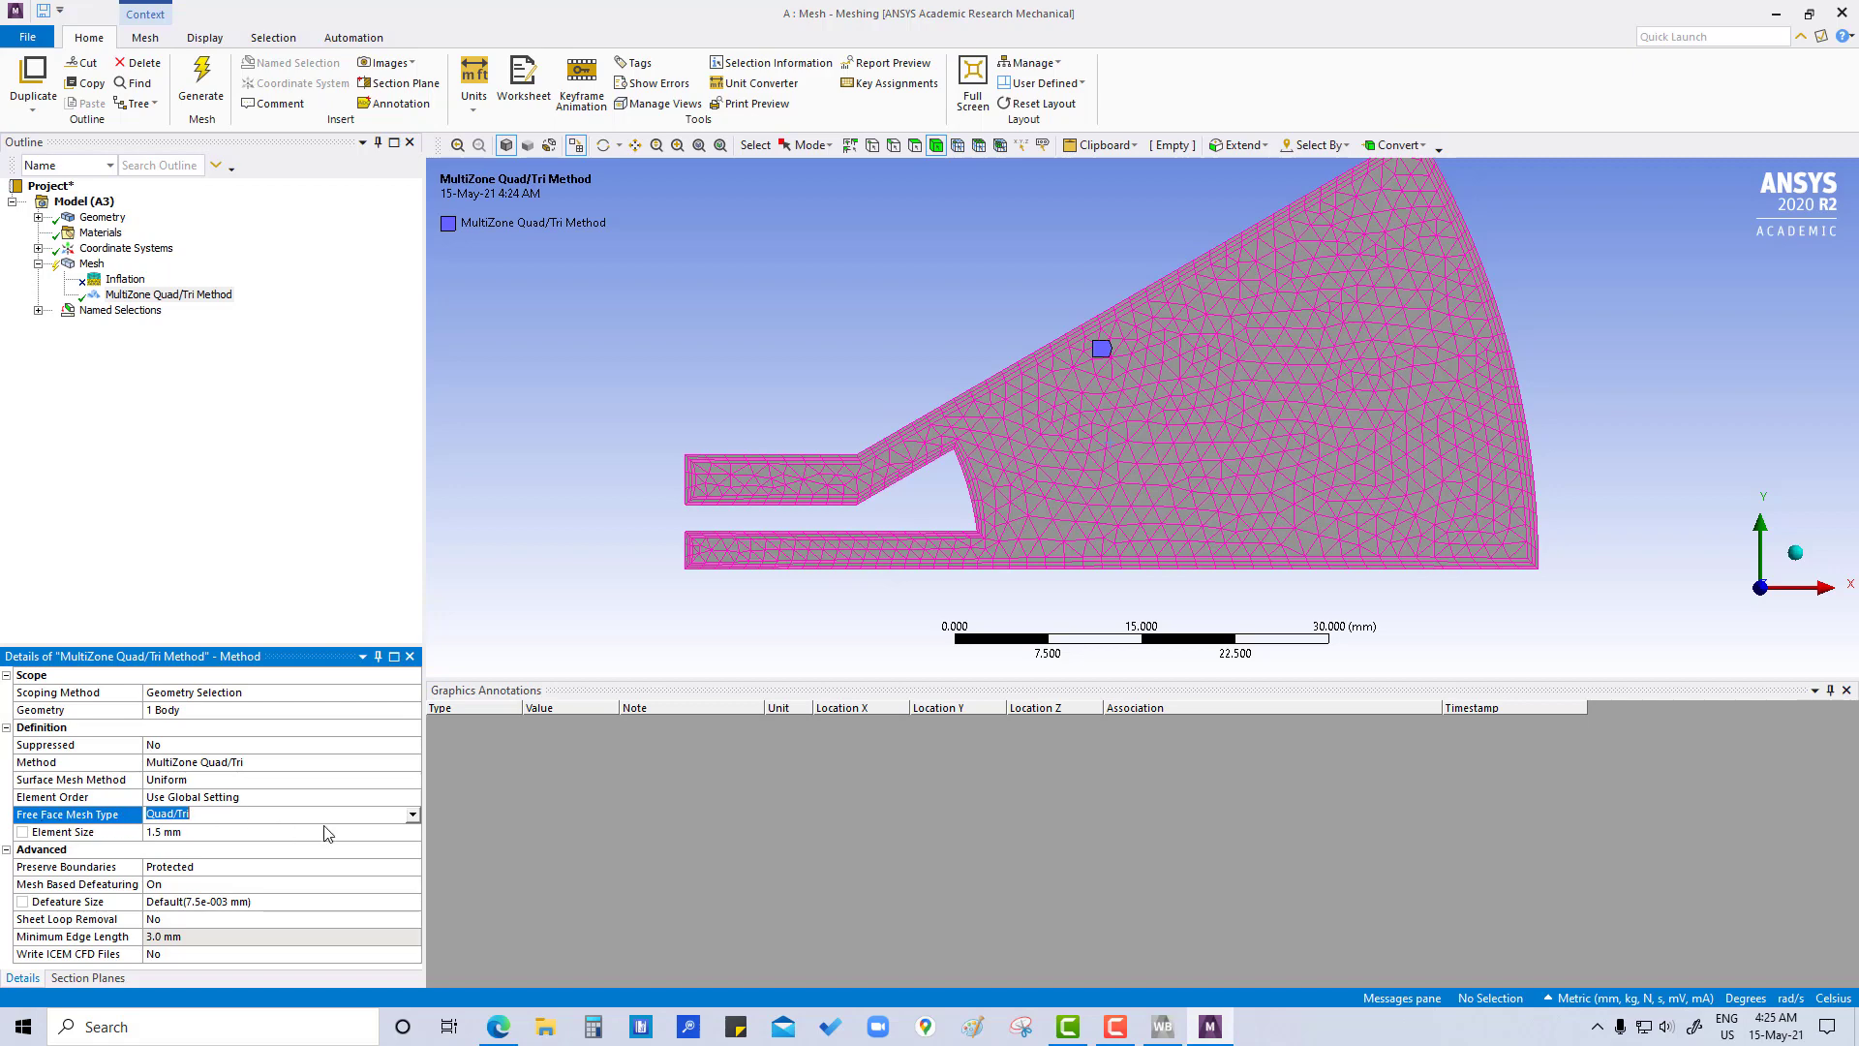
click(411, 814)
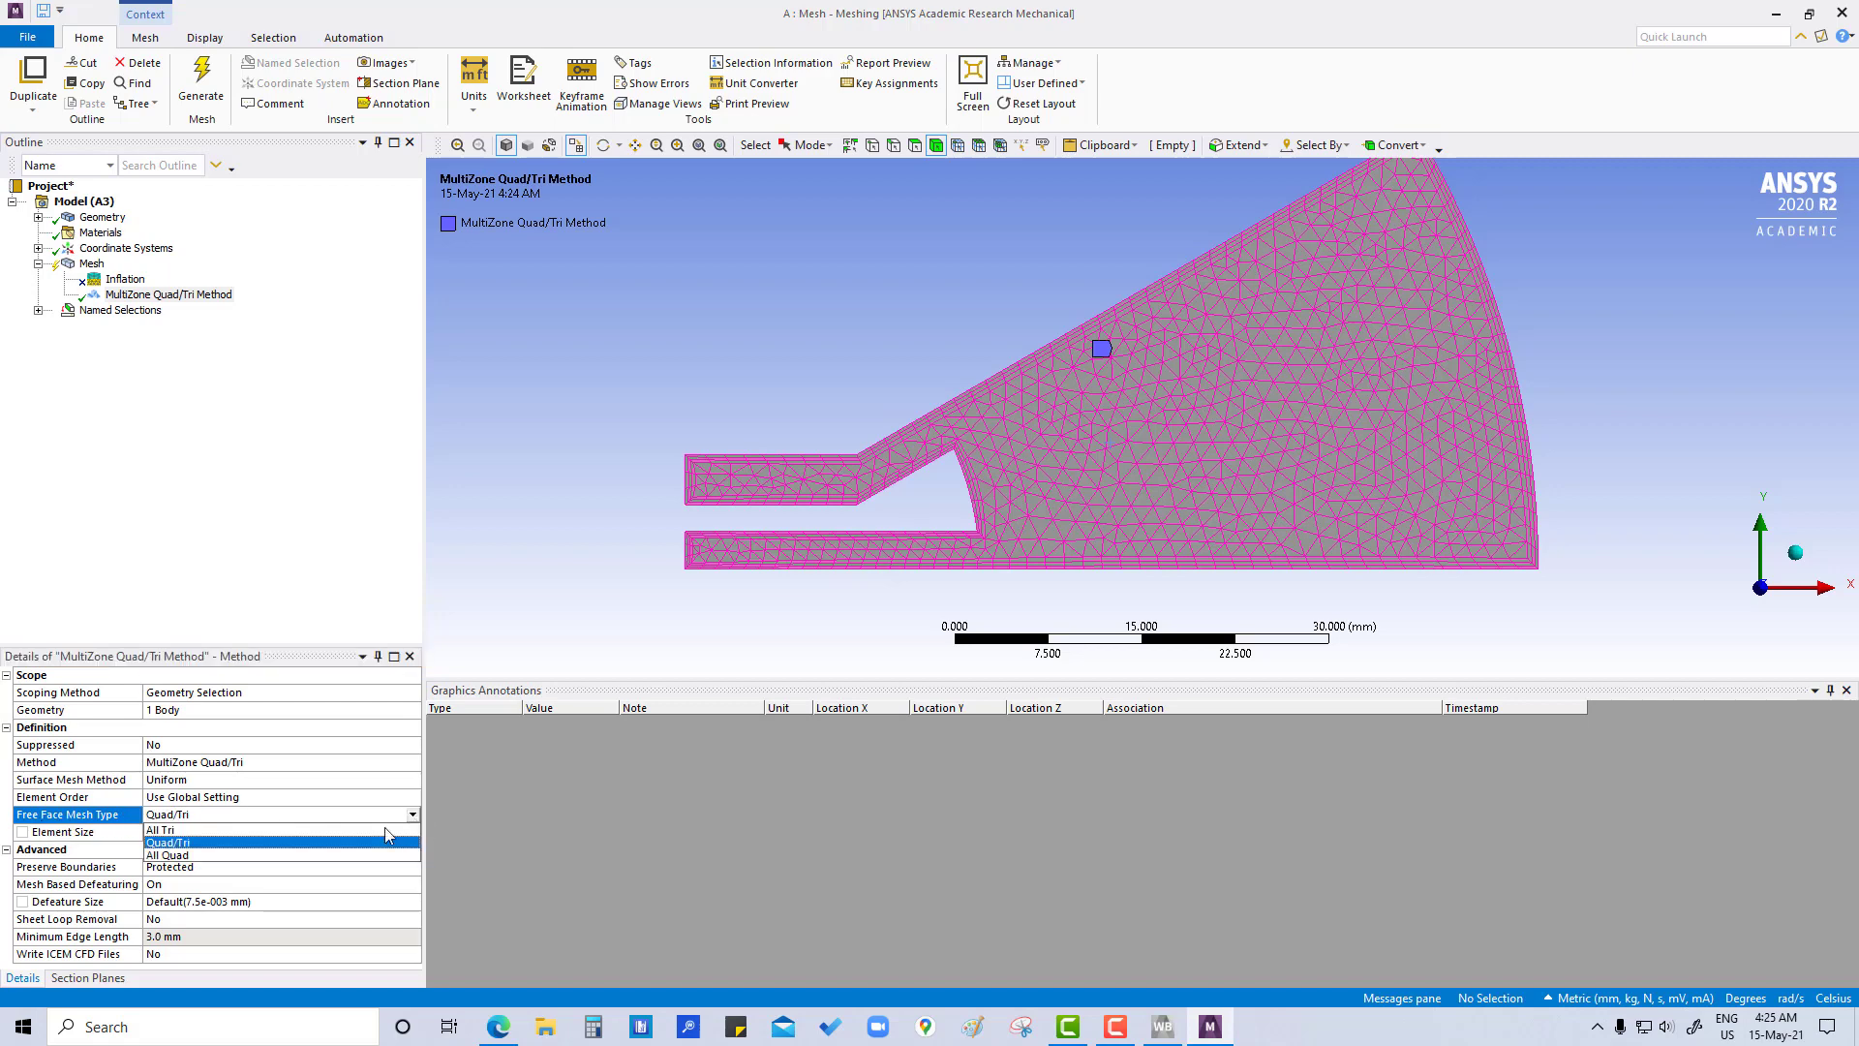
click(165, 855)
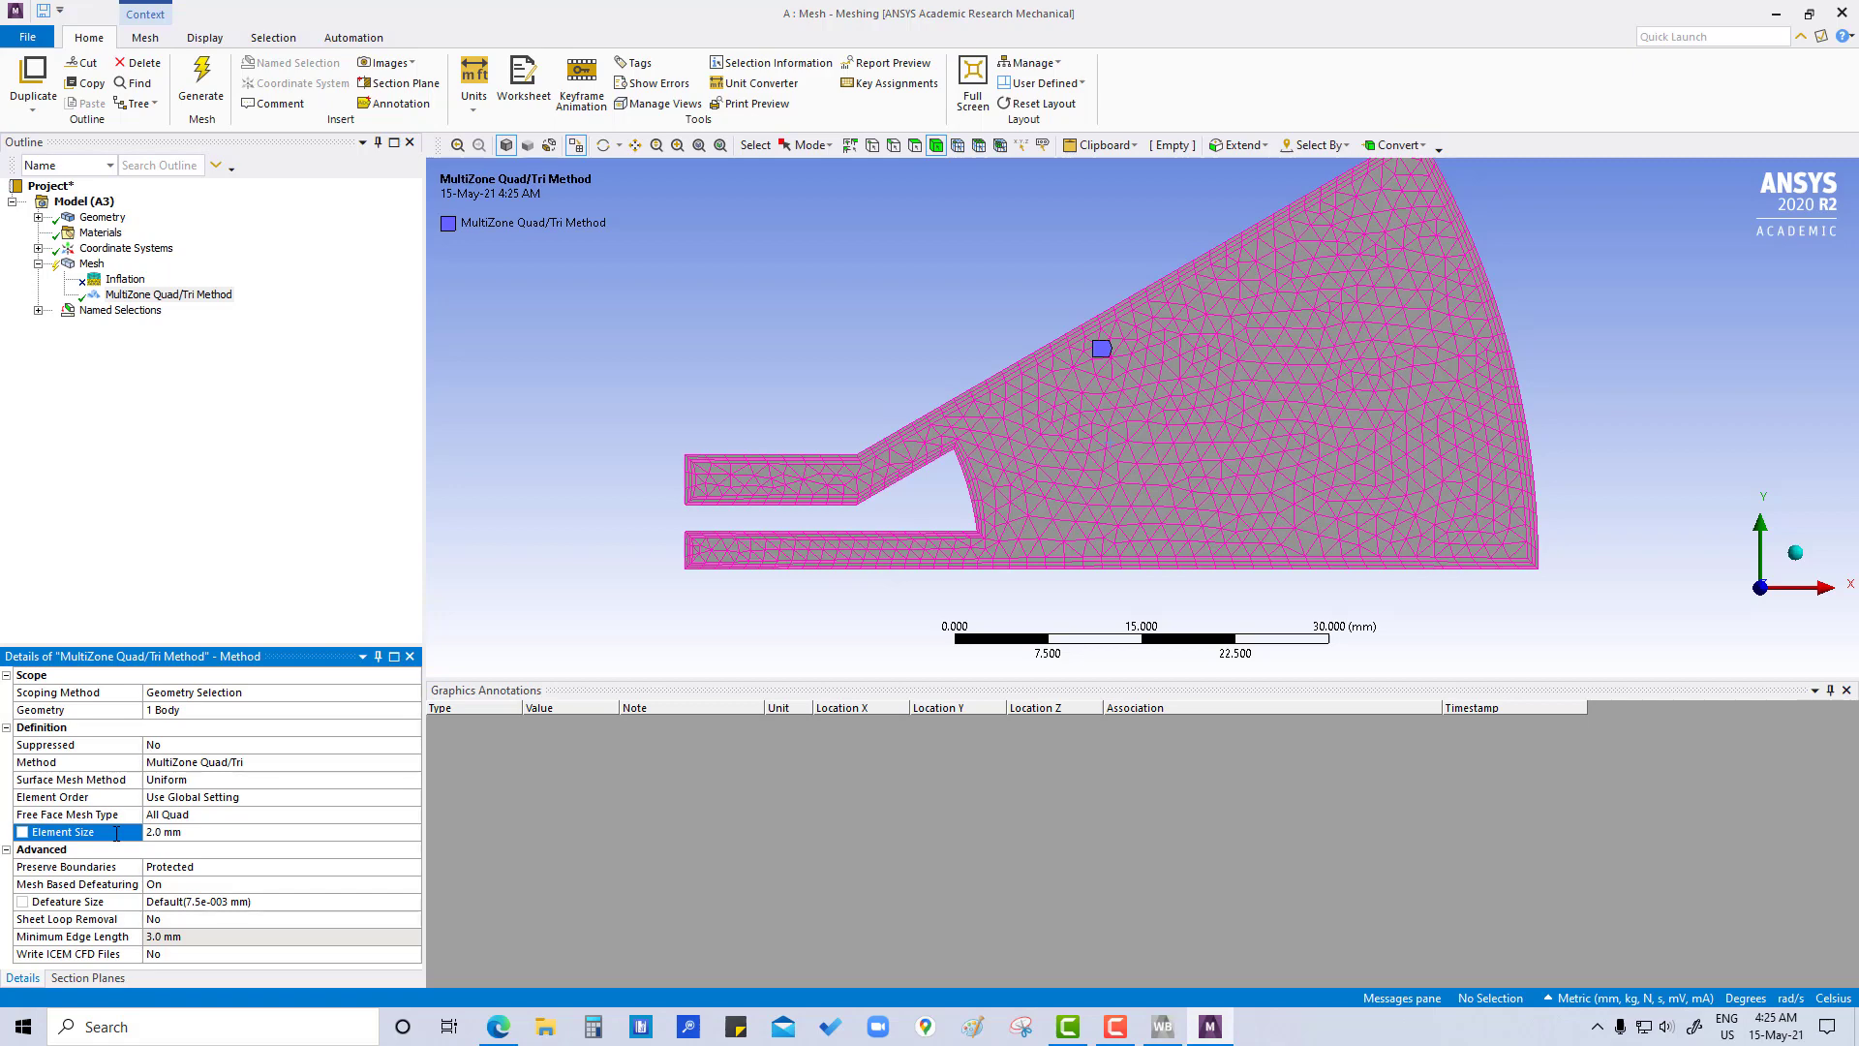
mouse_move(165, 952)
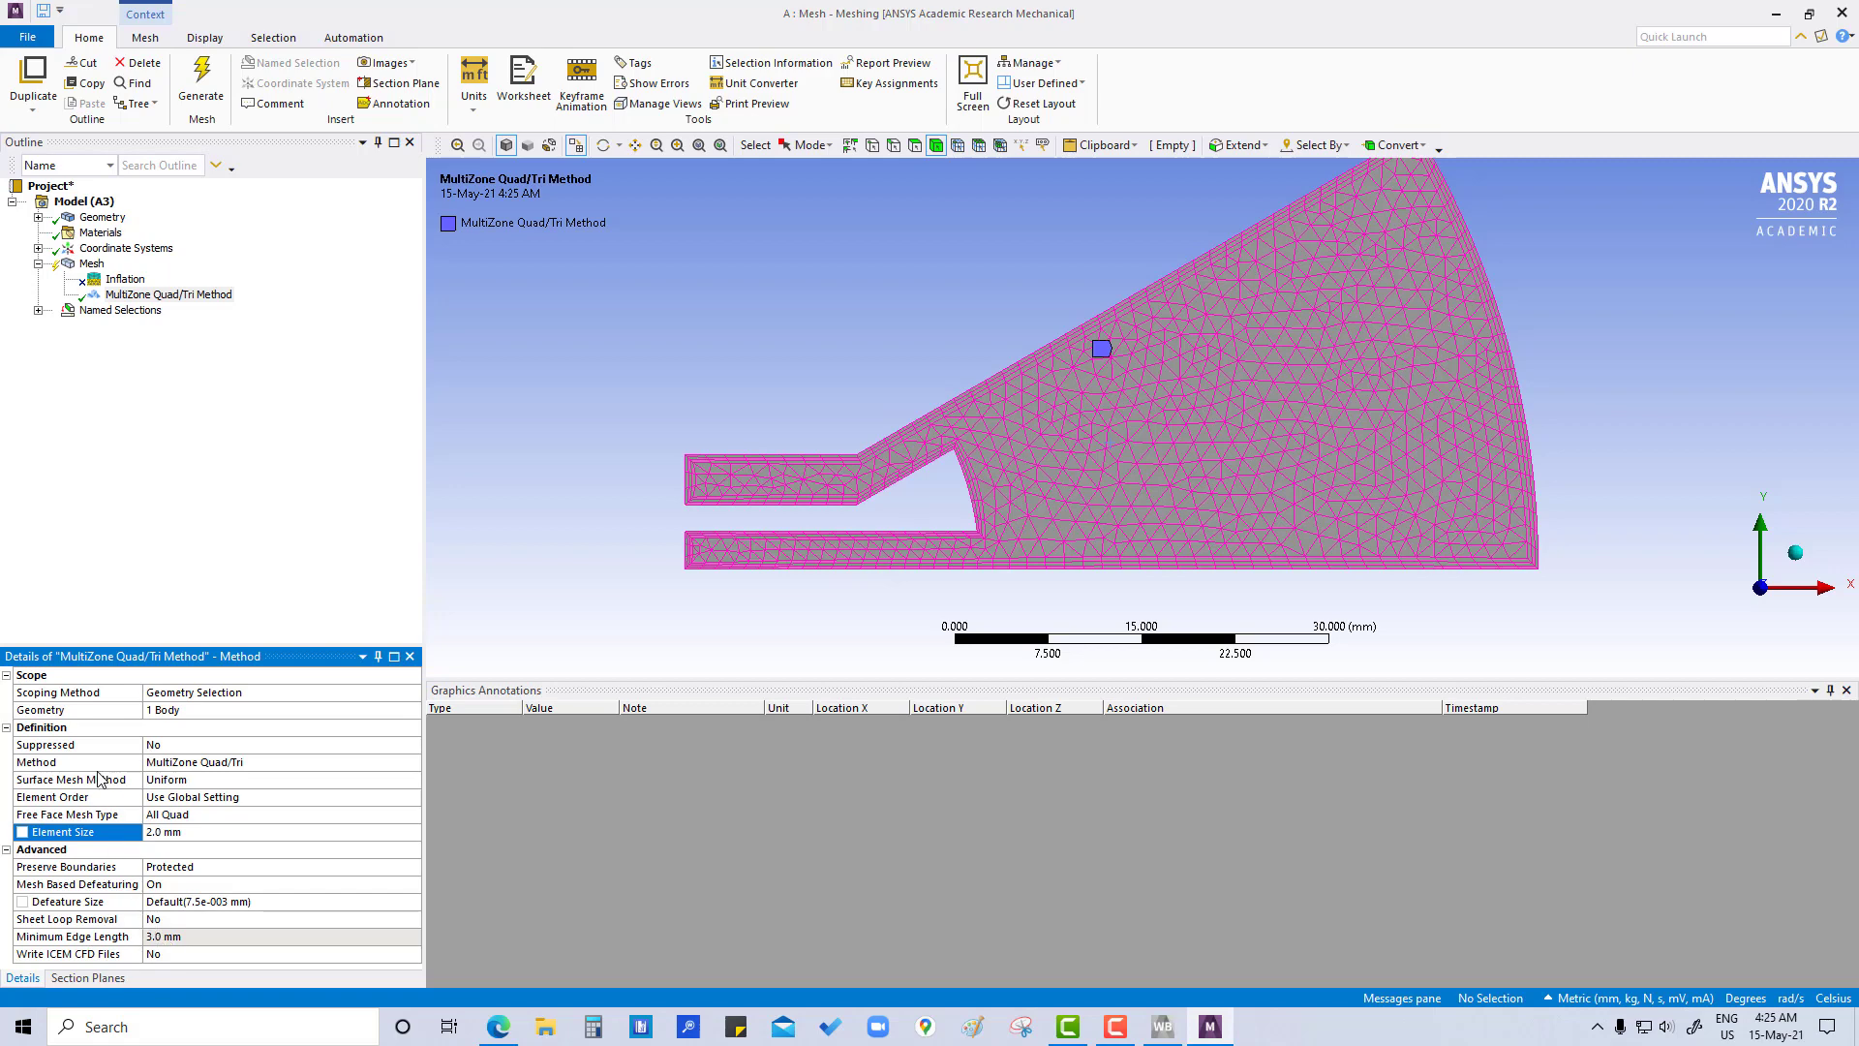
right_click(90, 263)
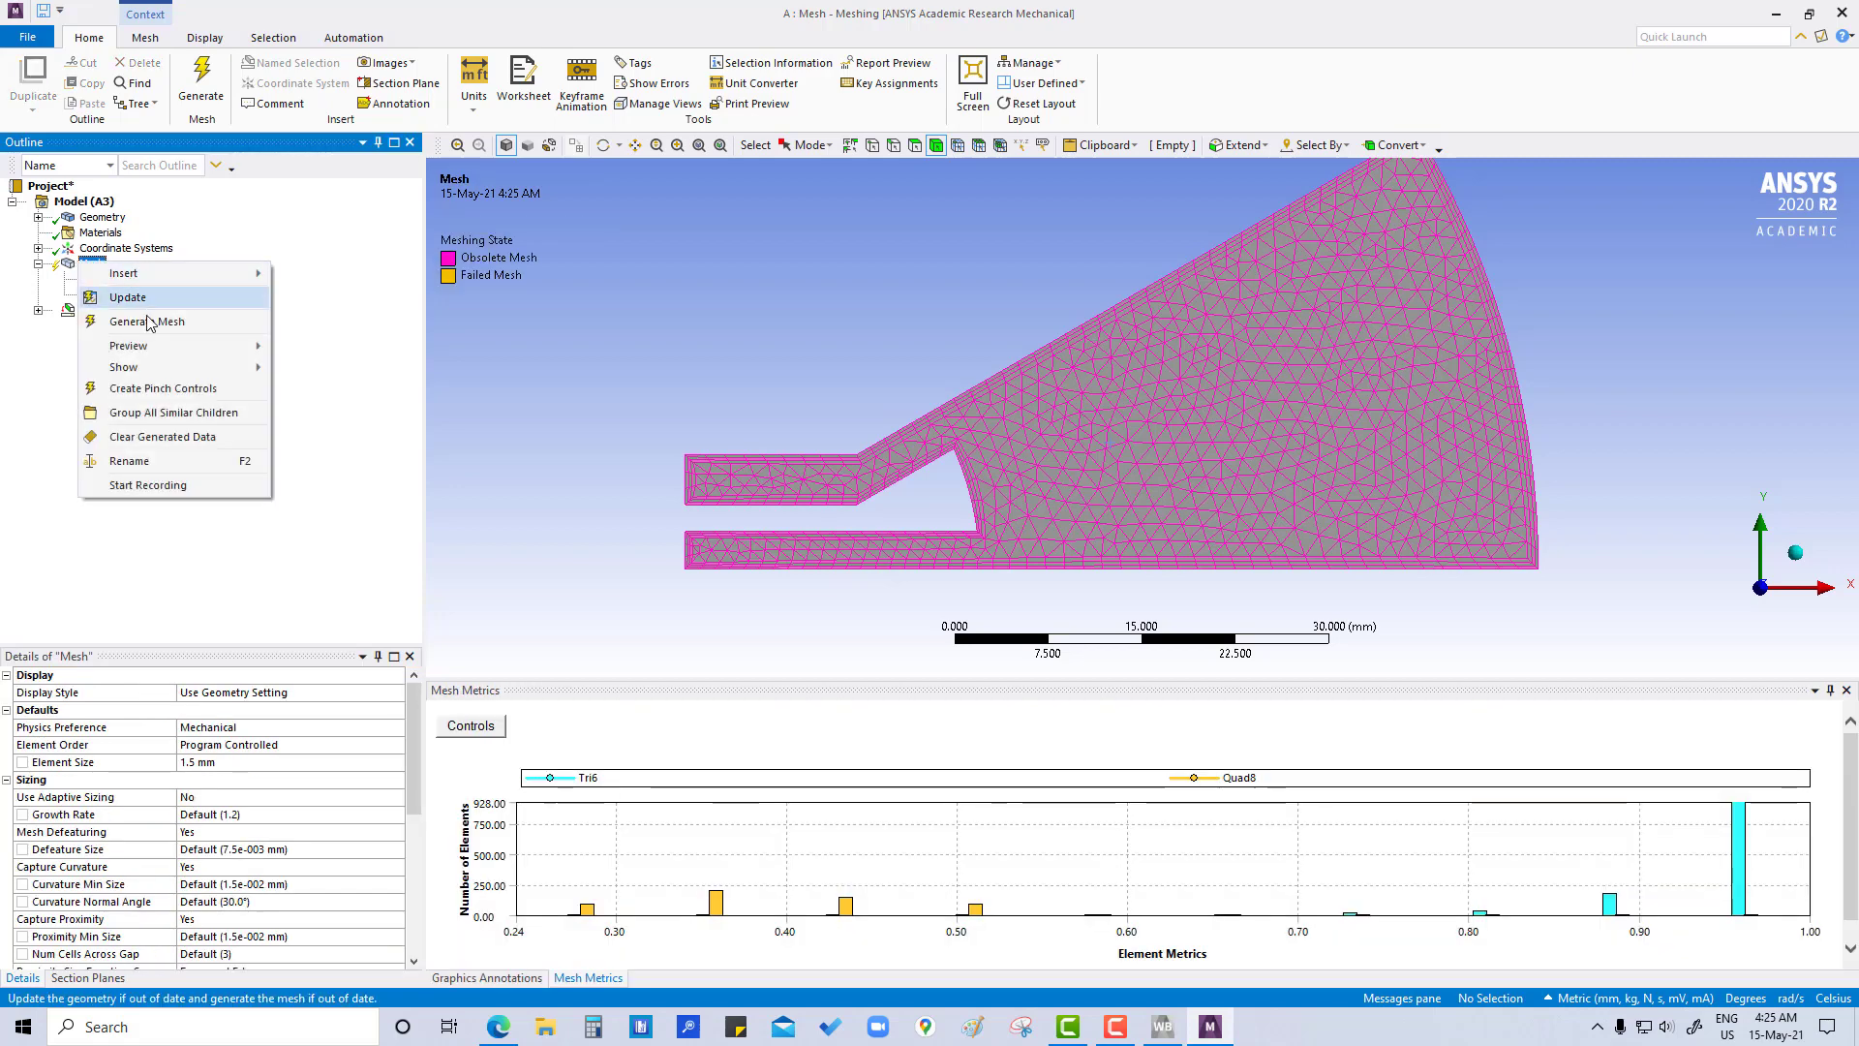
click(148, 321)
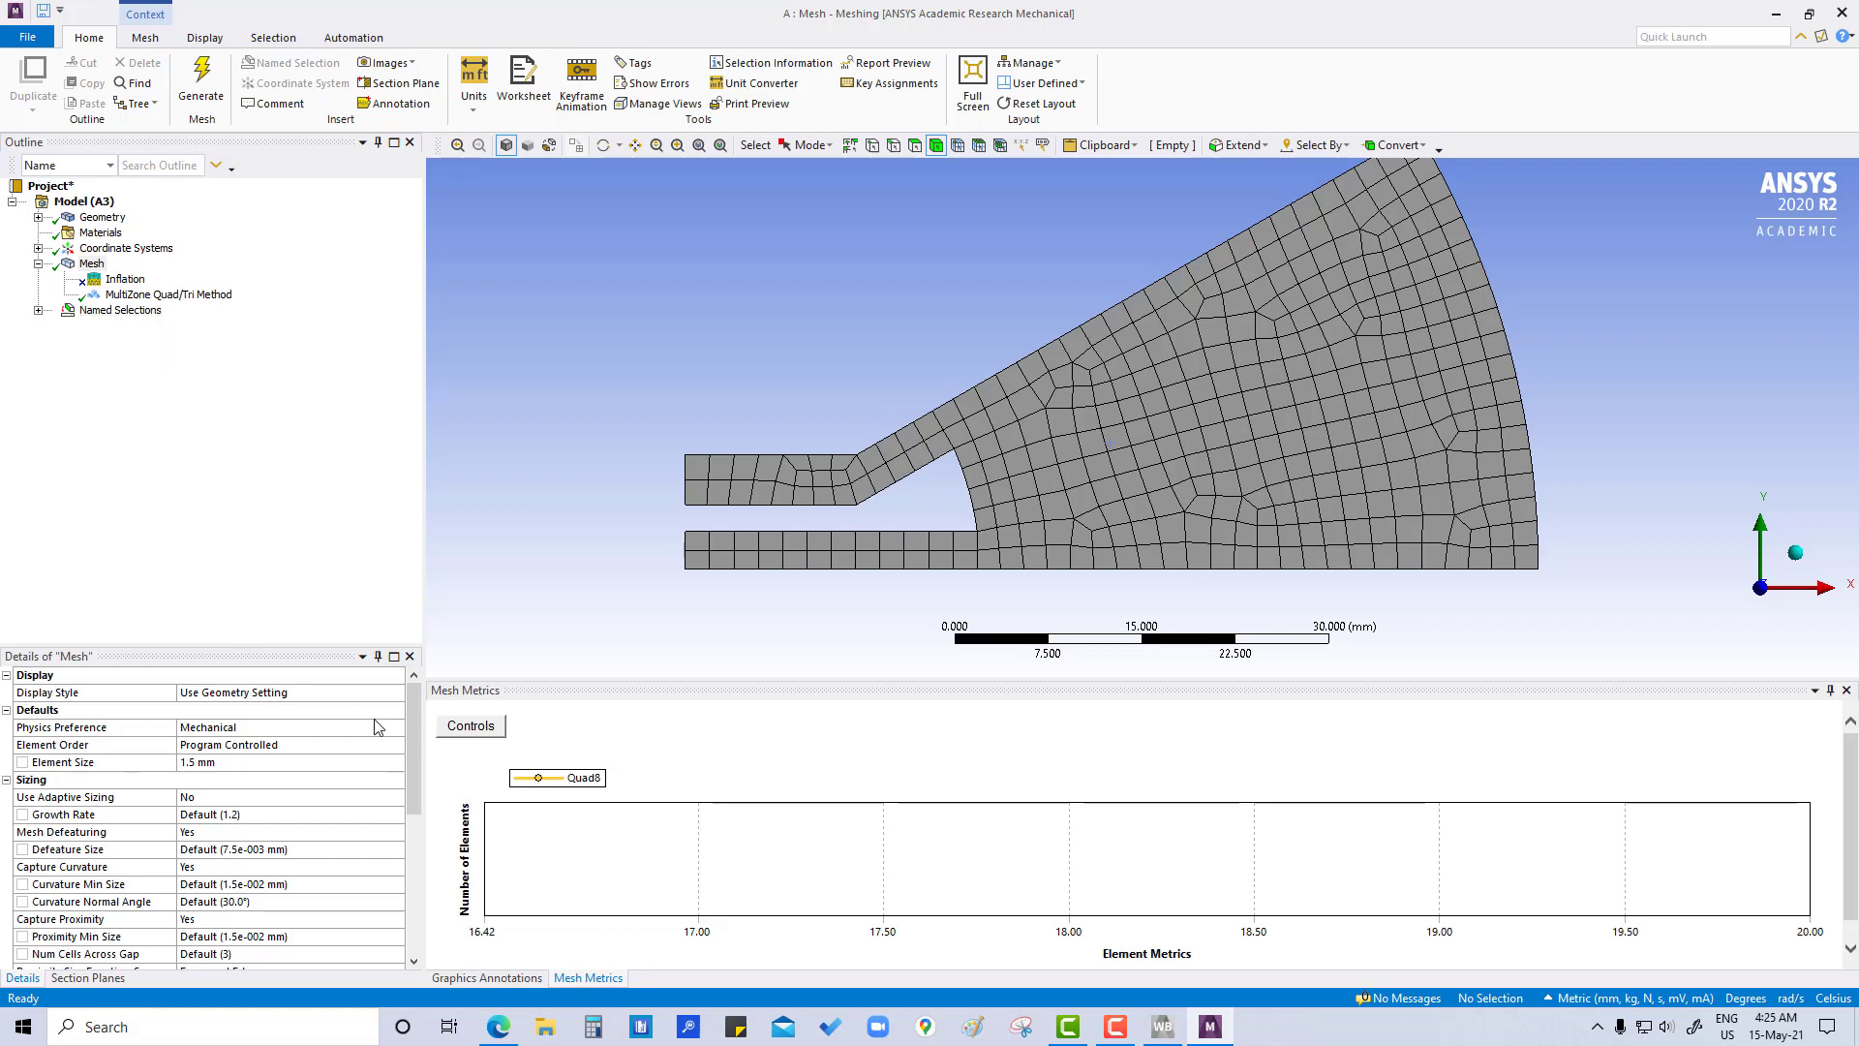
Step: Refresh the quality histogram's element-count Y-axis and isolate the elements in the 0.98 bar
click(470, 726)
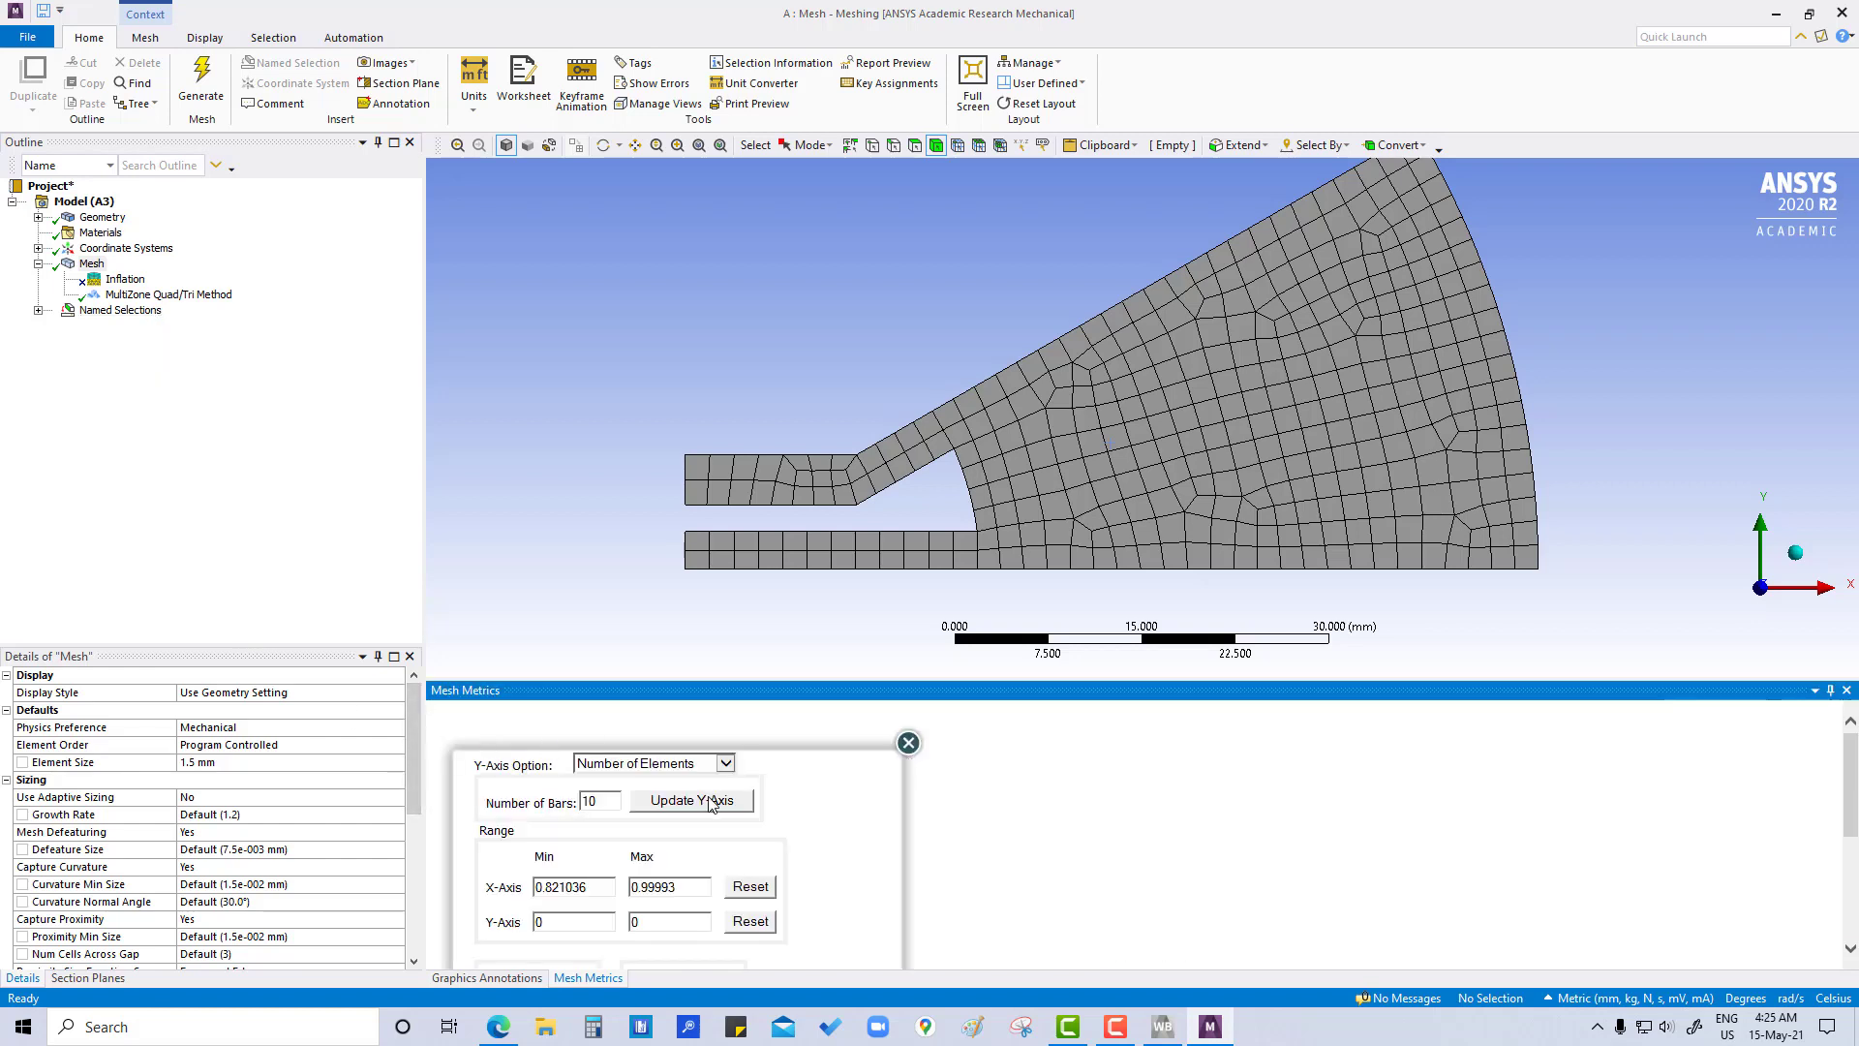
click(692, 799)
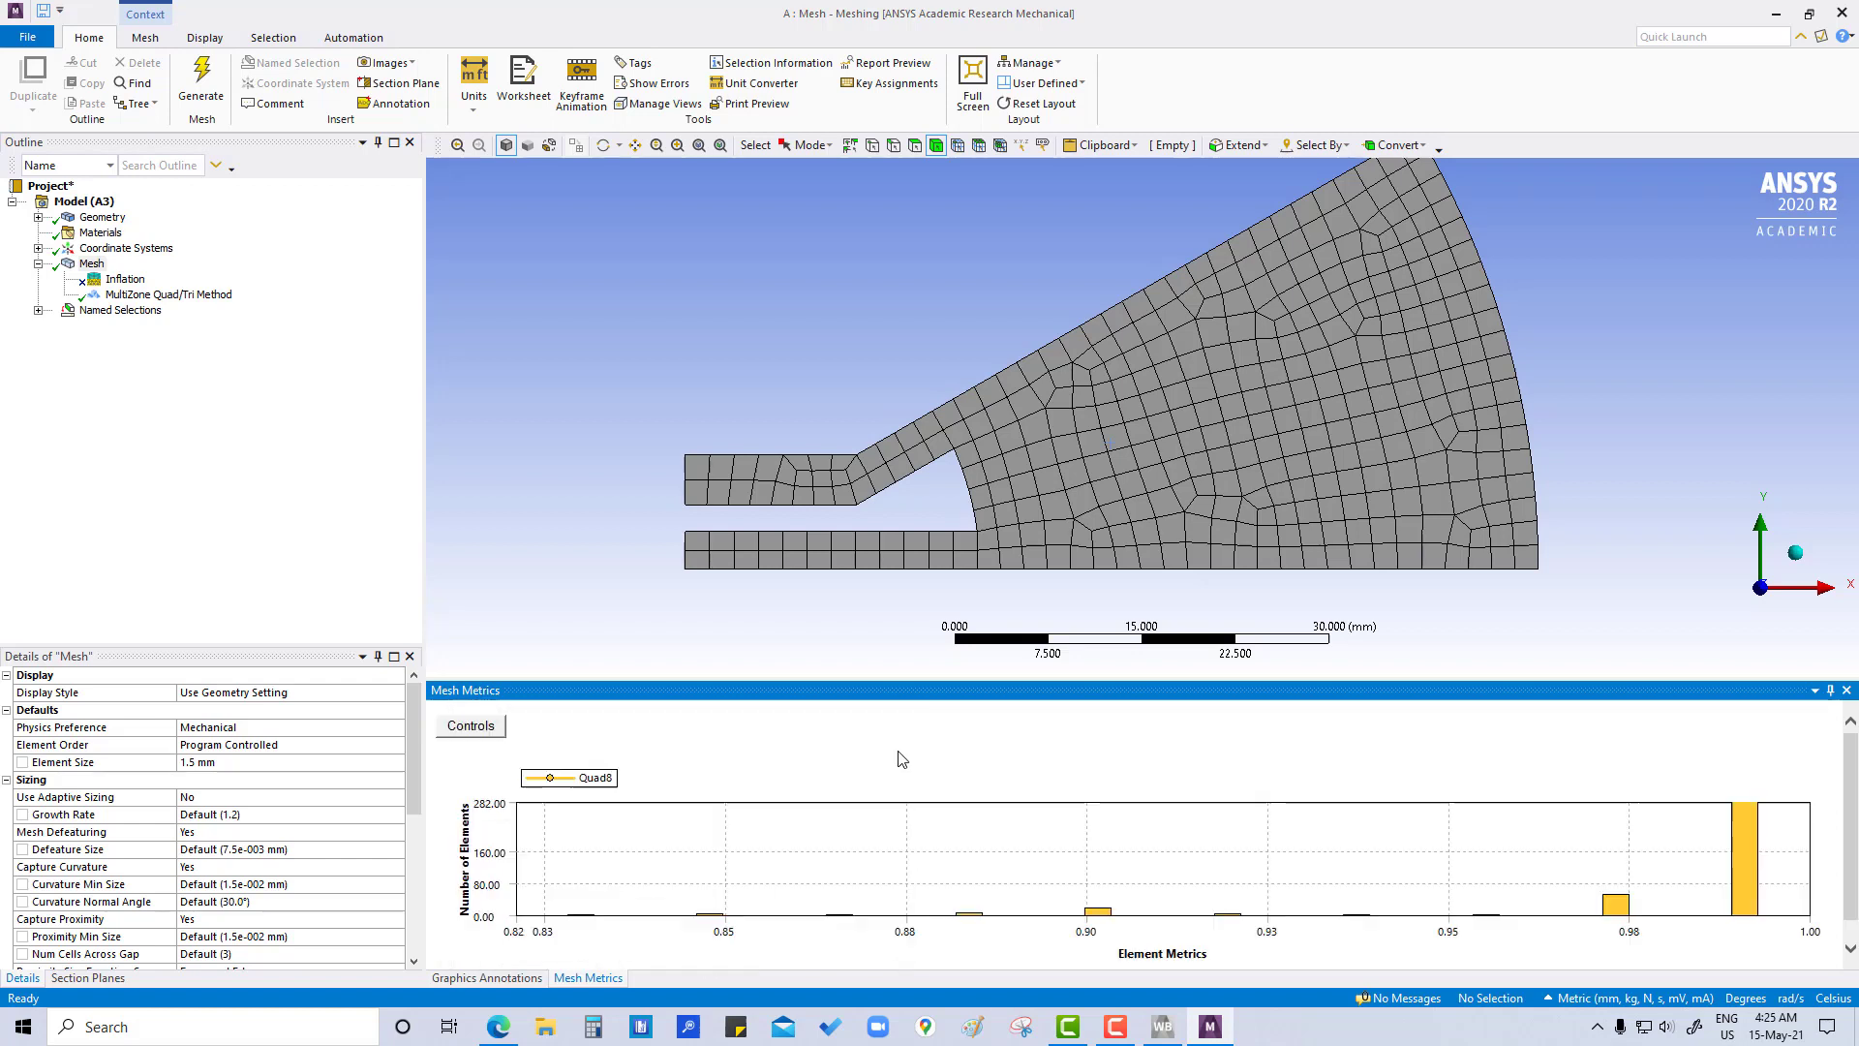
mouse_move(913, 757)
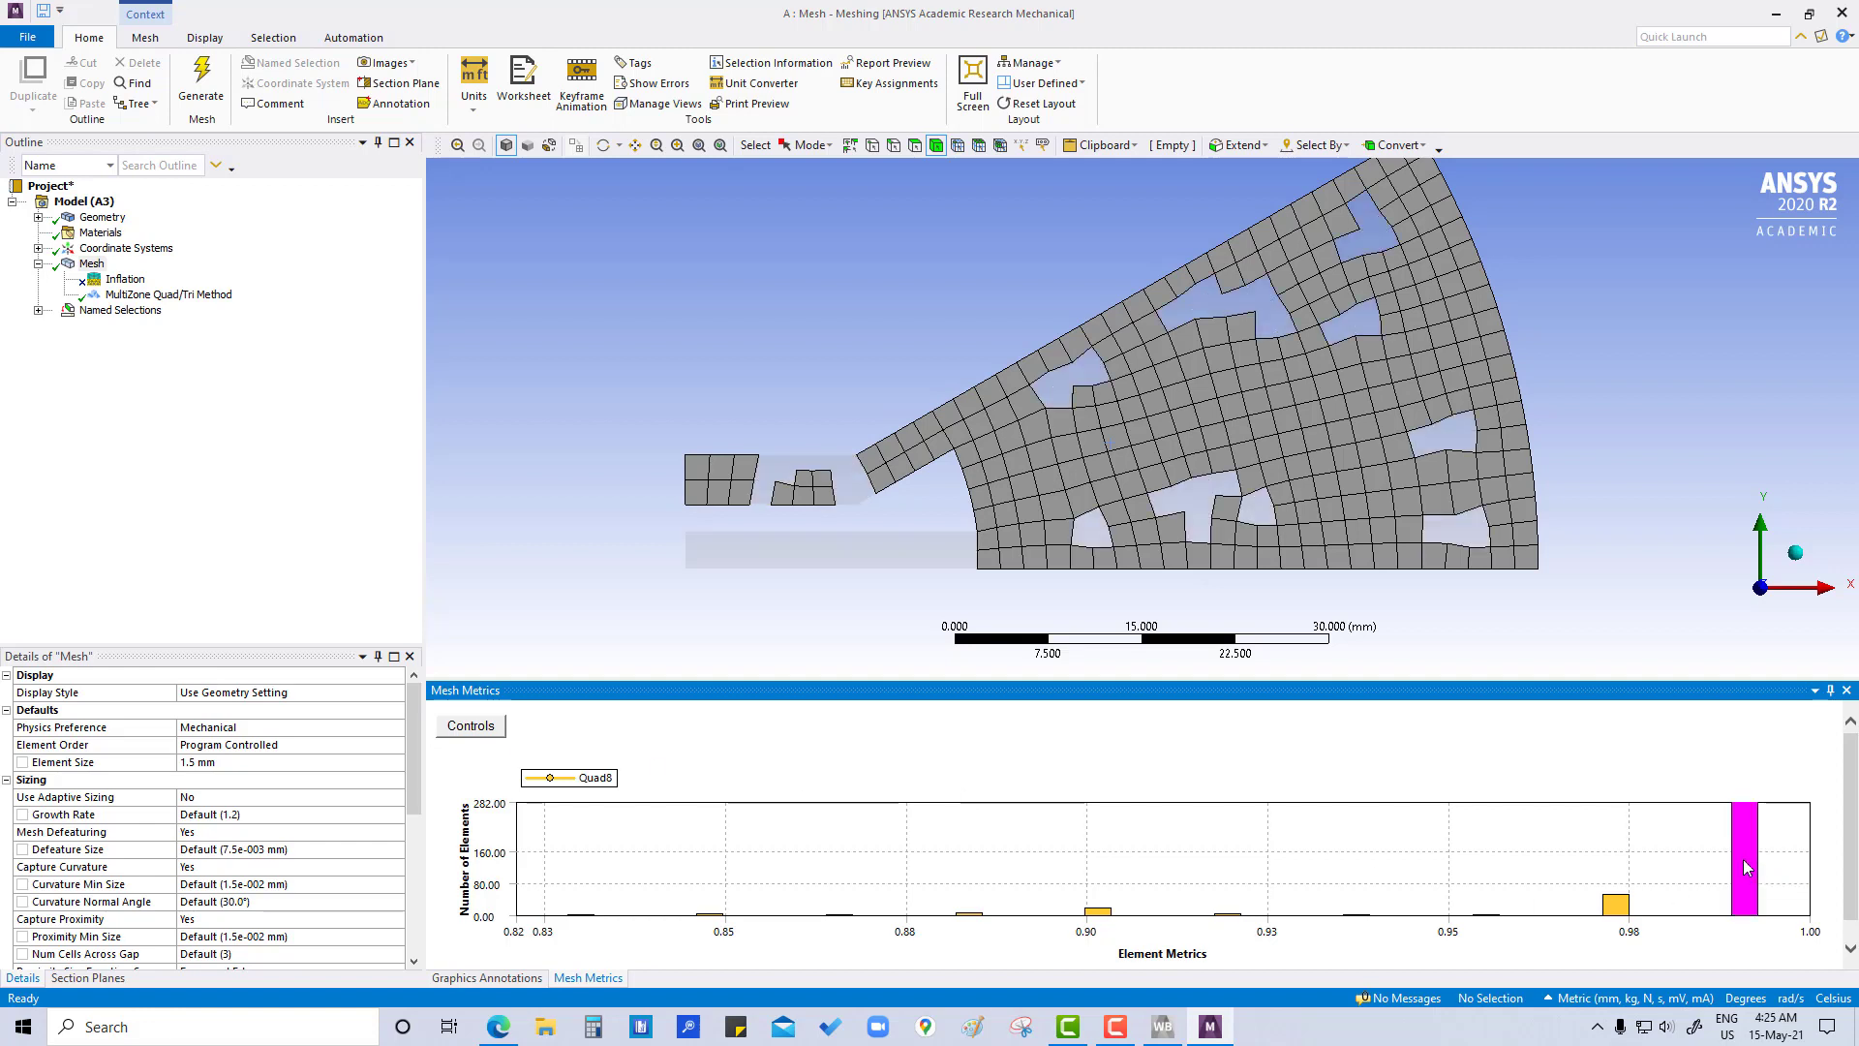
click(1616, 905)
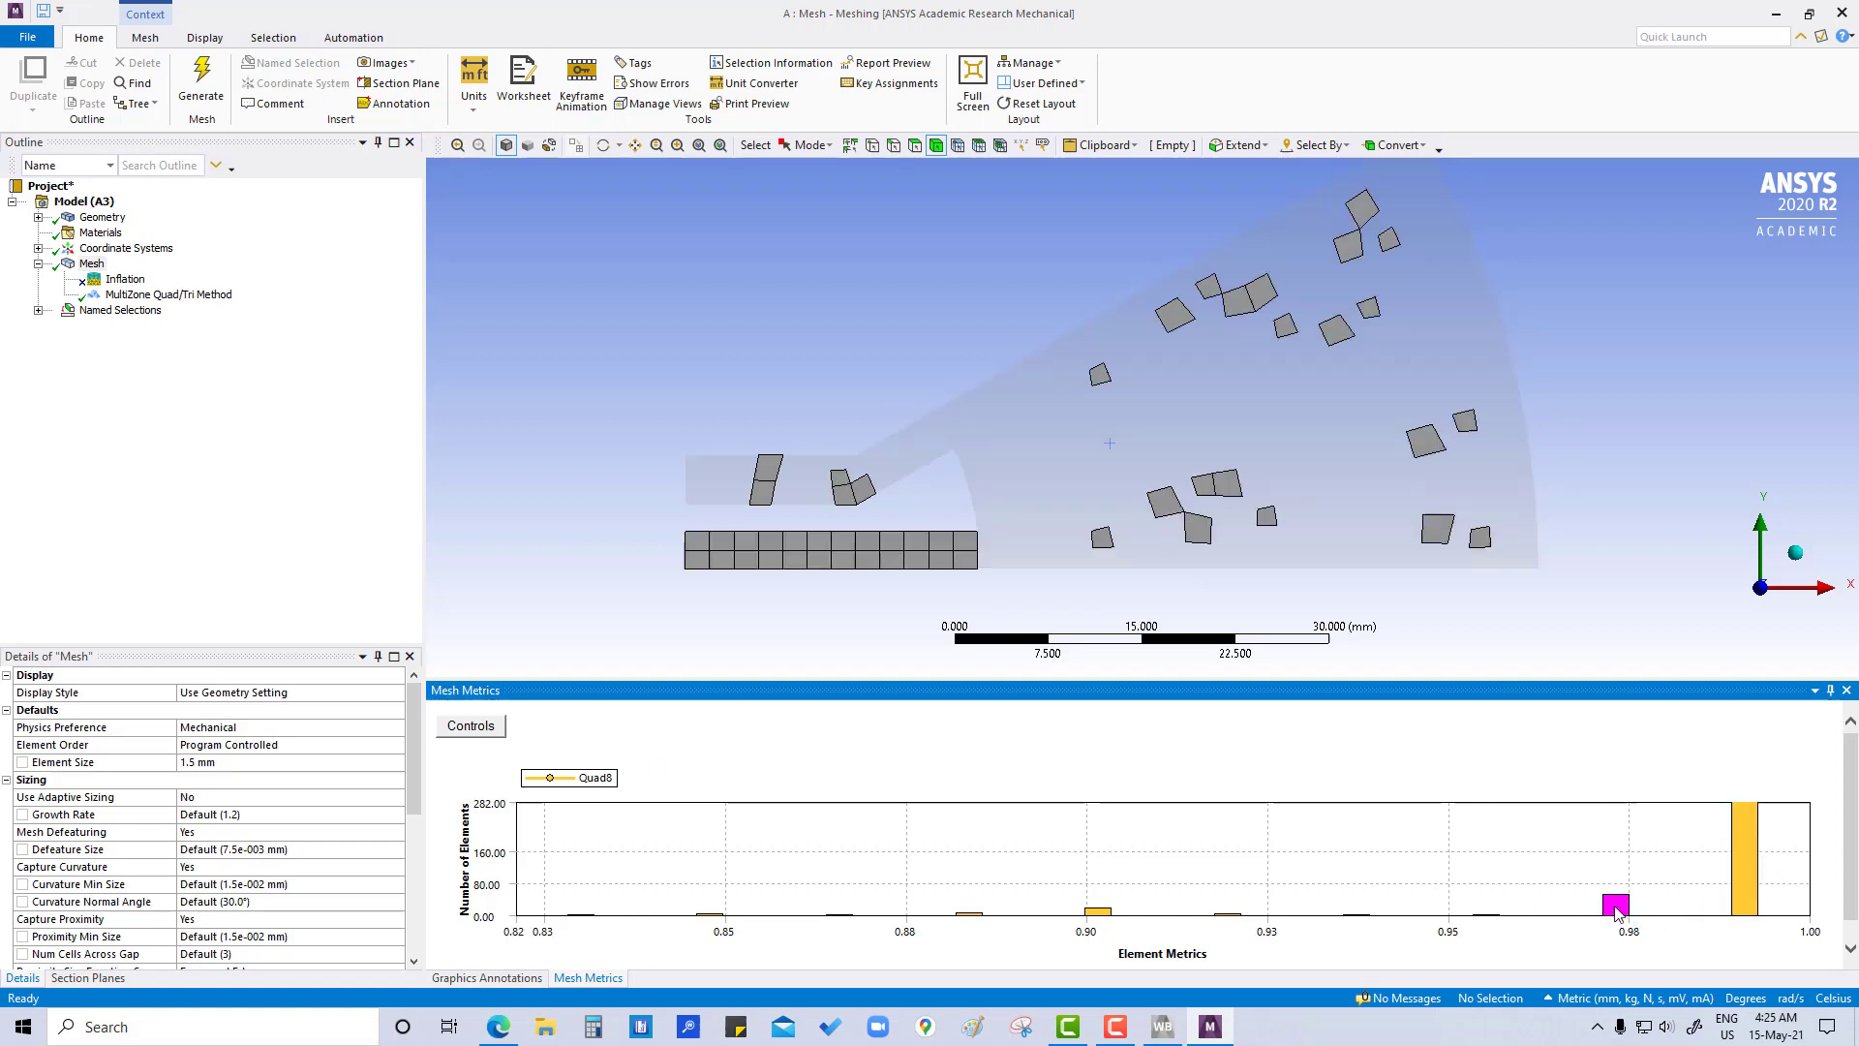
mouse_move(1766, 889)
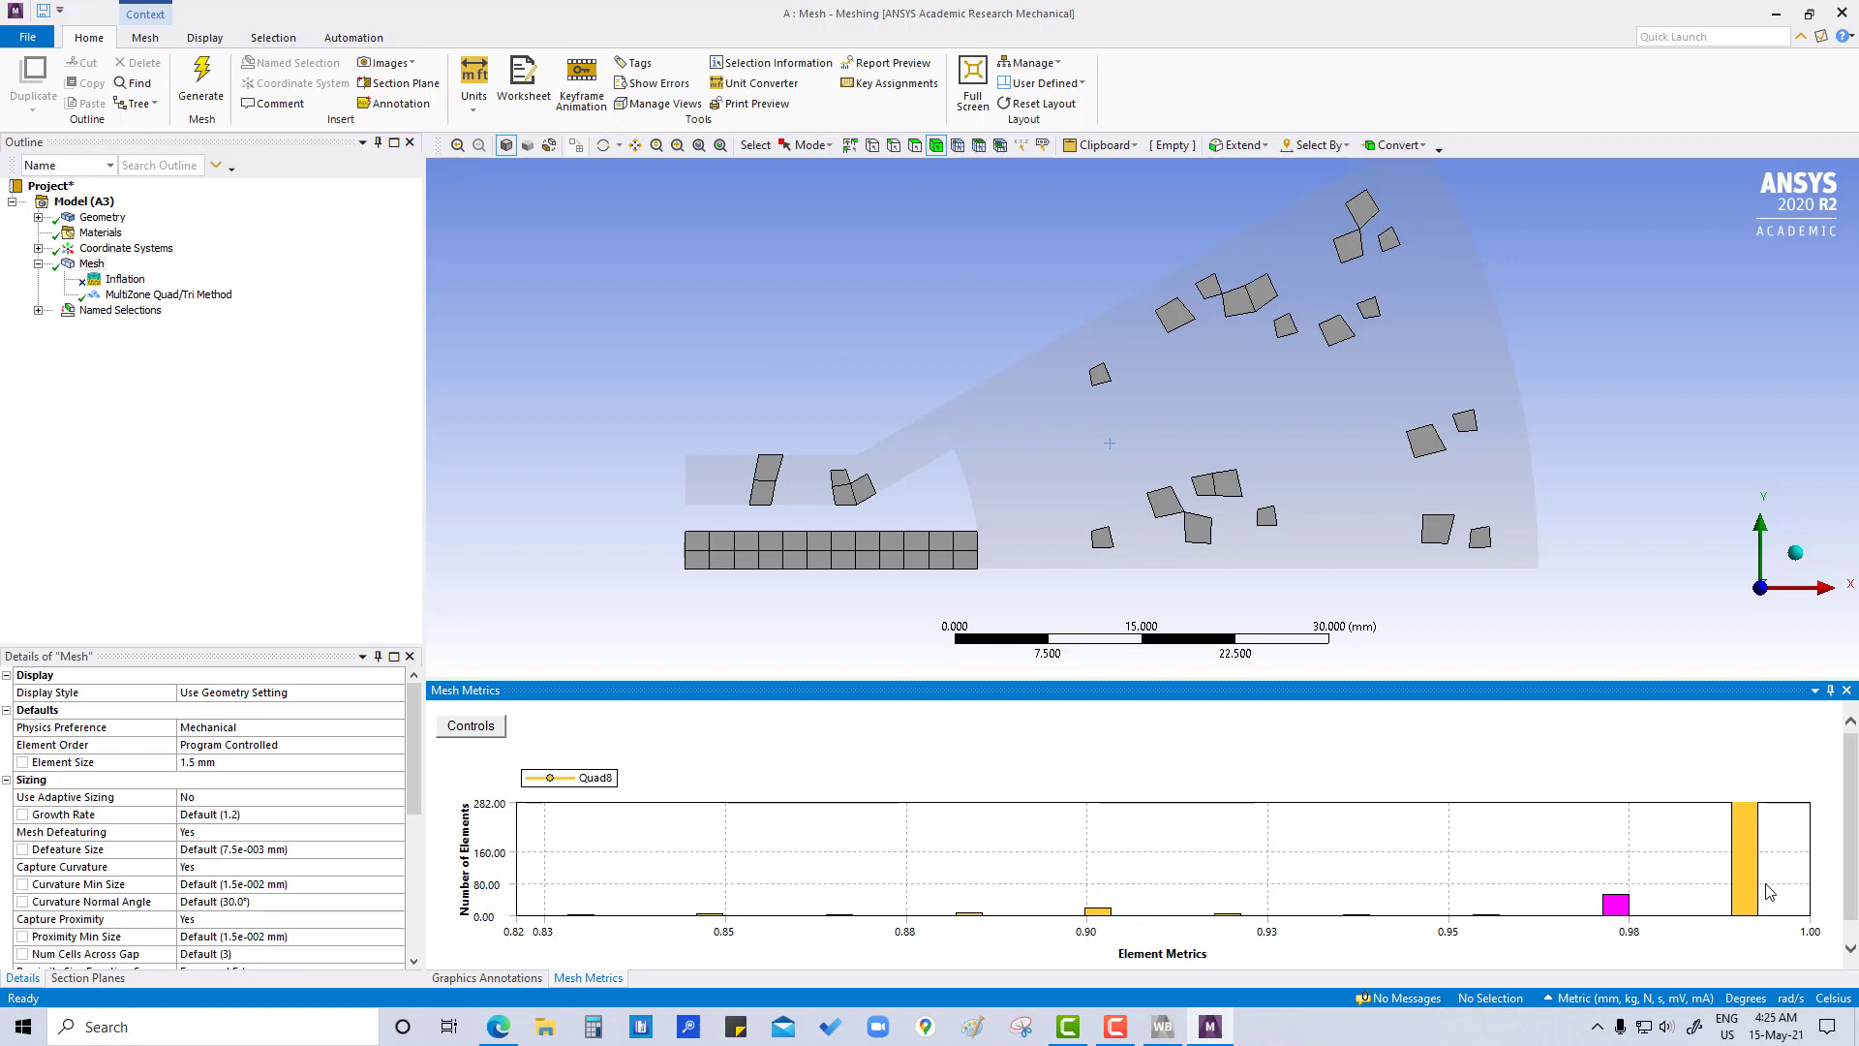